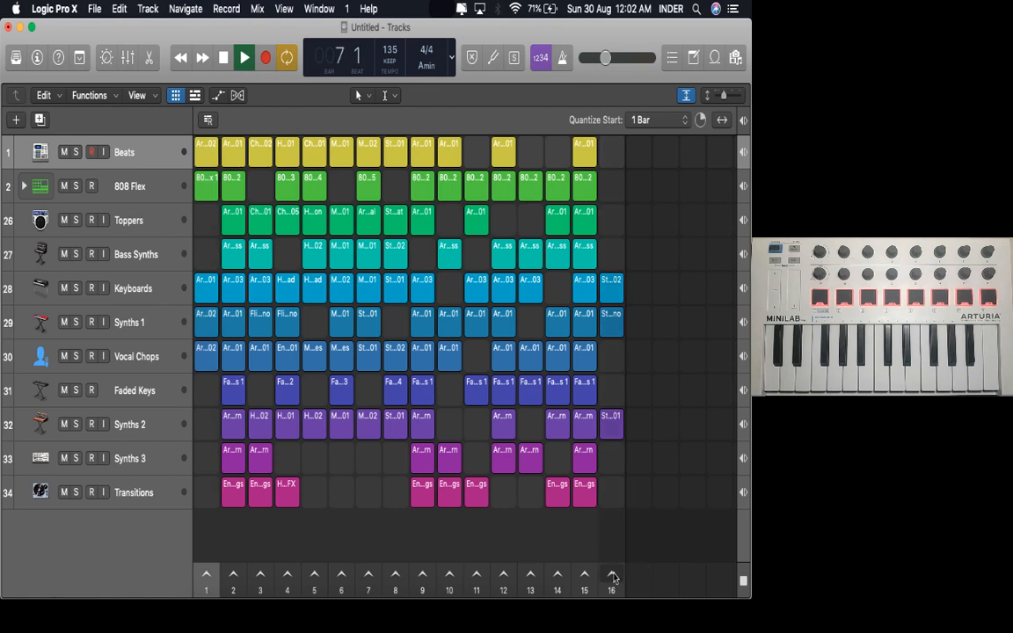
Step: Trigger scene 16, then view the MIDI input ports in Control Surfaces preferences
{"action": "left_click", "coordinate": [244, 57]}
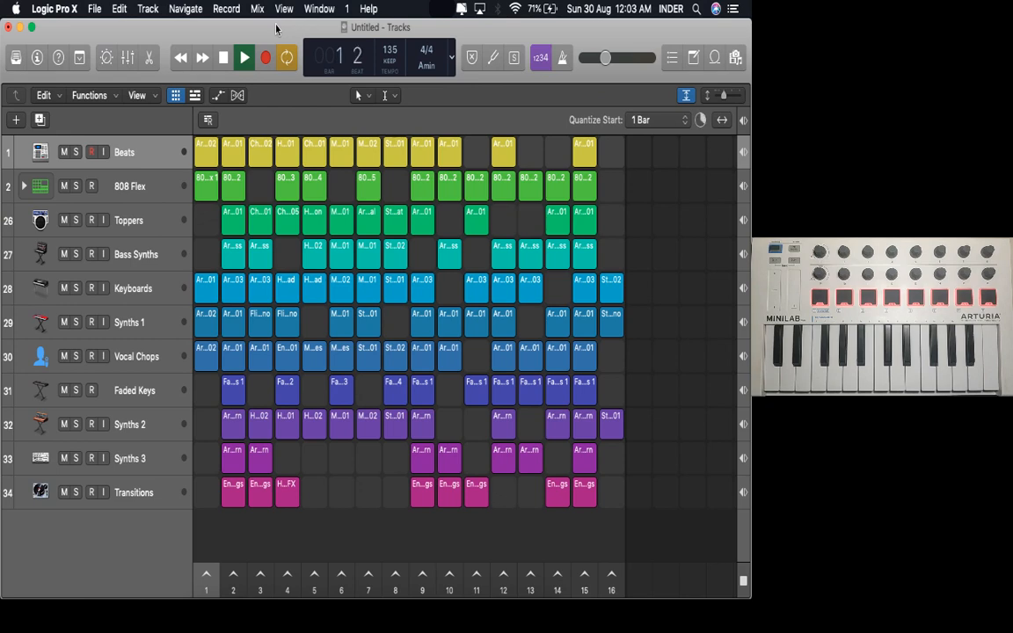
{"action": "left_click", "coordinate": [55, 9]}
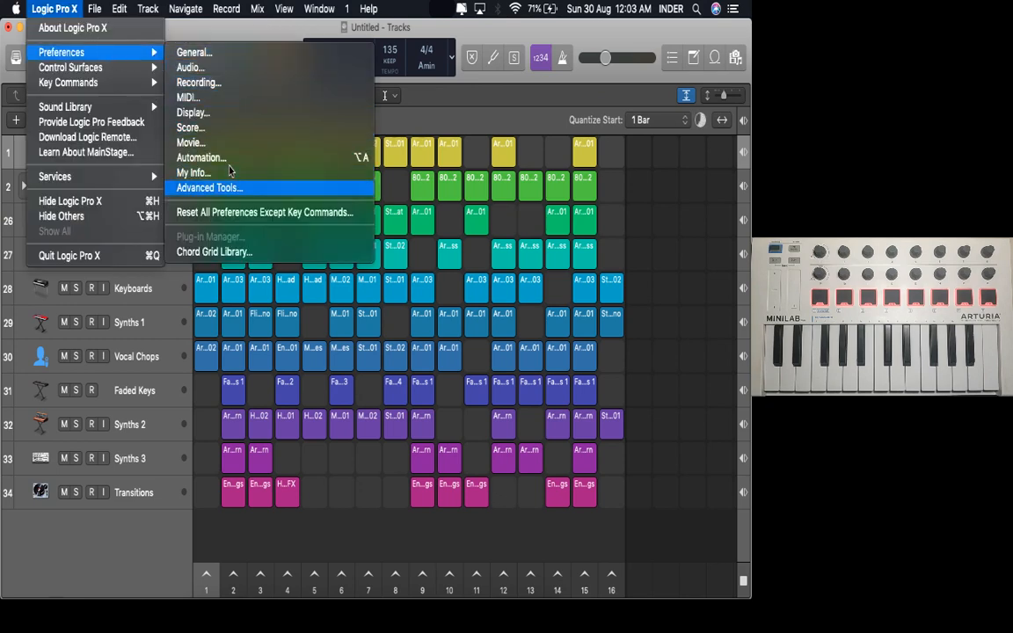
{"action": "left_click", "coordinate": [210, 187]}
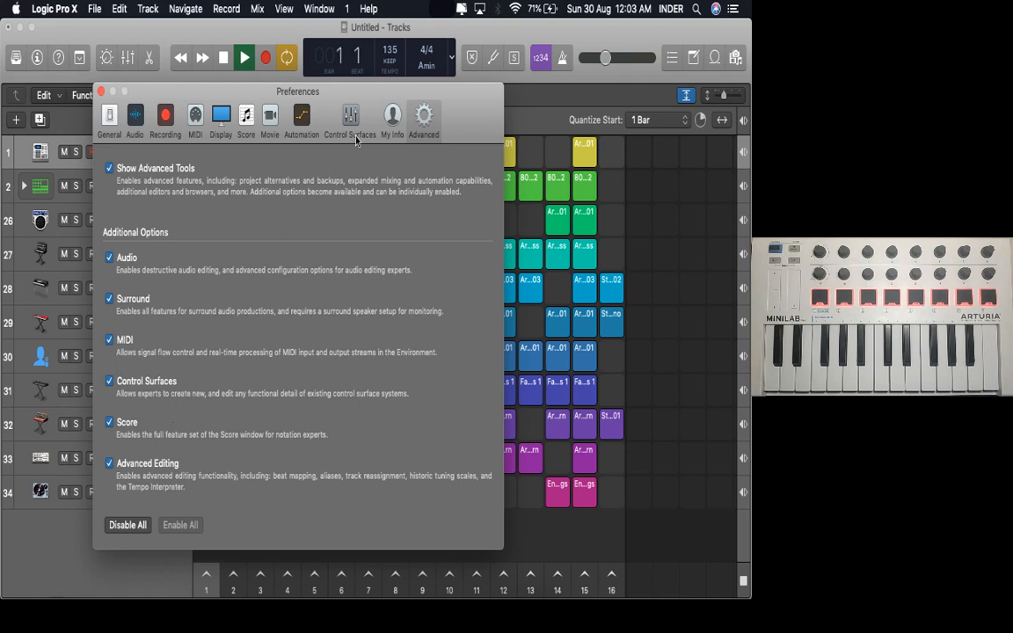
{"action": "left_click", "coordinate": [350, 119]}
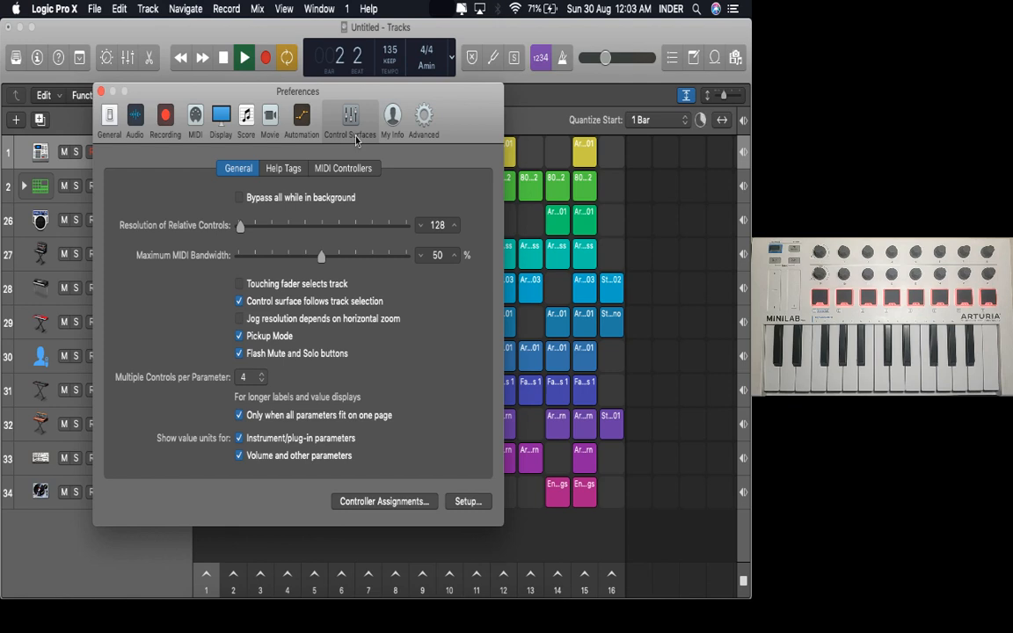
{"action": "left_click", "coordinate": [343, 168]}
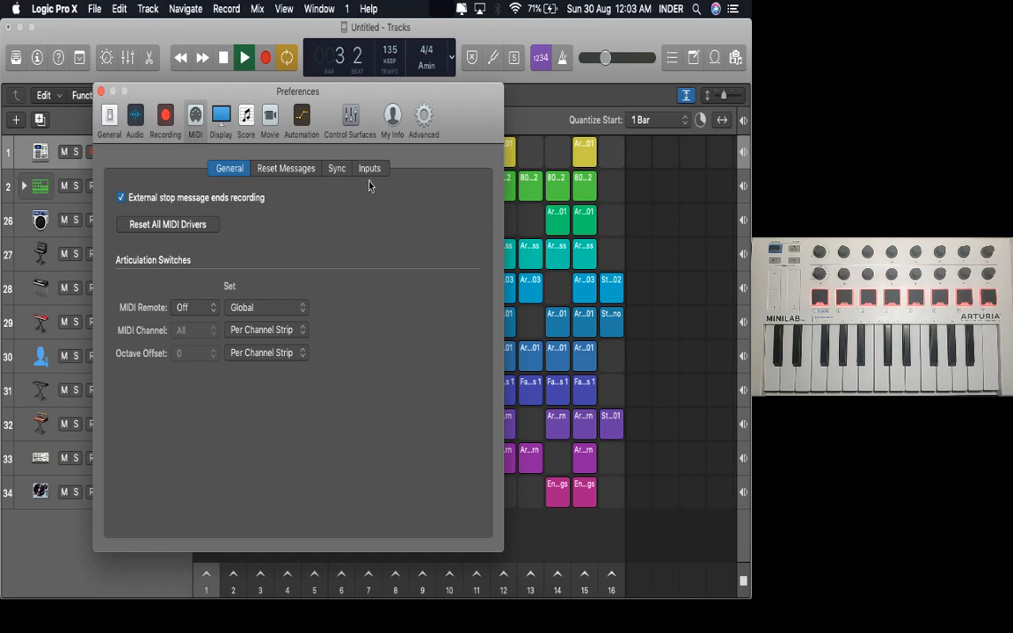
{"action": "left_click", "coordinate": [369, 168]}
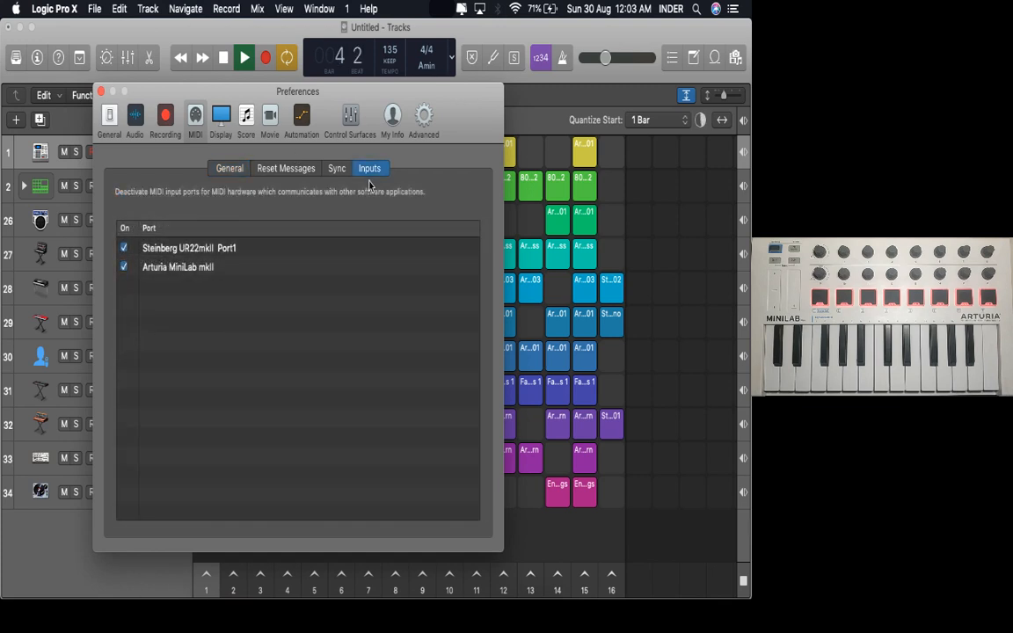
{"action": "mouse_move", "coordinate": [138, 293]}
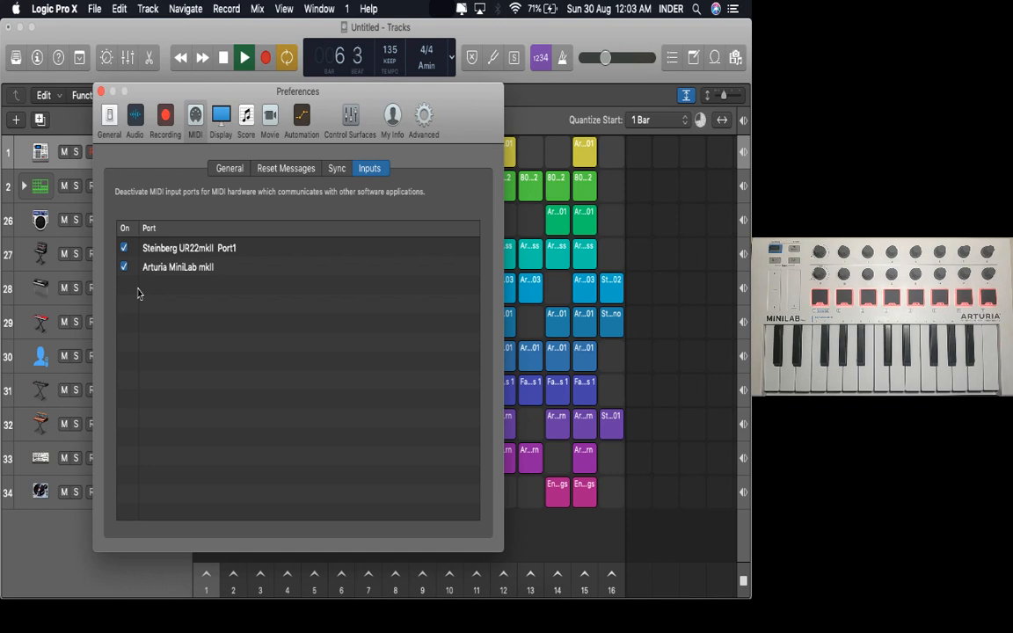
Step: Return to Advanced Tools preferences, close them, and open the Controller Assignments editor
{"action": "left_click", "coordinate": [350, 118]}
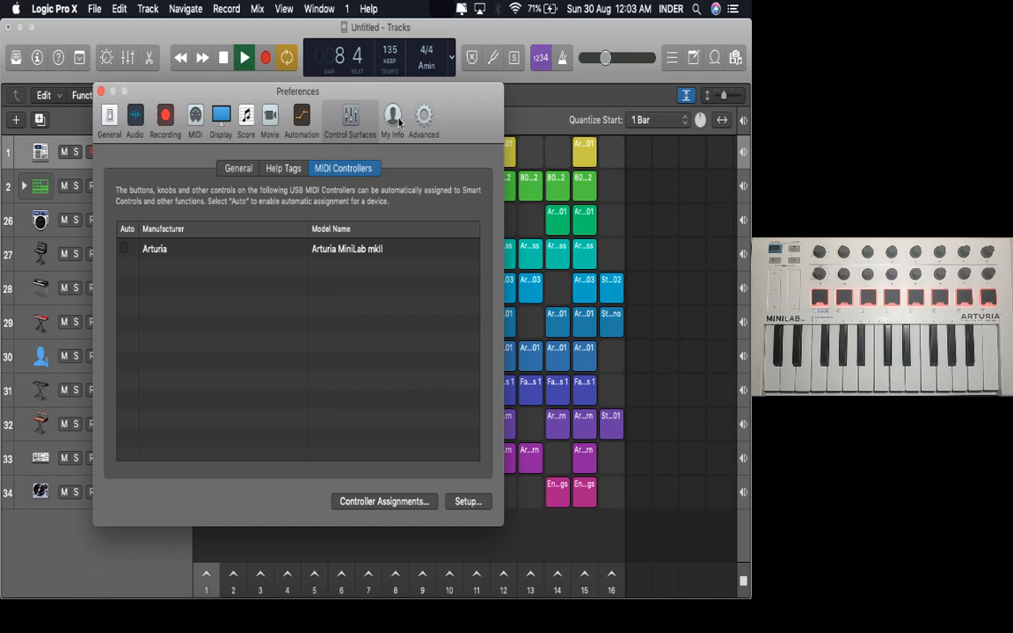
{"action": "left_click", "coordinate": [423, 119]}
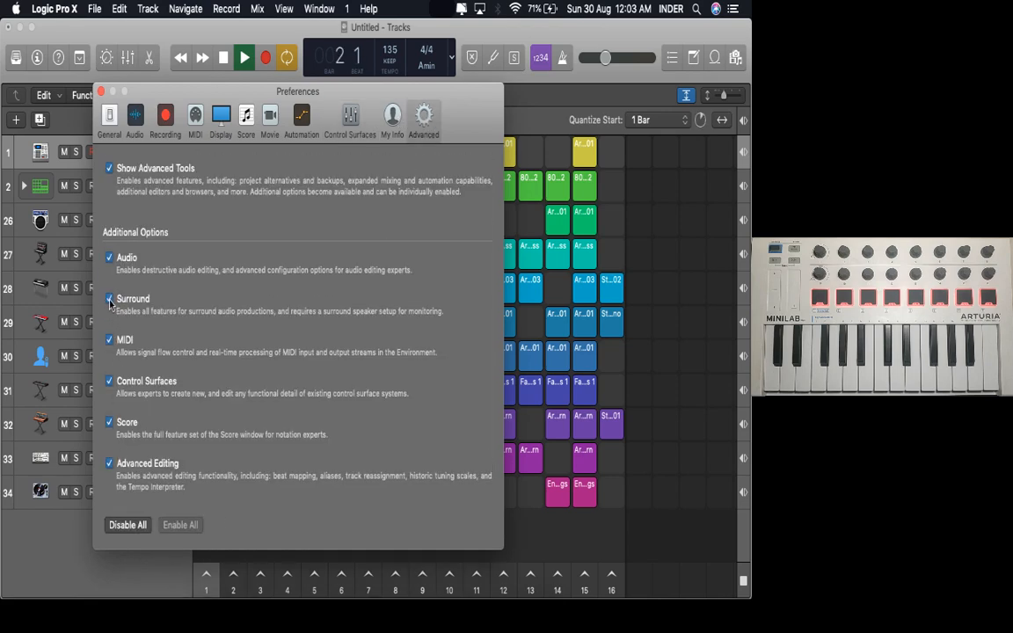
{"action": "left_click", "coordinate": [109, 298]}
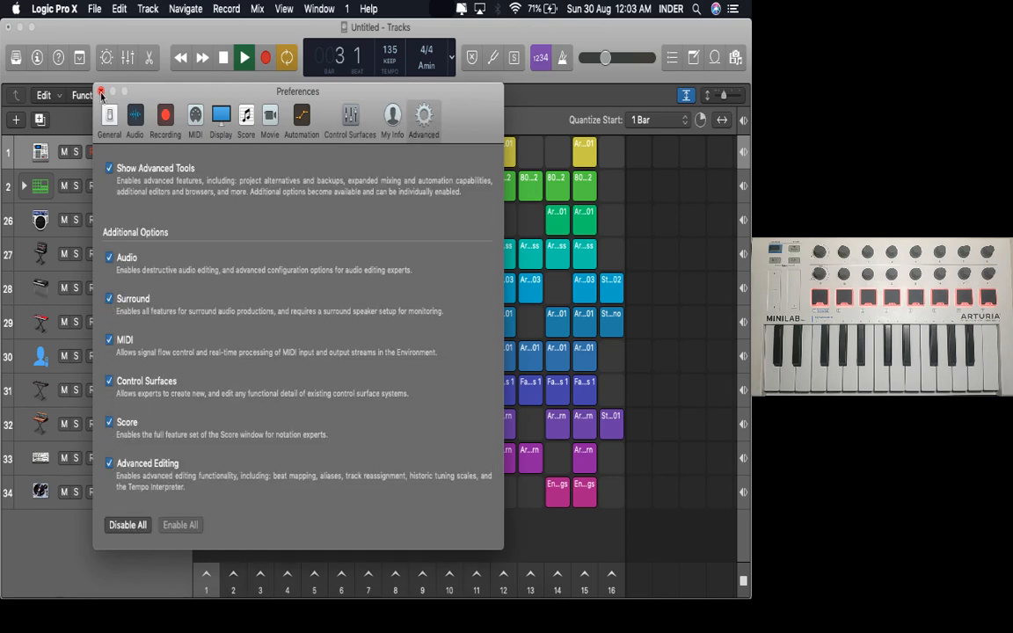
{"action": "left_click", "coordinate": [101, 91]}
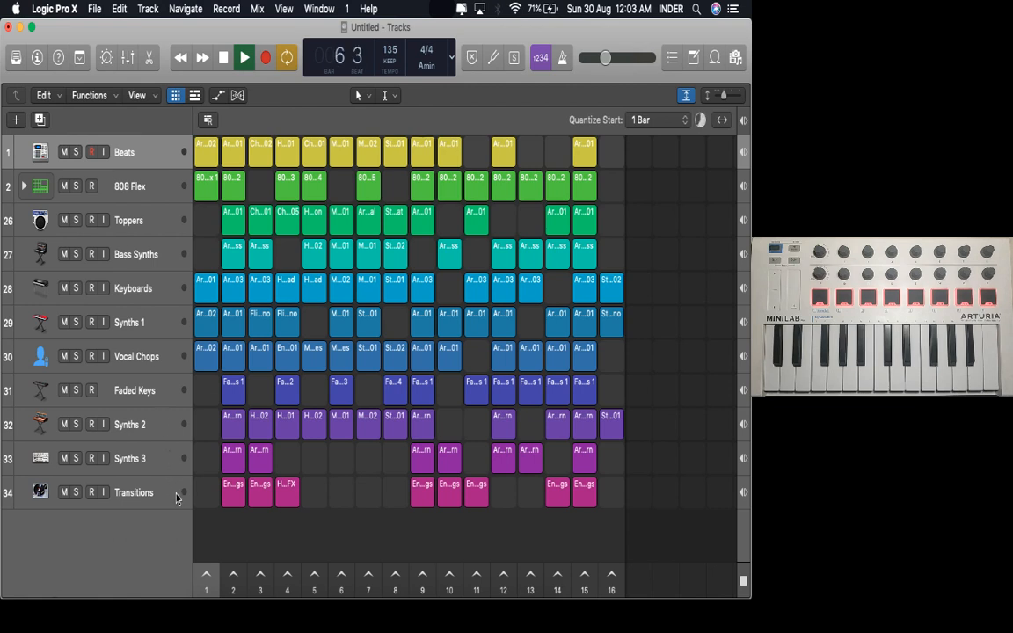
{"action": "key", "text": "cmd+l"}
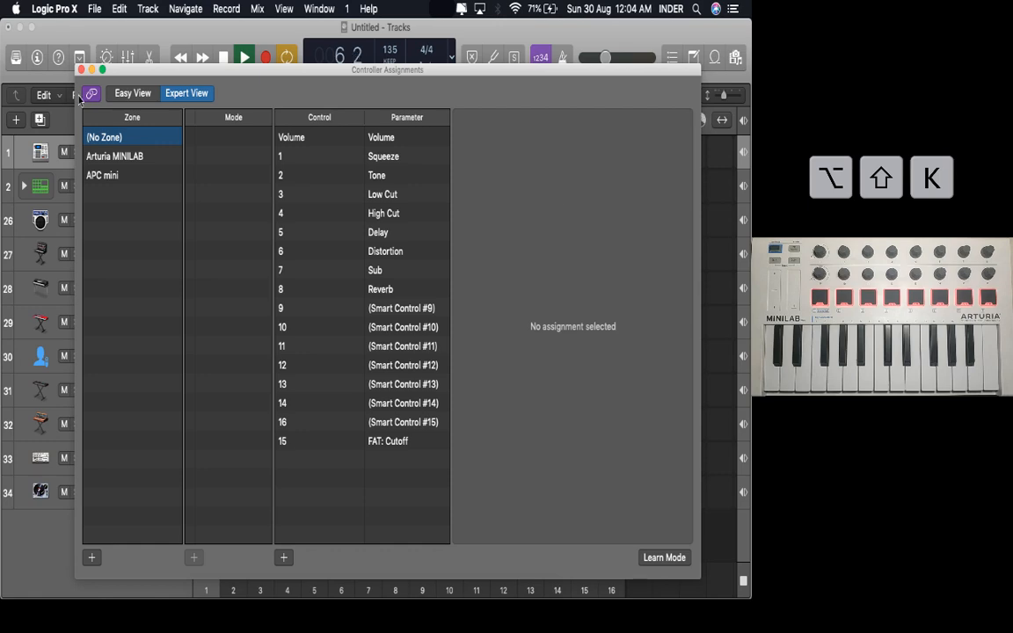
{"action": "left_click", "coordinate": [81, 69]}
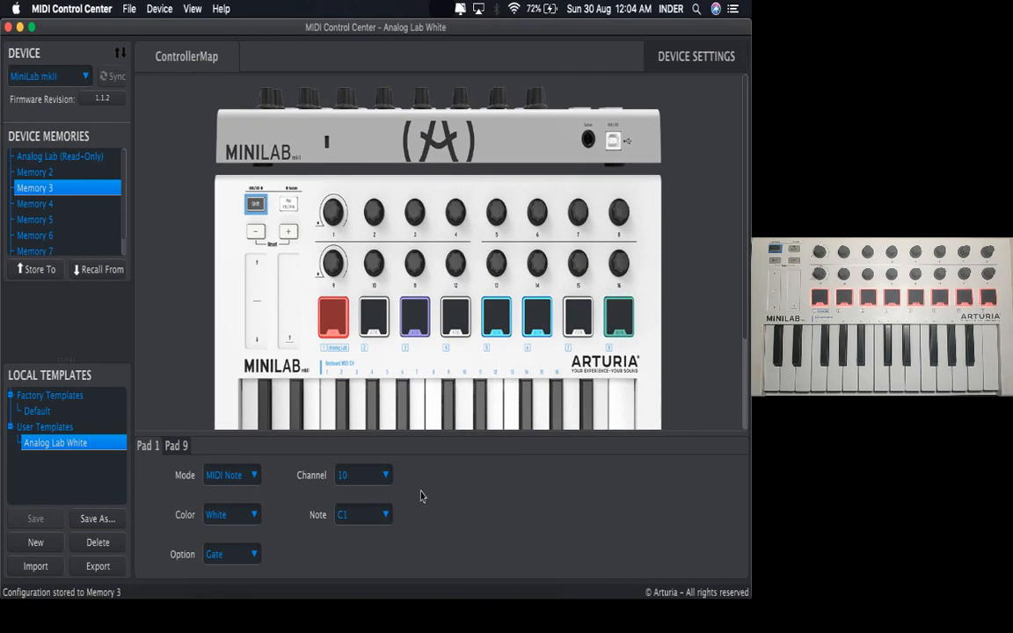
{"action": "mouse_move", "coordinate": [62, 494]}
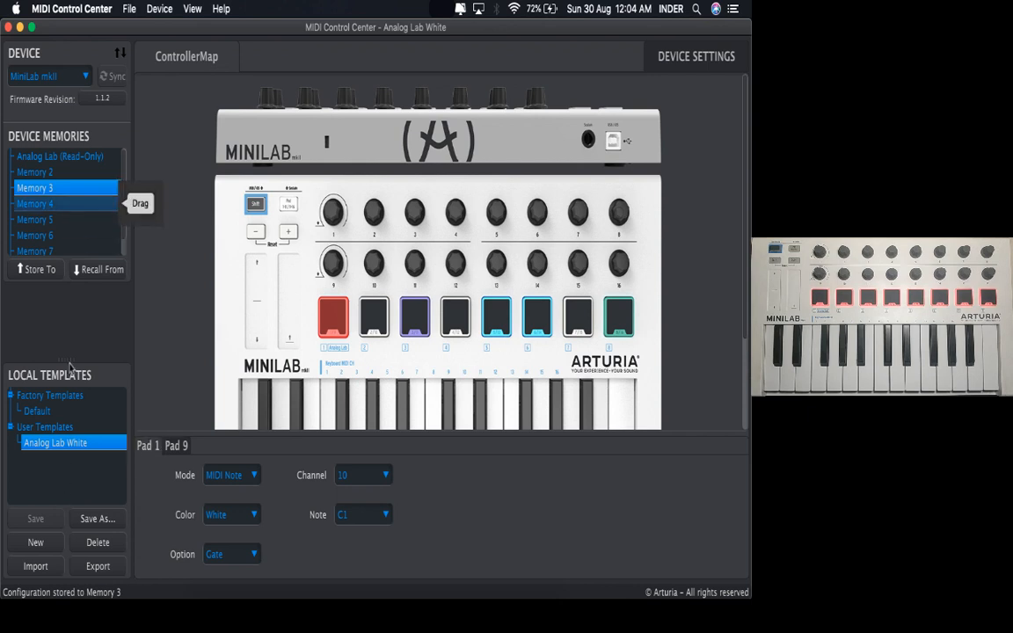
Step: Select the read-only Analog Lab device memory and keep Pad 1's colour white
{"action": "left_click", "coordinate": [60, 156]}
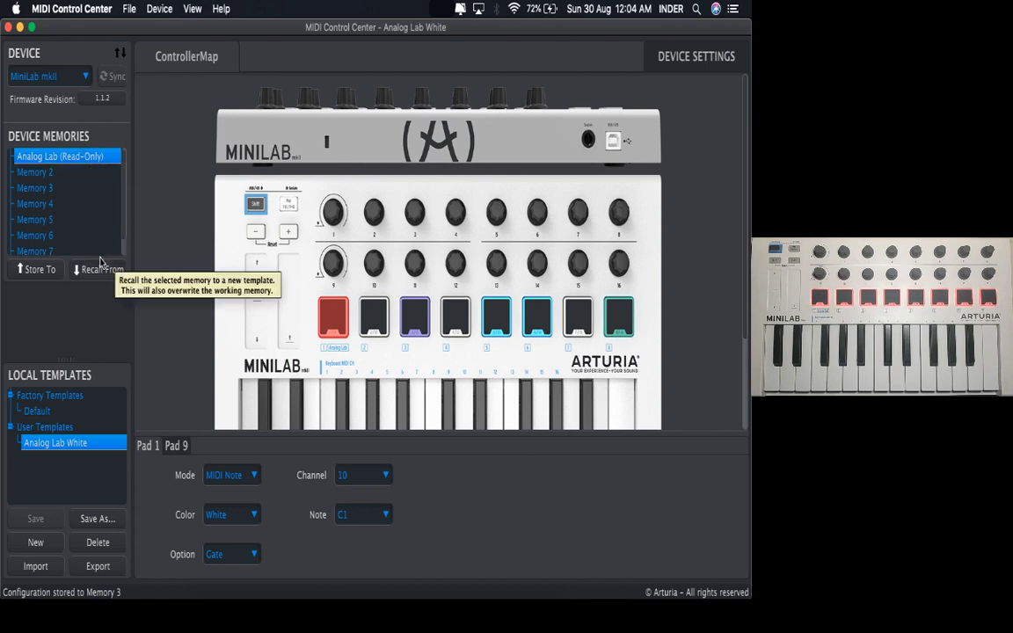
{"action": "mouse_move", "coordinate": [104, 415]}
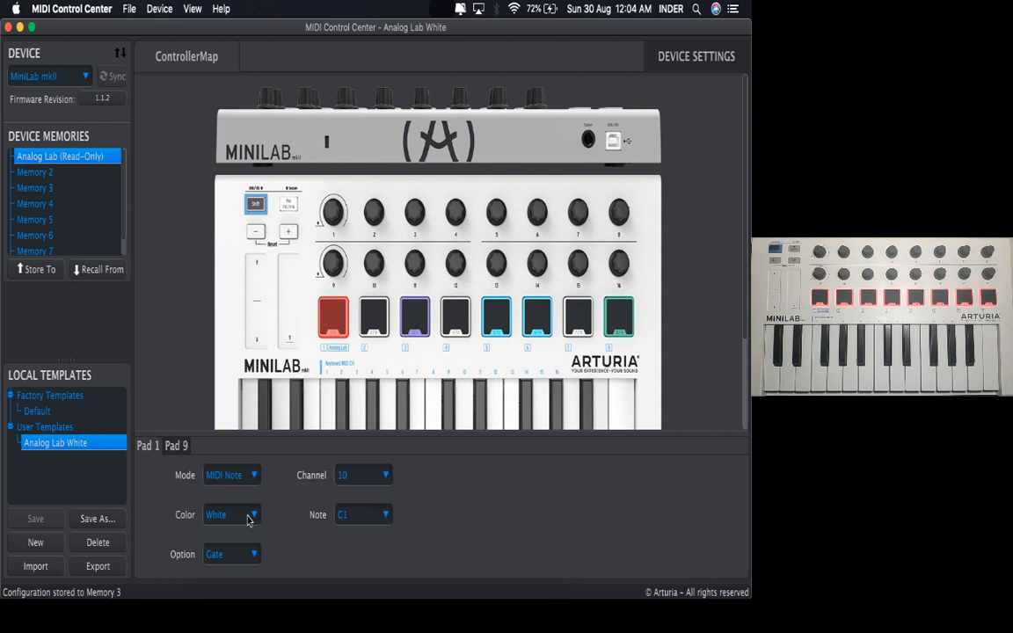
{"action": "left_click", "coordinate": [231, 514]}
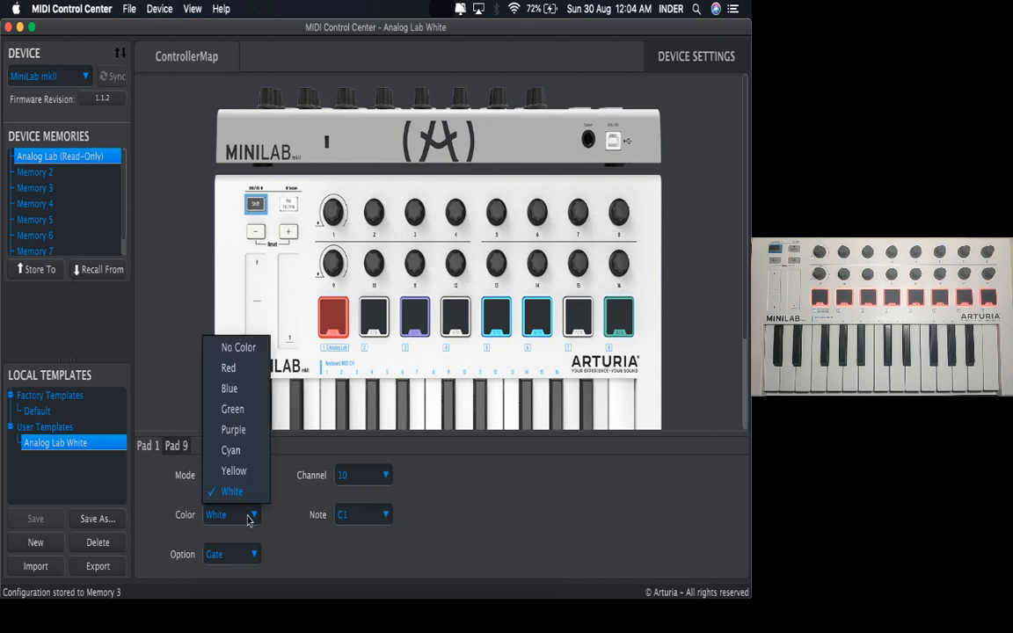
{"action": "left_click", "coordinate": [231, 491]}
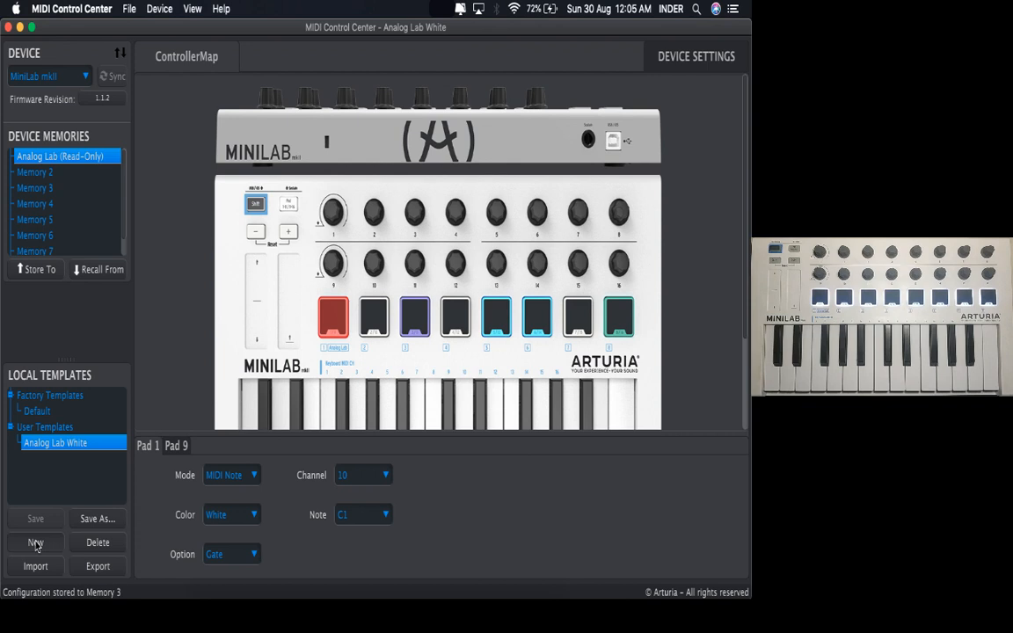
Step: Add a new local template and name it 'Live Grid Scene Trigger'
{"action": "left_click", "coordinate": [35, 543]}
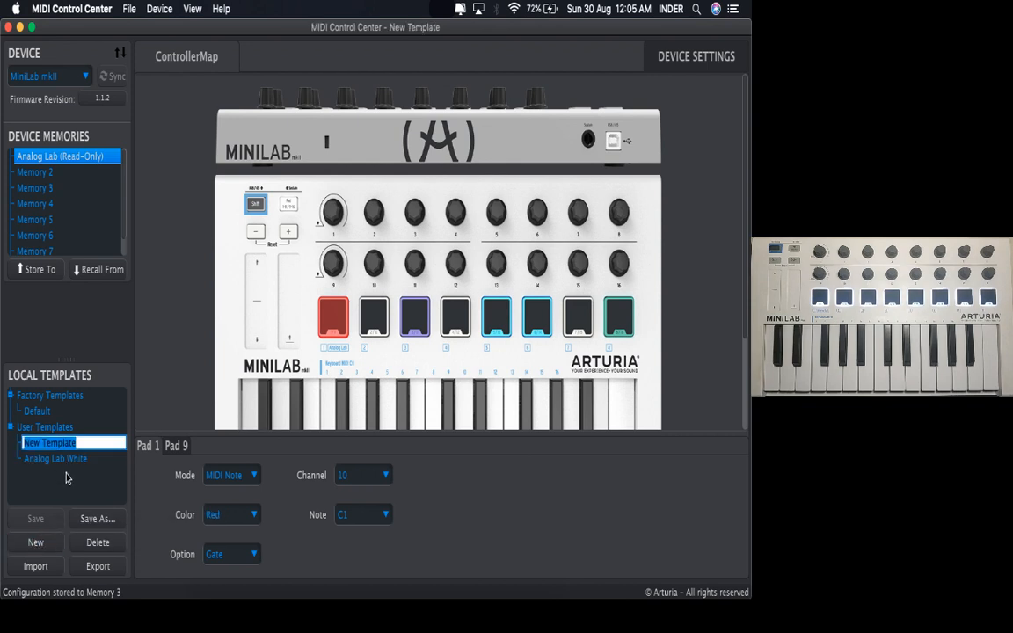
{"action": "type", "text": "Live"}
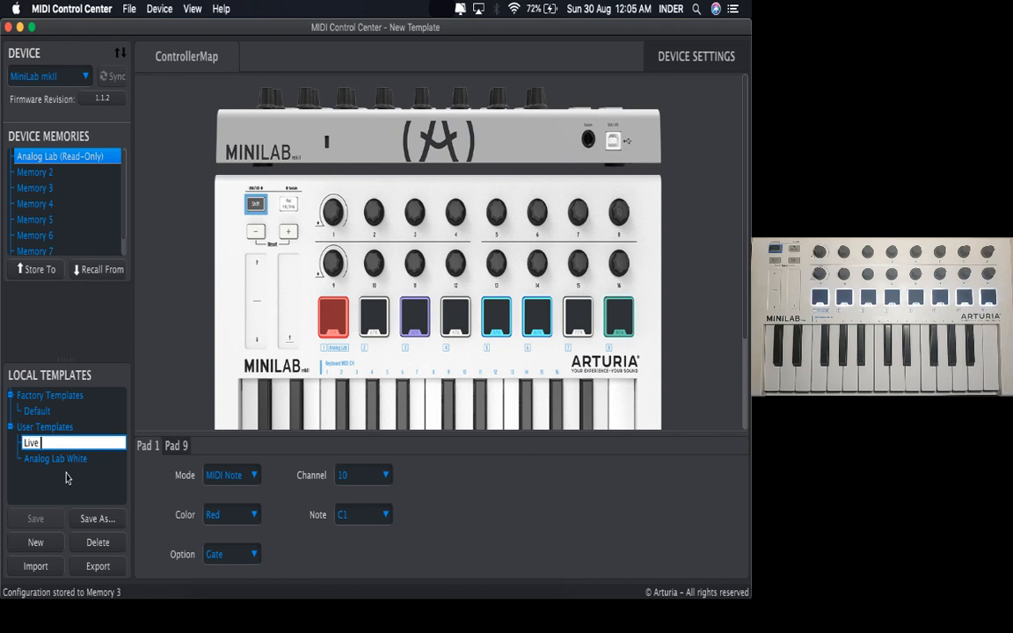
{"action": "type", "text": "Grid"}
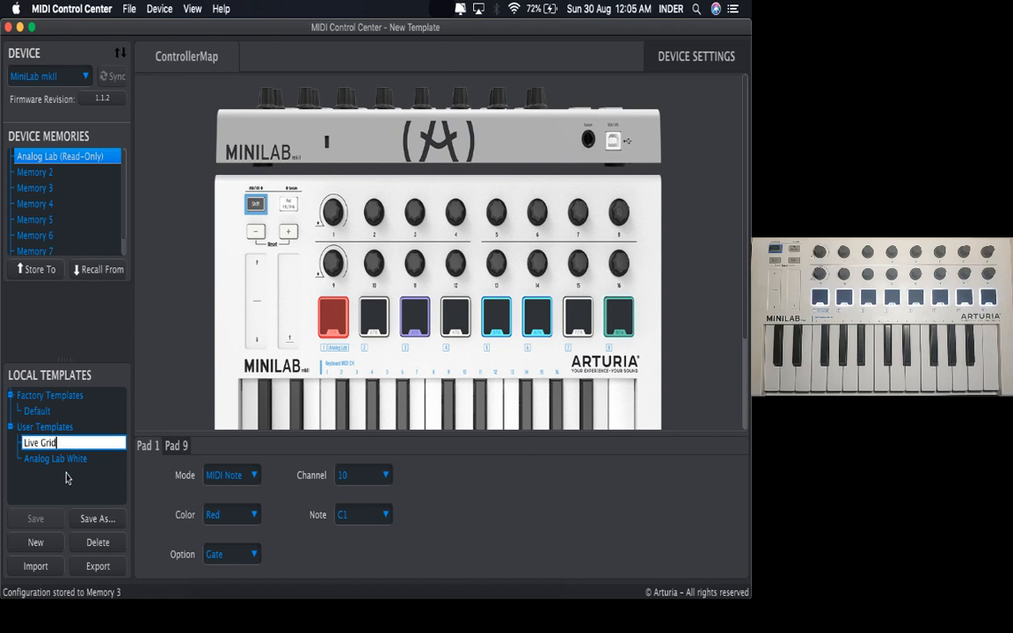
{"action": "type", "text": "Scene"}
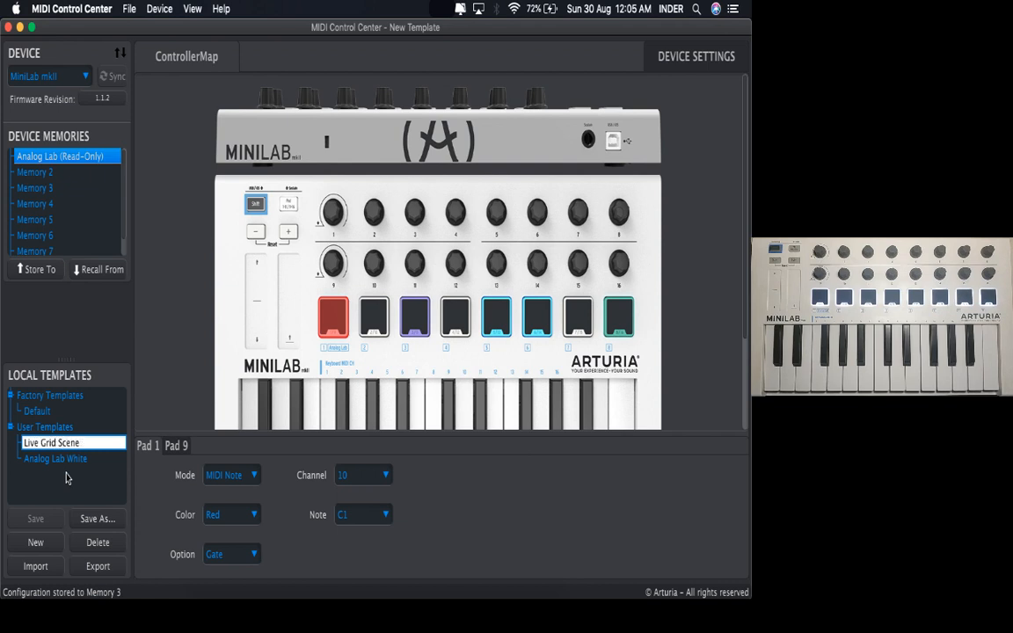
{"action": "type", "text": "Tri"}
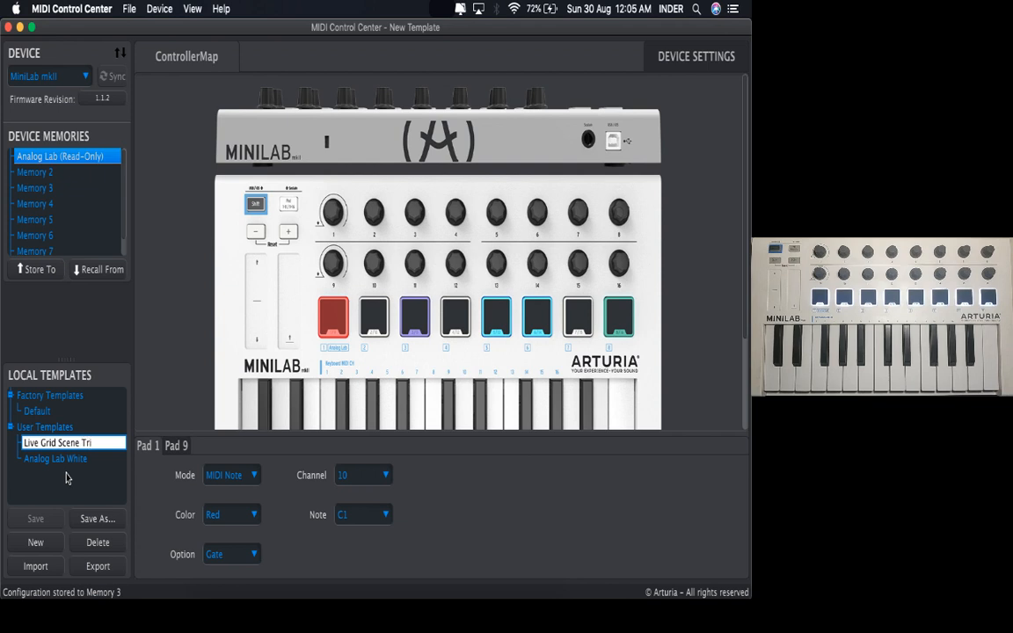
{"action": "type", "text": "gger"}
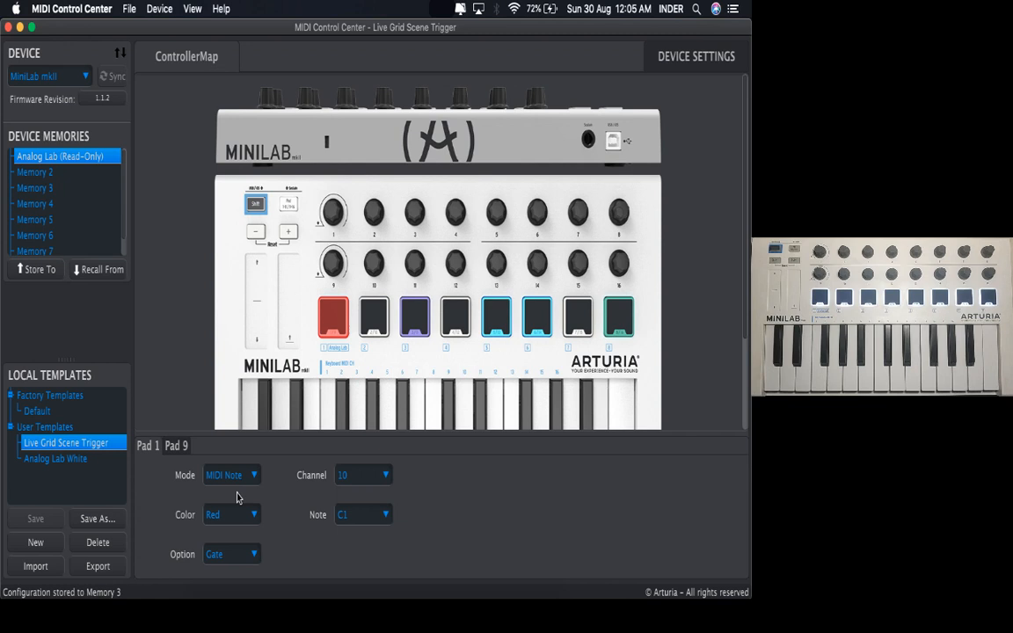
{"action": "mouse_move", "coordinate": [255, 491]}
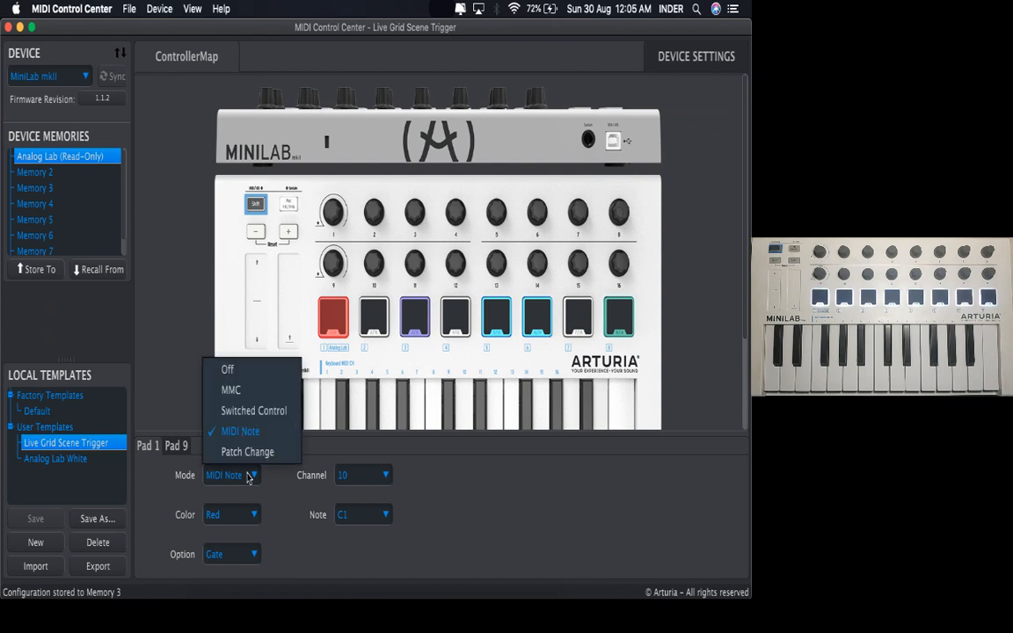
{"action": "mouse_move", "coordinate": [253, 410]}
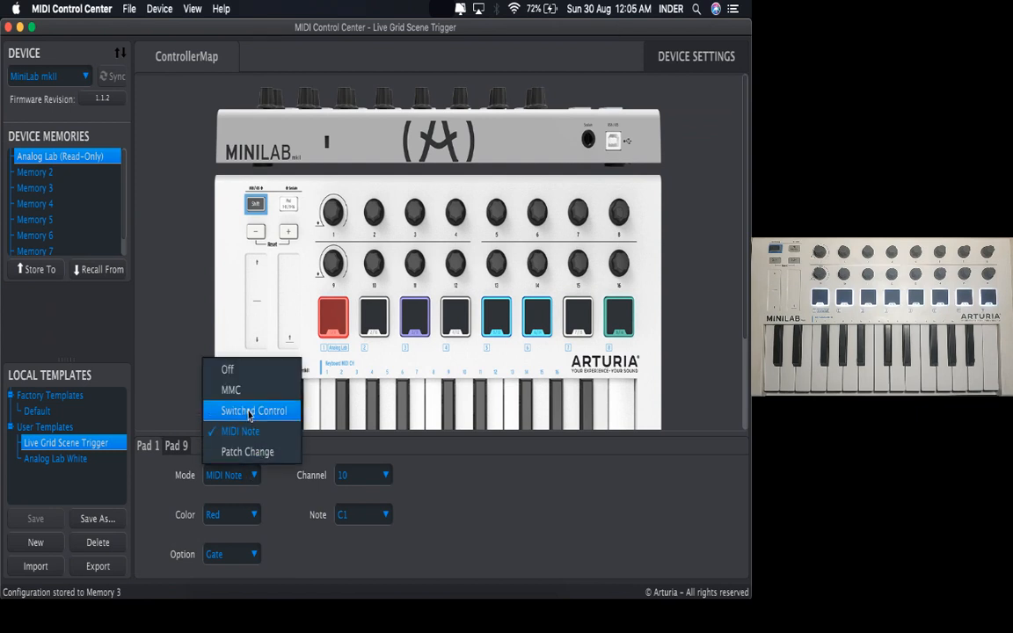
Step: Make Pad 1 send switched control changes on MIDI channel 11
{"action": "left_click", "coordinate": [254, 411]}
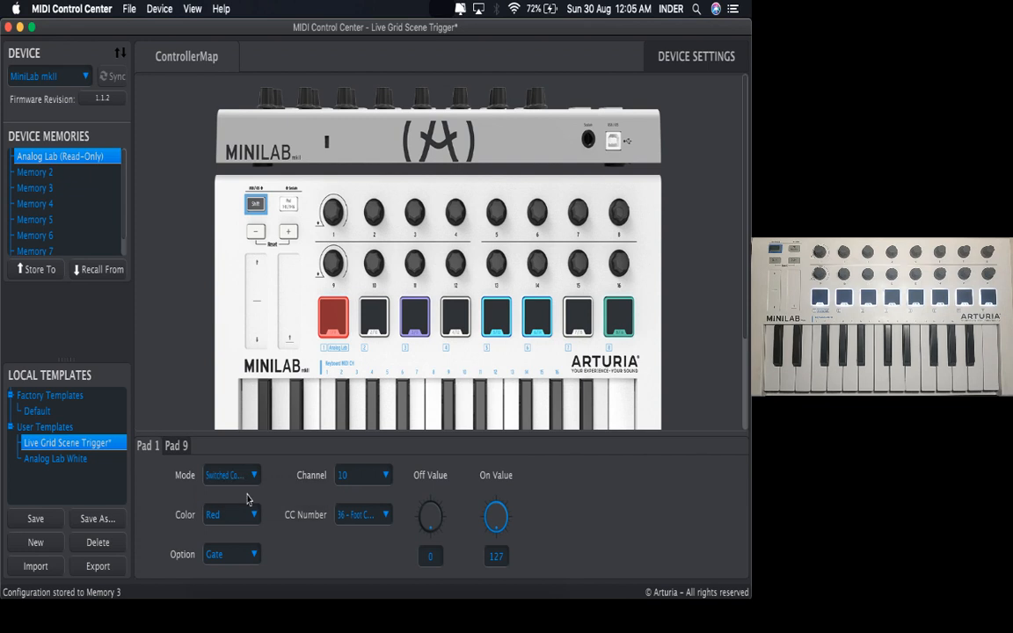
{"action": "left_click", "coordinate": [362, 475]}
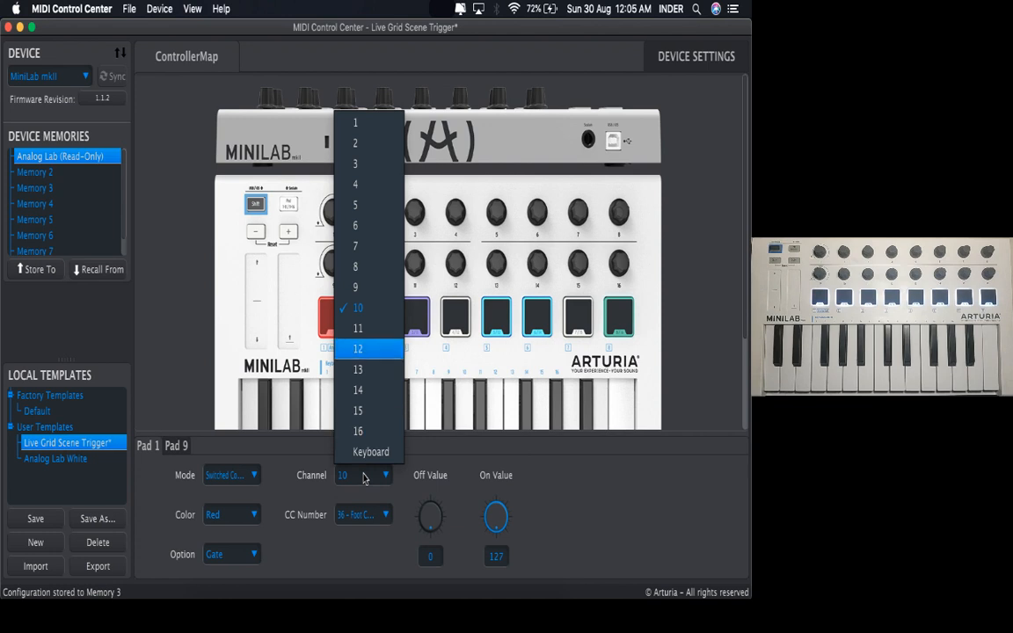
{"action": "mouse_move", "coordinate": [369, 328]}
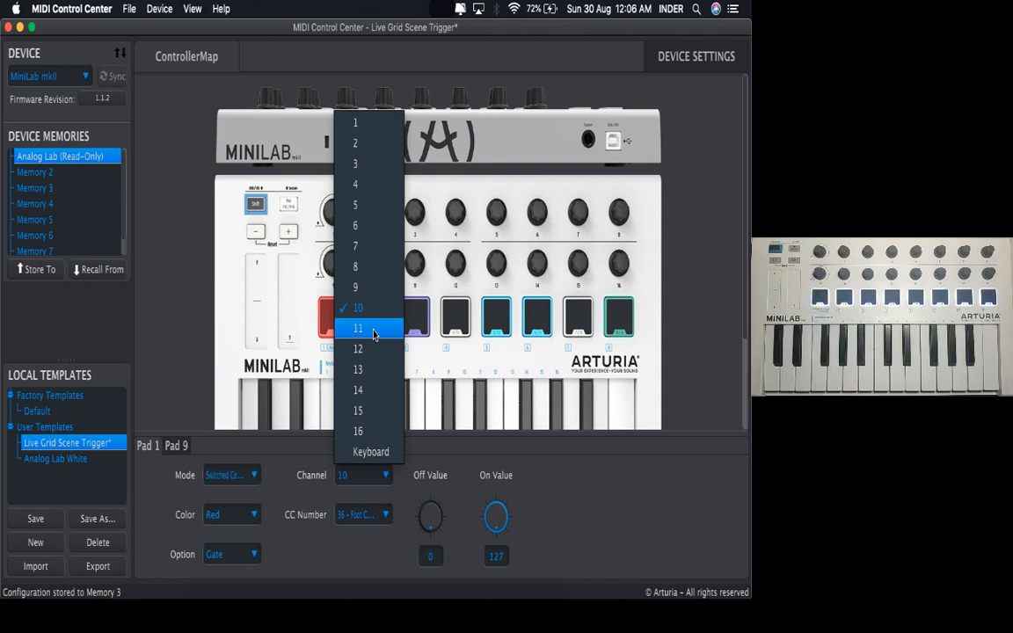
{"action": "left_click", "coordinate": [358, 328]}
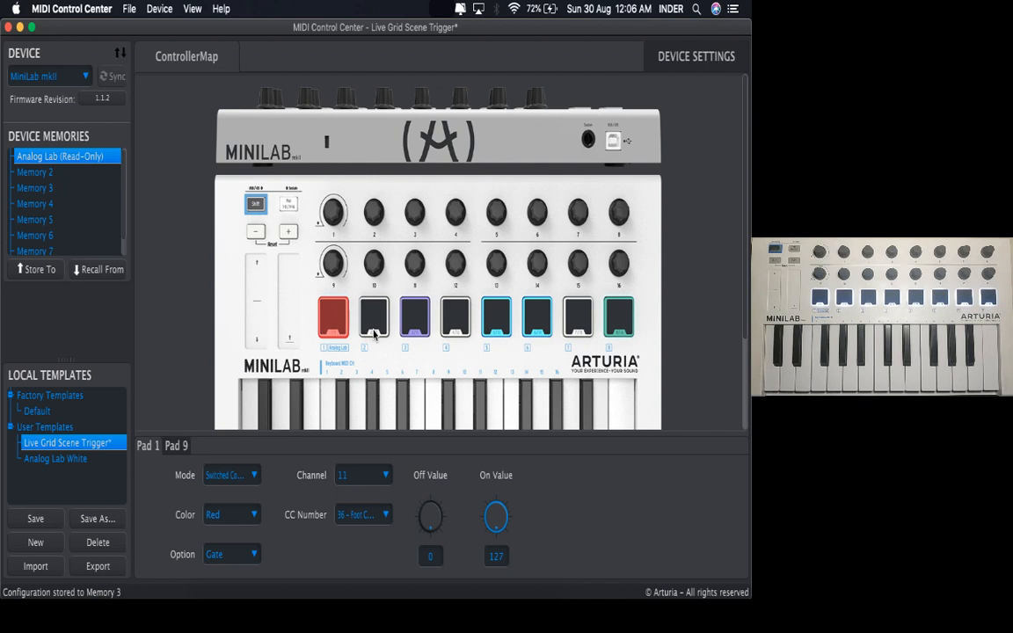
{"action": "mouse_move", "coordinate": [365, 477]}
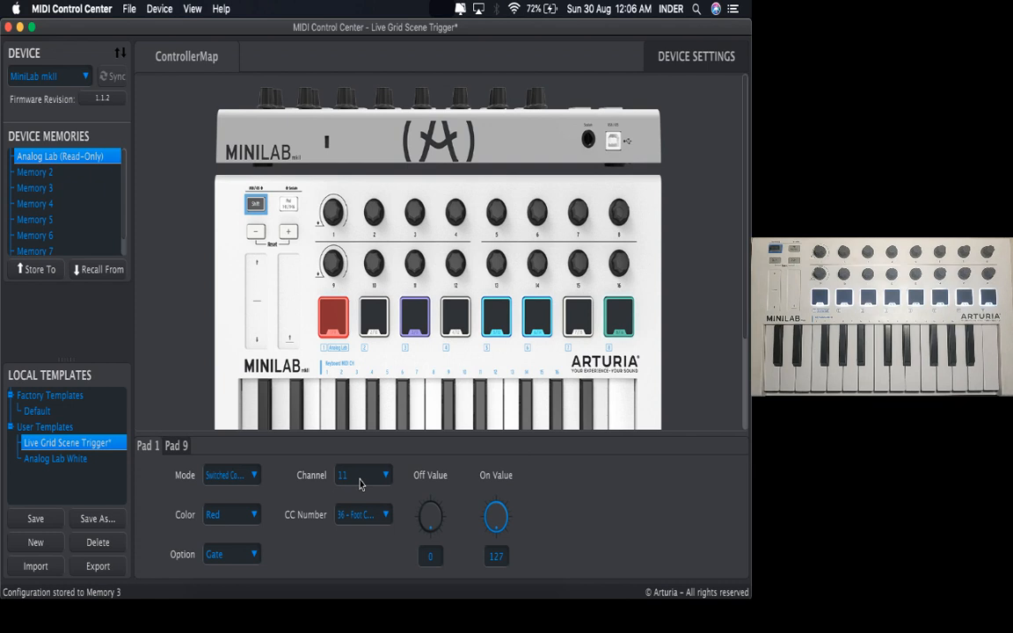
Step: Check Pad 4's settings, then change Pad 1's colour to cyan
{"action": "left_click", "coordinate": [374, 319]}
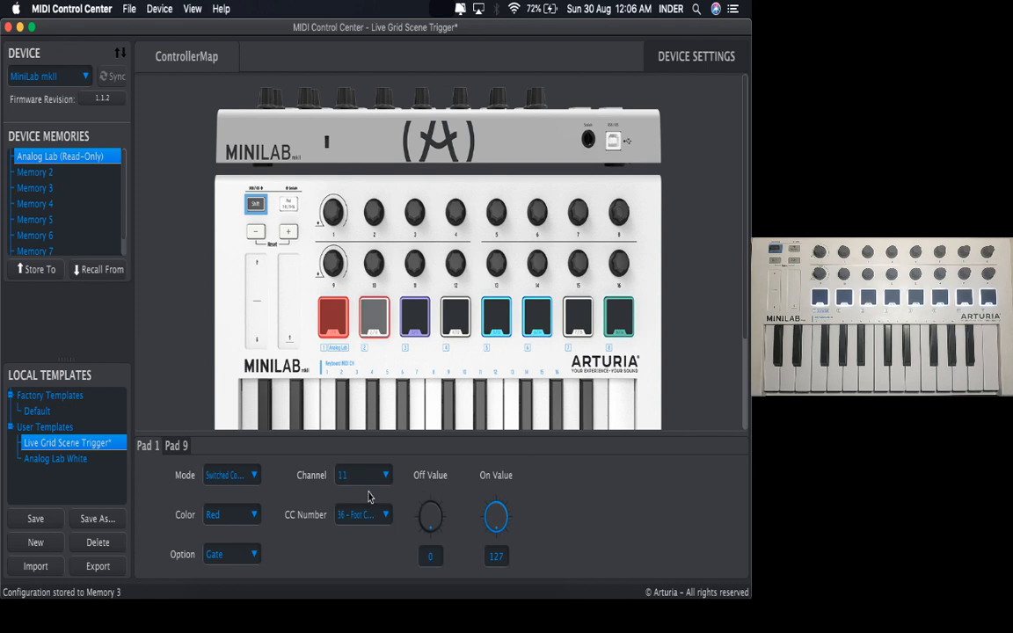
{"action": "left_click", "coordinate": [456, 319]}
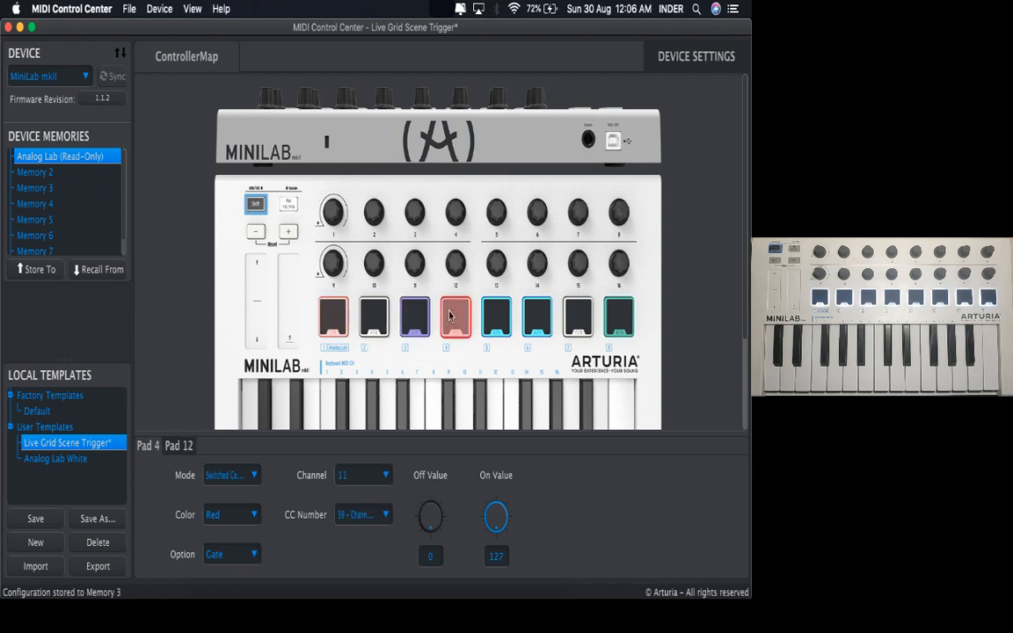
{"action": "left_click", "coordinate": [333, 319]}
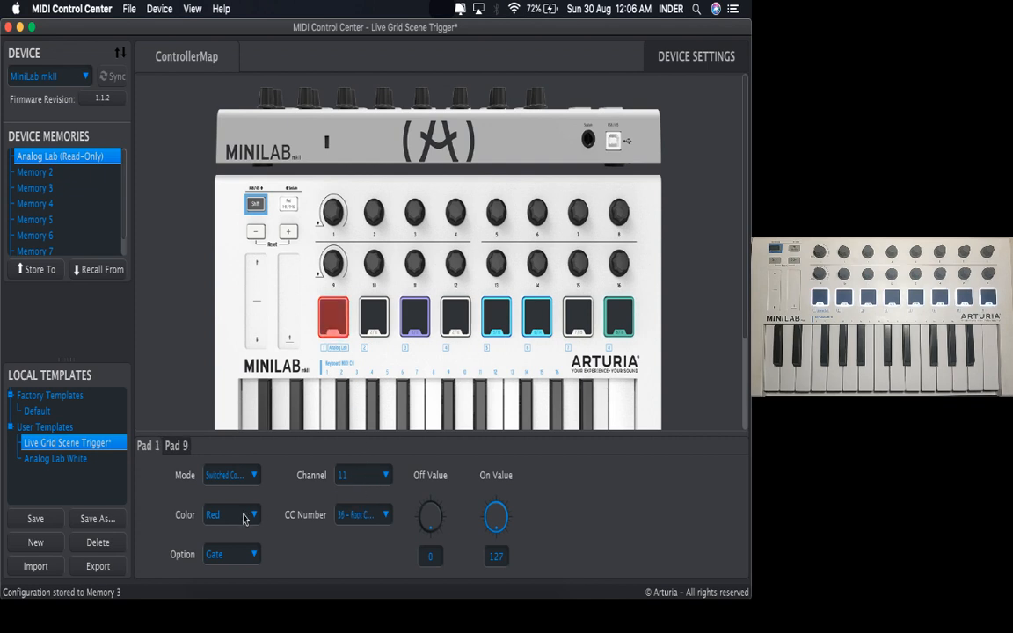
{"action": "left_click", "coordinate": [231, 515]}
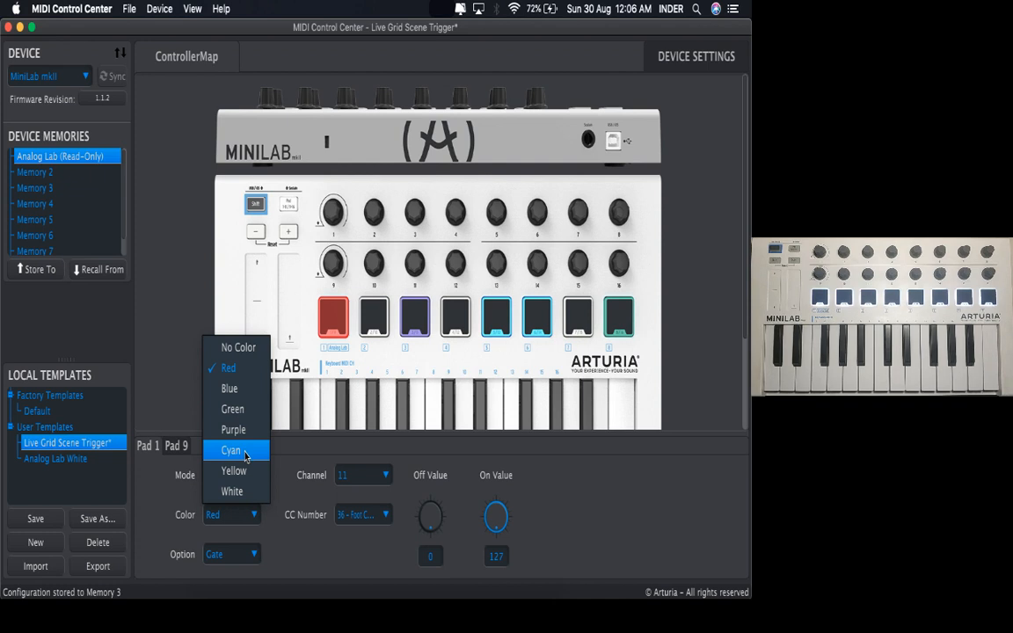
{"action": "left_click", "coordinate": [230, 450]}
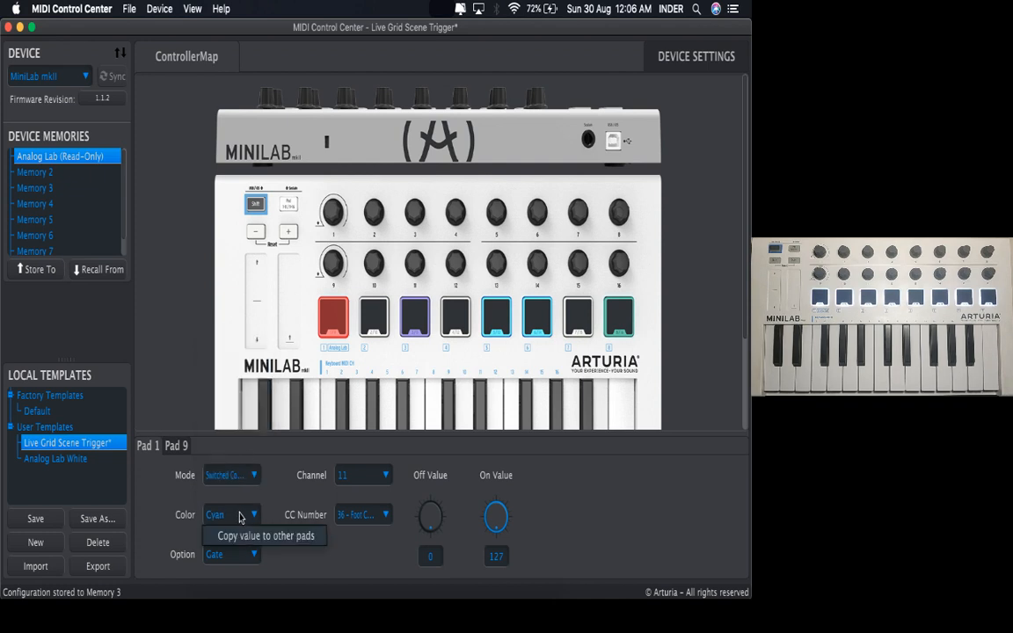
{"action": "mouse_move", "coordinate": [265, 536]}
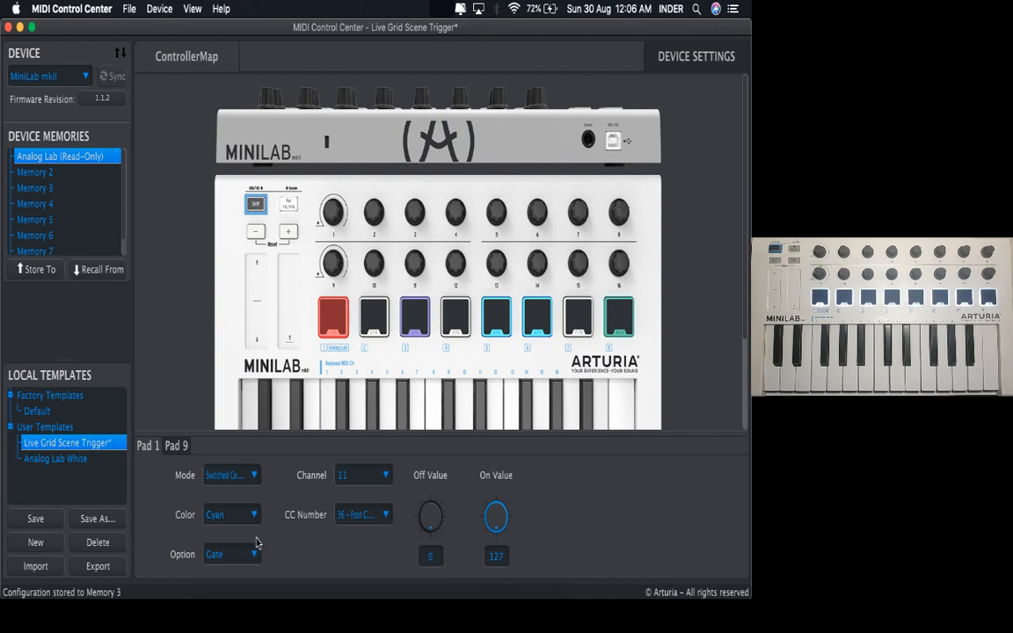
{"action": "mouse_move", "coordinate": [221, 564]}
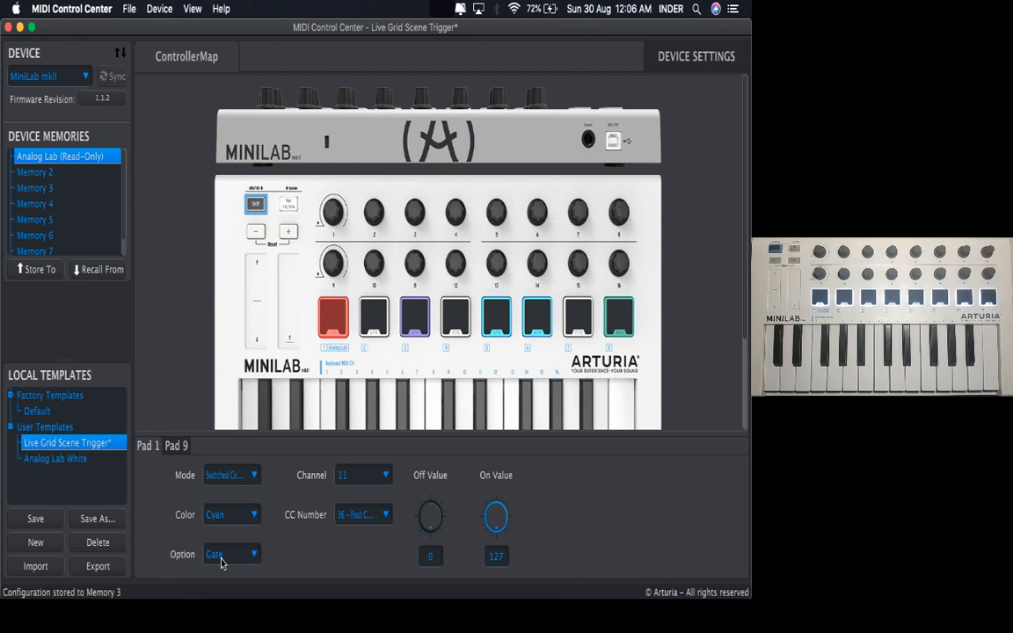
{"action": "mouse_move", "coordinate": [284, 560]}
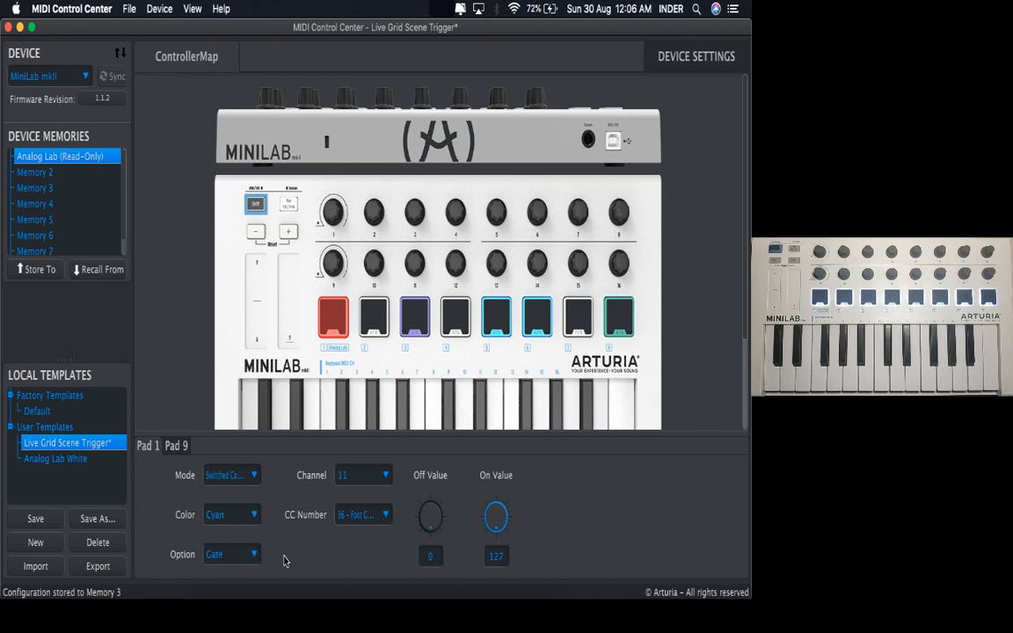
{"action": "mouse_move", "coordinate": [235, 560]}
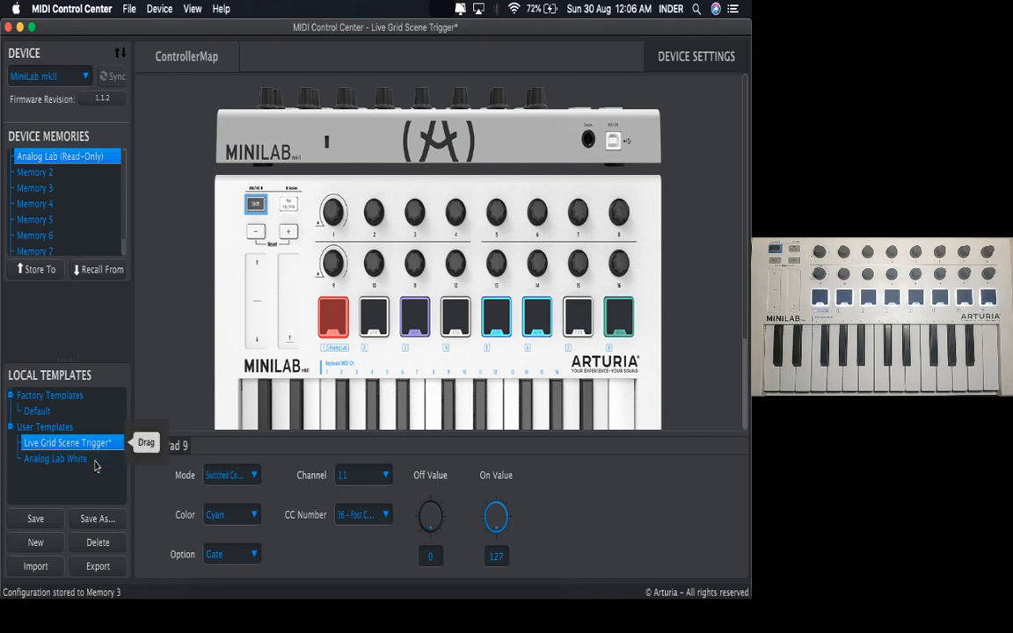
{"action": "left_click", "coordinate": [333, 213]}
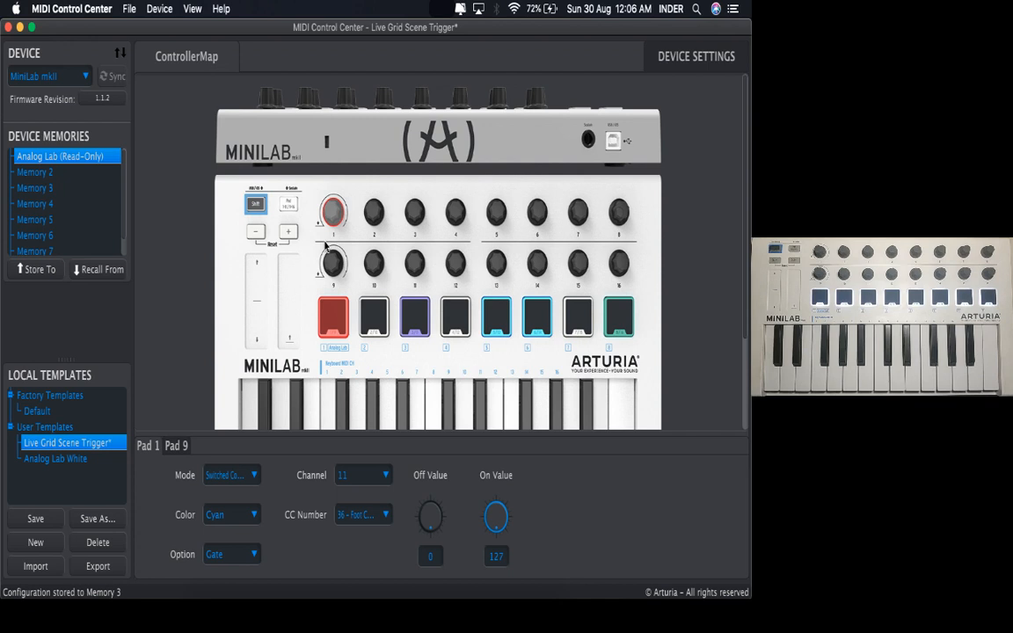
Step: Set Knob 1 to absolute values and copy that setting to the other knobs
{"action": "left_click", "coordinate": [332, 213]}
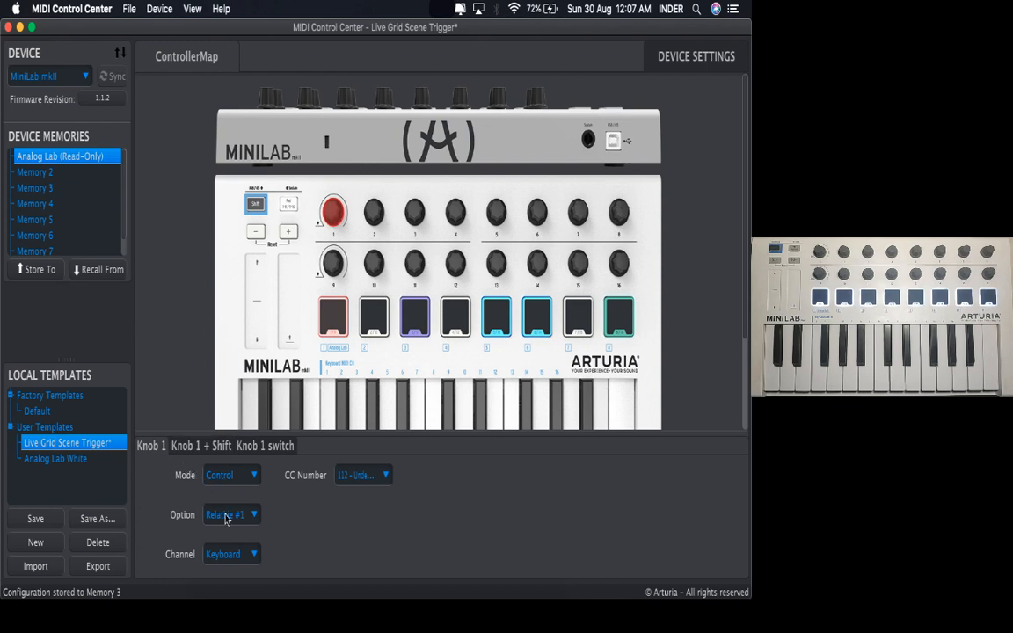
{"action": "left_click", "coordinate": [231, 514]}
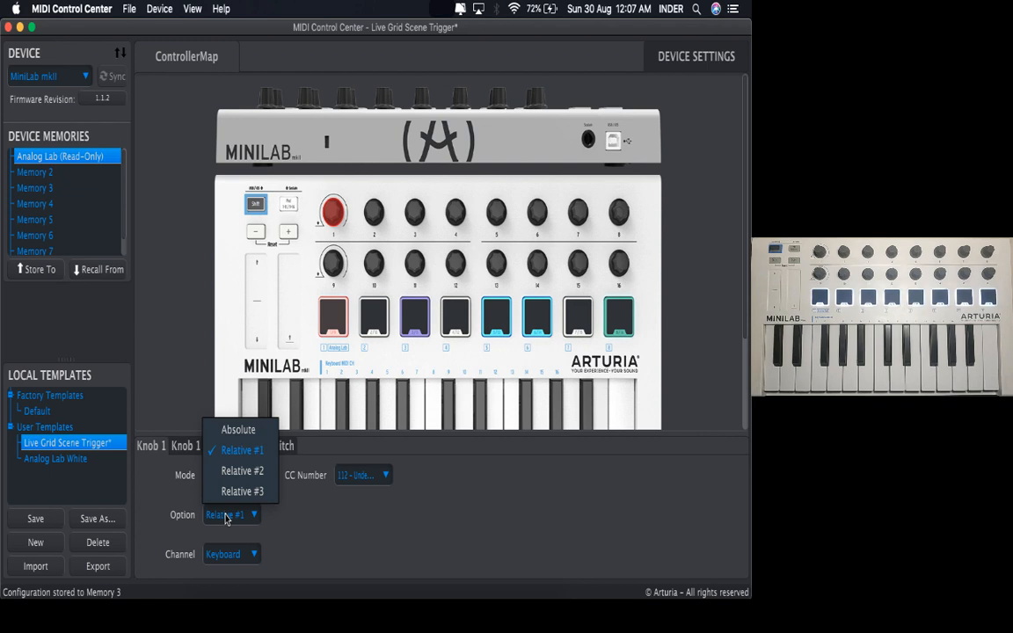
{"action": "mouse_move", "coordinate": [237, 430]}
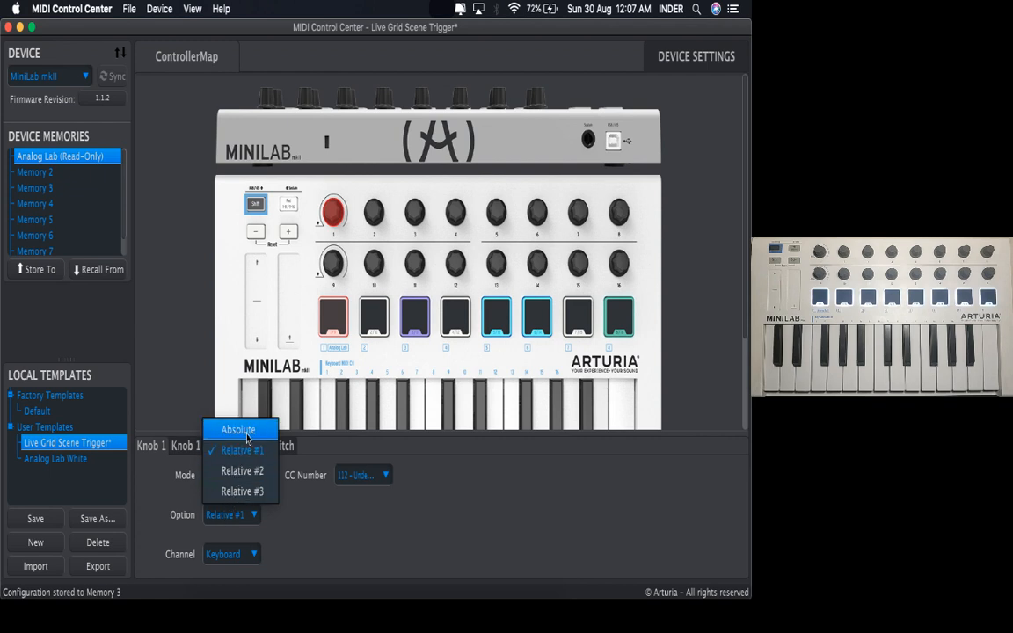
{"action": "left_click", "coordinate": [238, 430]}
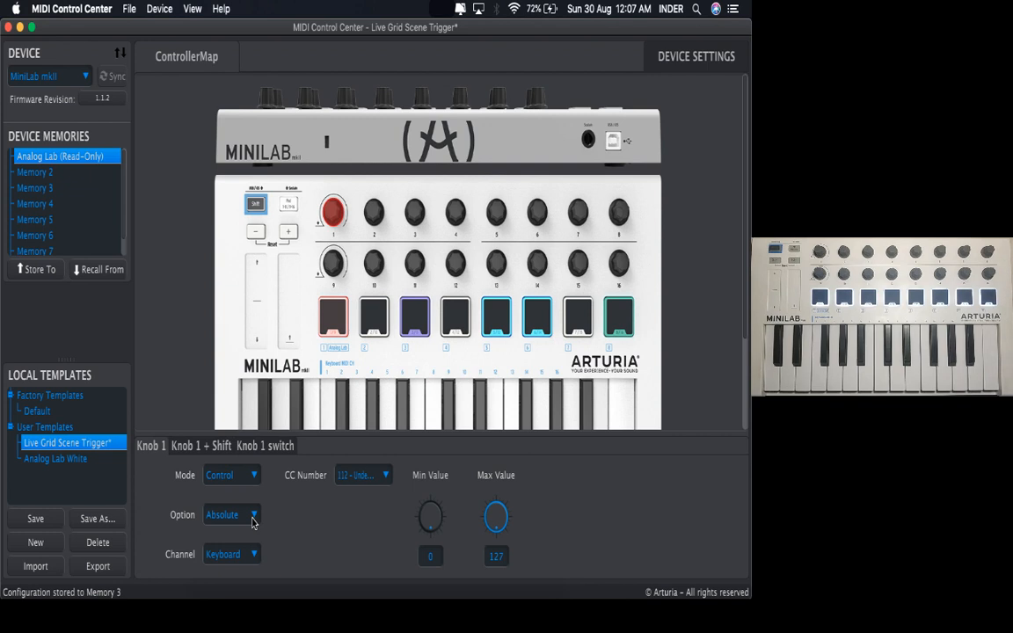
{"action": "mouse_move", "coordinate": [235, 505]}
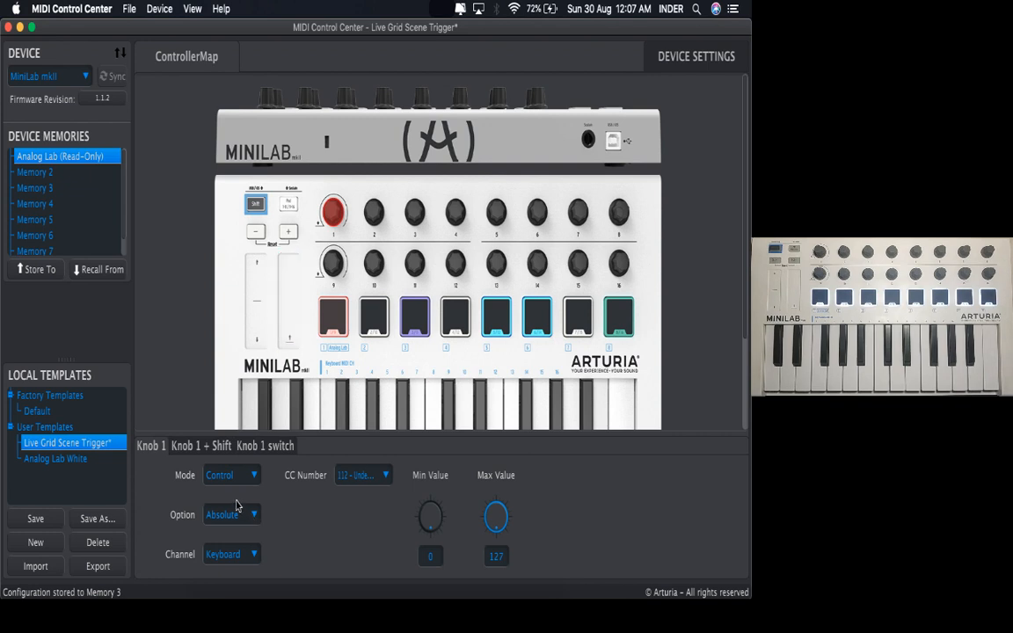
{"action": "left_click", "coordinate": [333, 213]}
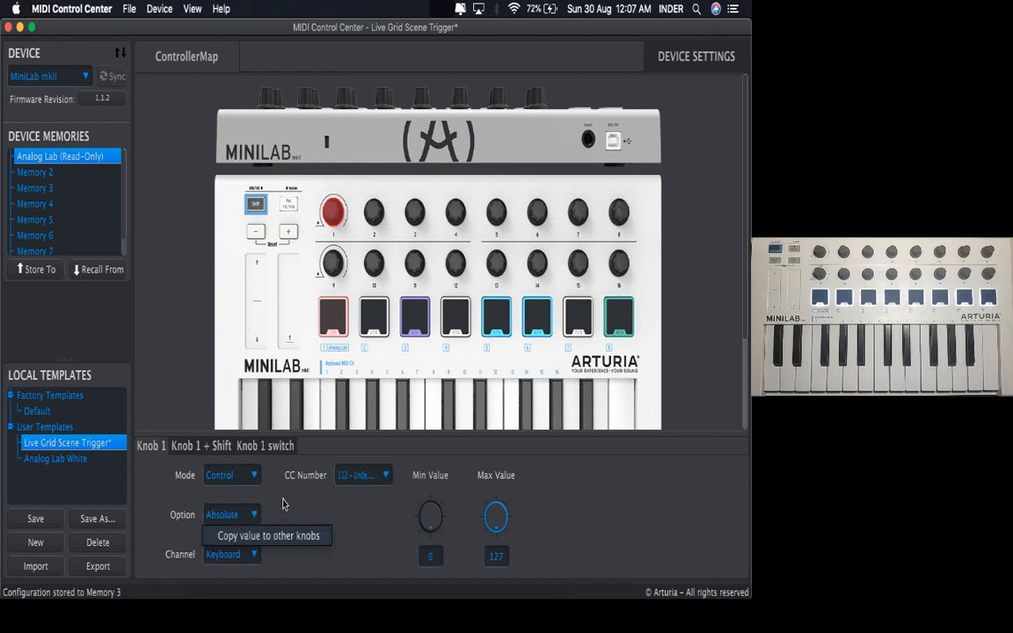
{"action": "left_click", "coordinate": [374, 213]}
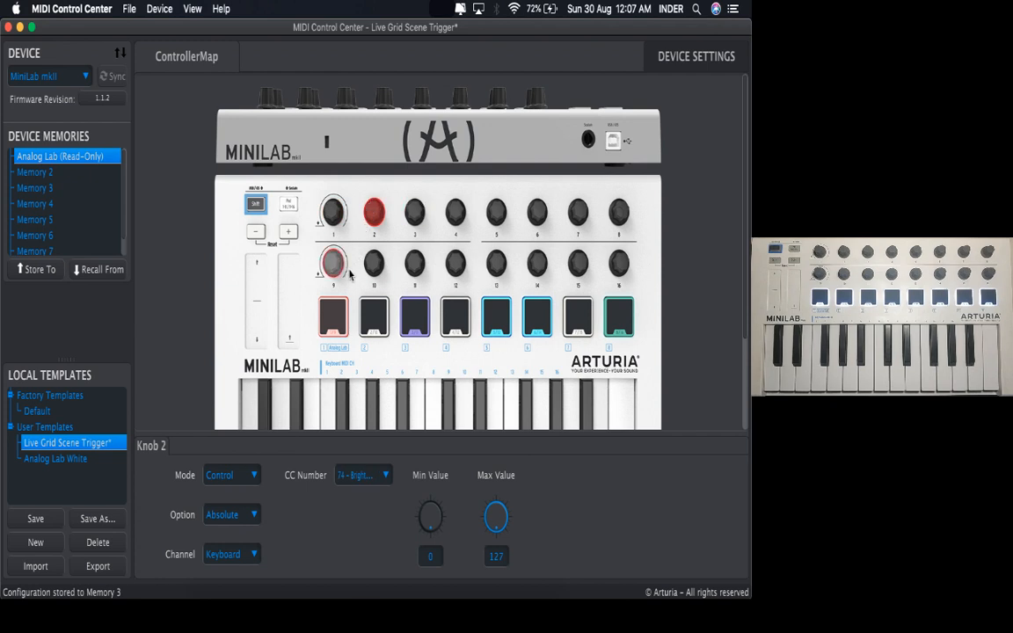
Step: Set Knob 9 to absolute values, then return to Knob 1
{"action": "left_click", "coordinate": [332, 264]}
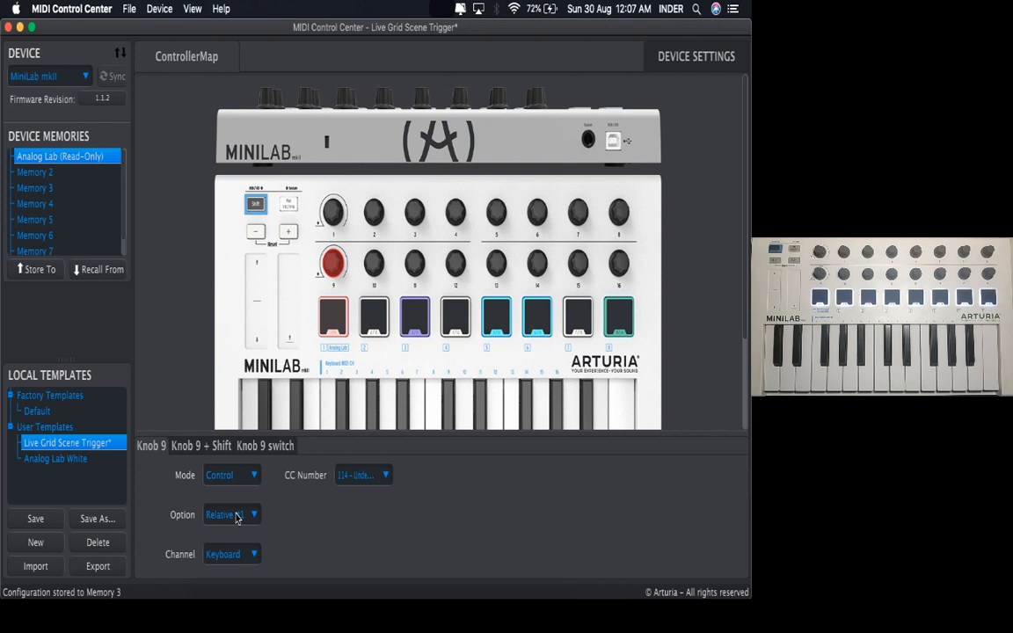
{"action": "left_click", "coordinate": [231, 514]}
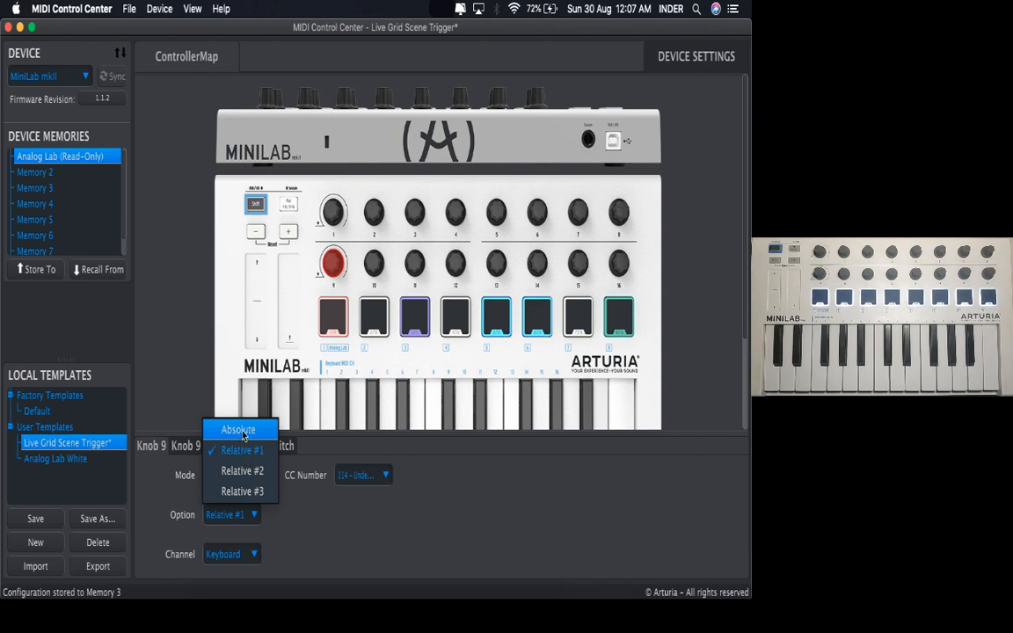
{"action": "left_click", "coordinate": [238, 429]}
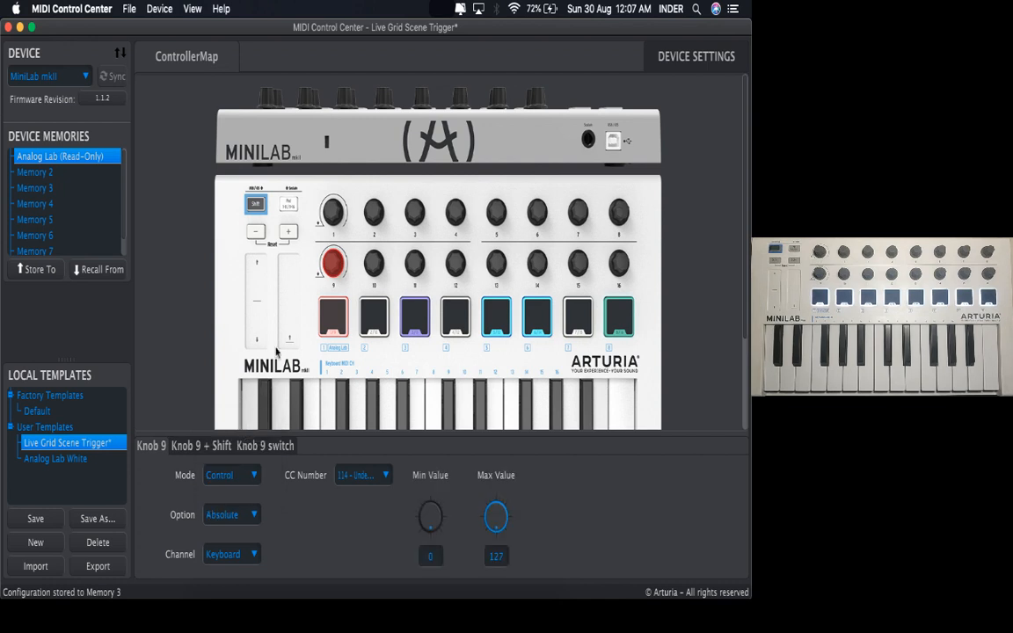
{"action": "left_click", "coordinate": [333, 213]}
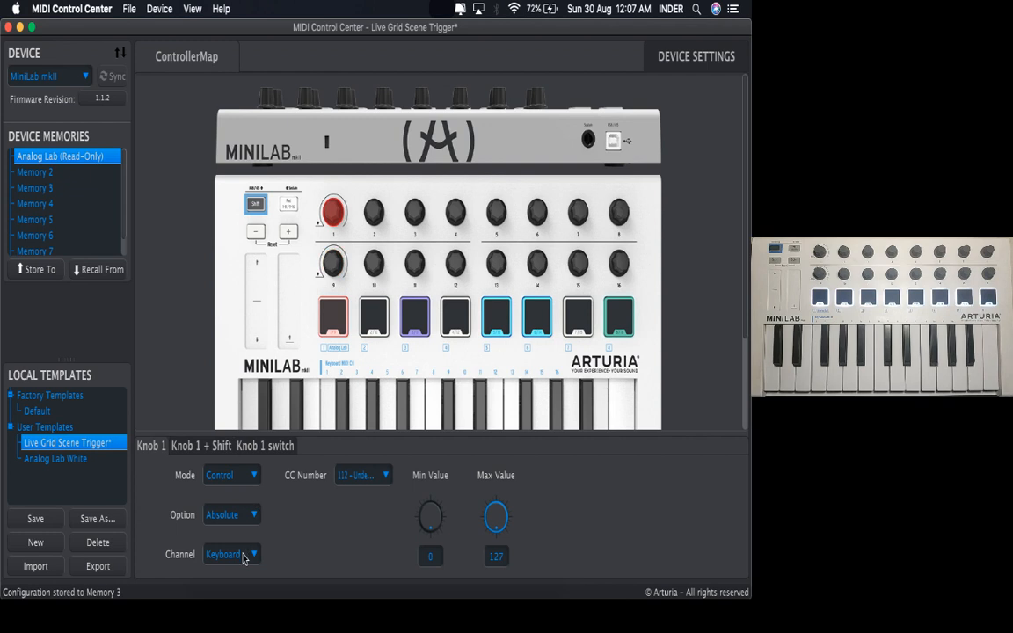
Step: Copy MIDI channel 12 to all knobs and review Knob 1 and Knob 9 switch settings
{"action": "left_click", "coordinate": [224, 554]}
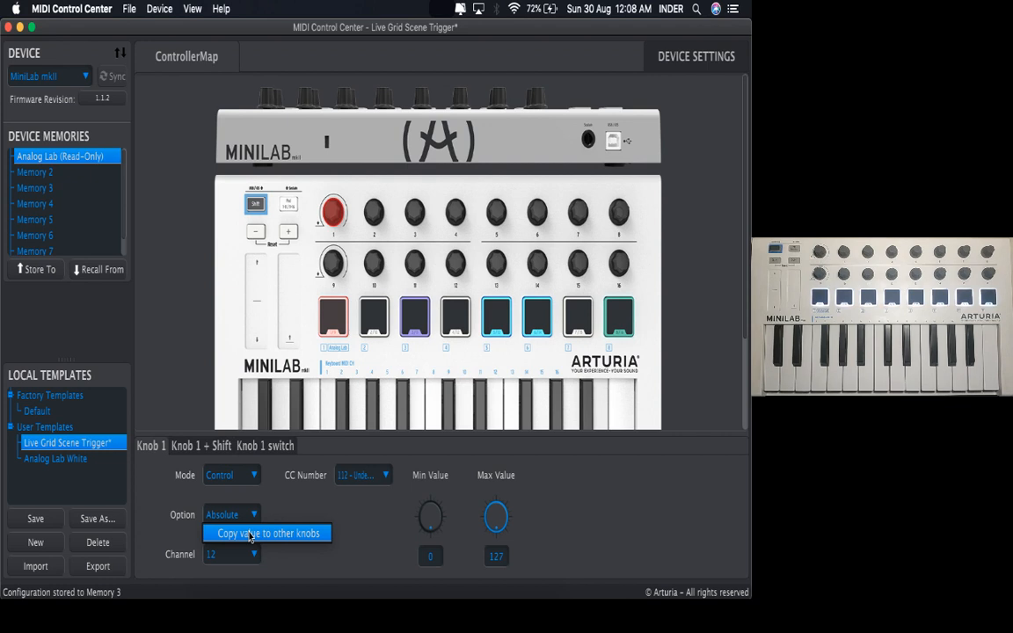
{"action": "left_click", "coordinate": [266, 533]}
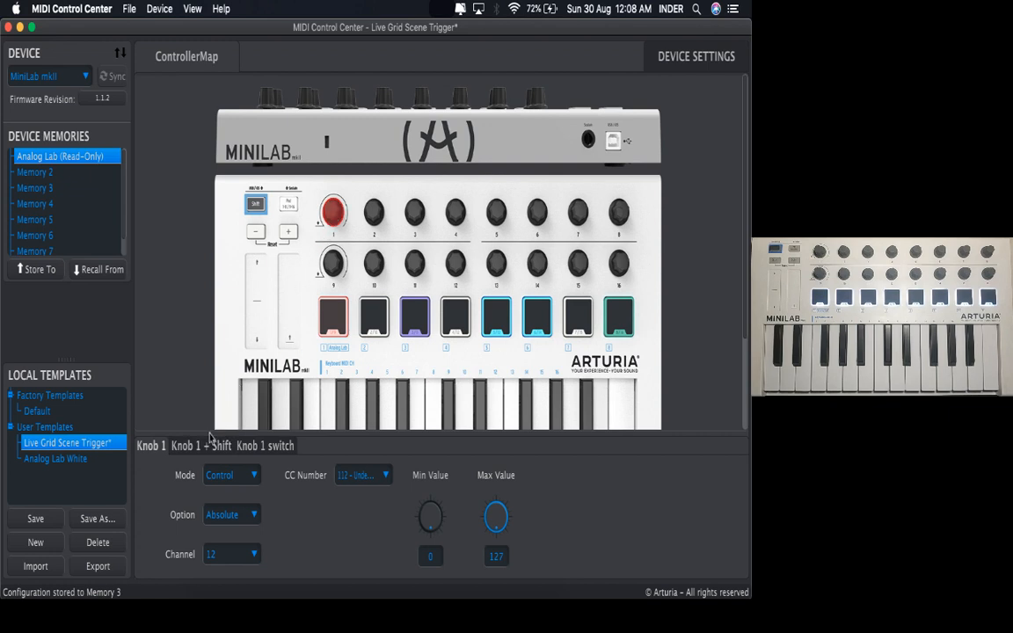
{"action": "left_click", "coordinate": [199, 446]}
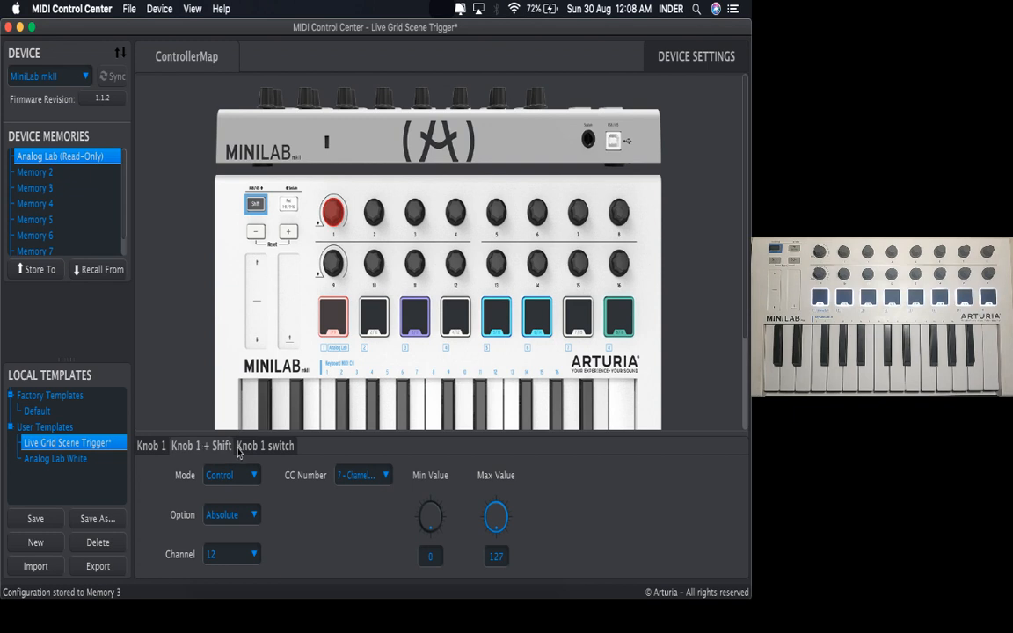
{"action": "left_click", "coordinate": [264, 445]}
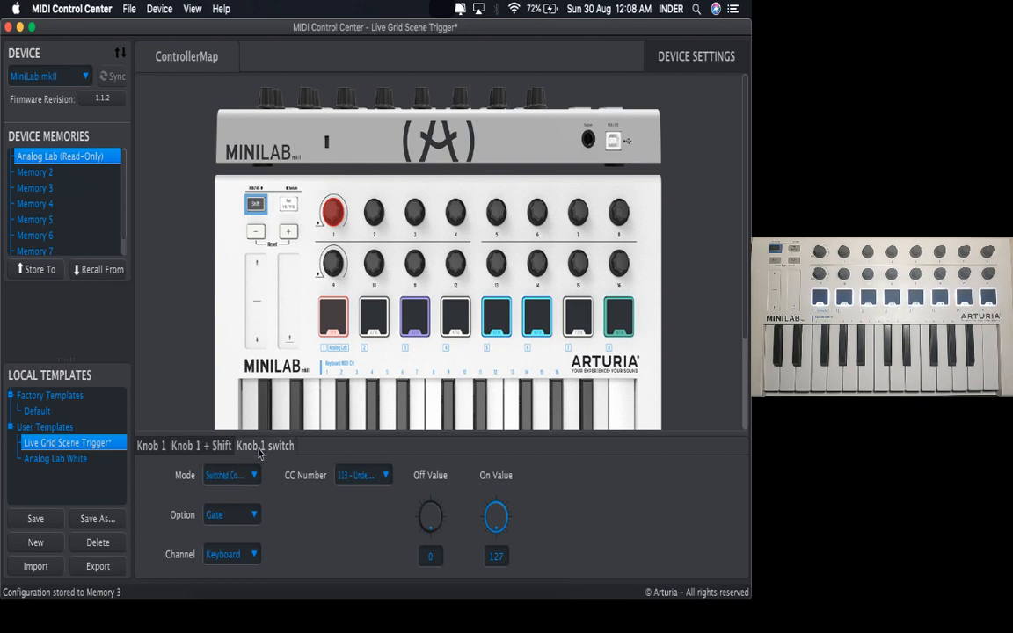
{"action": "left_click", "coordinate": [231, 554]}
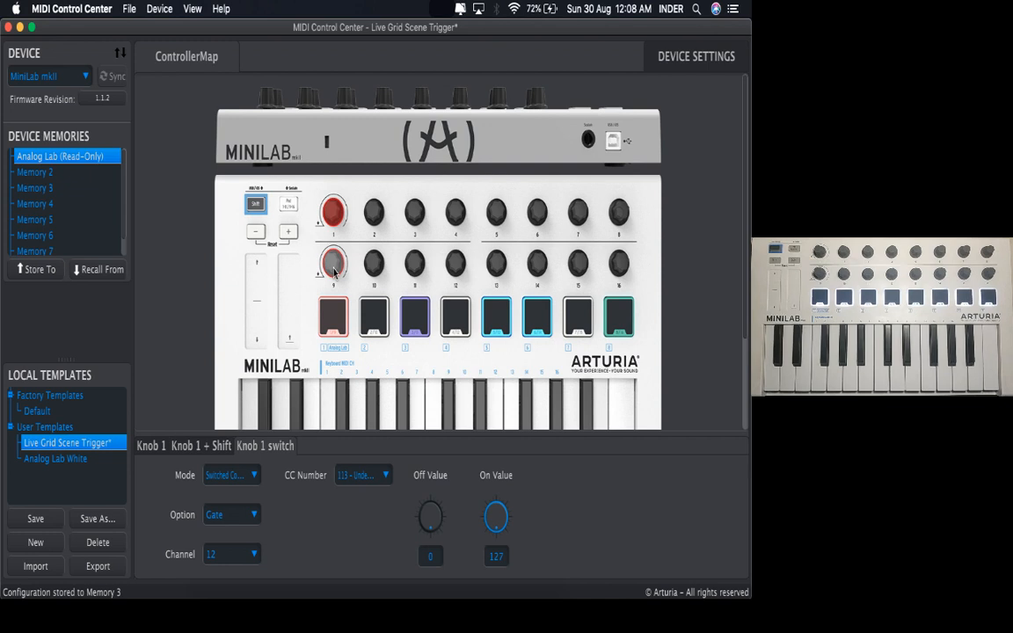
{"action": "left_click", "coordinate": [333, 263]}
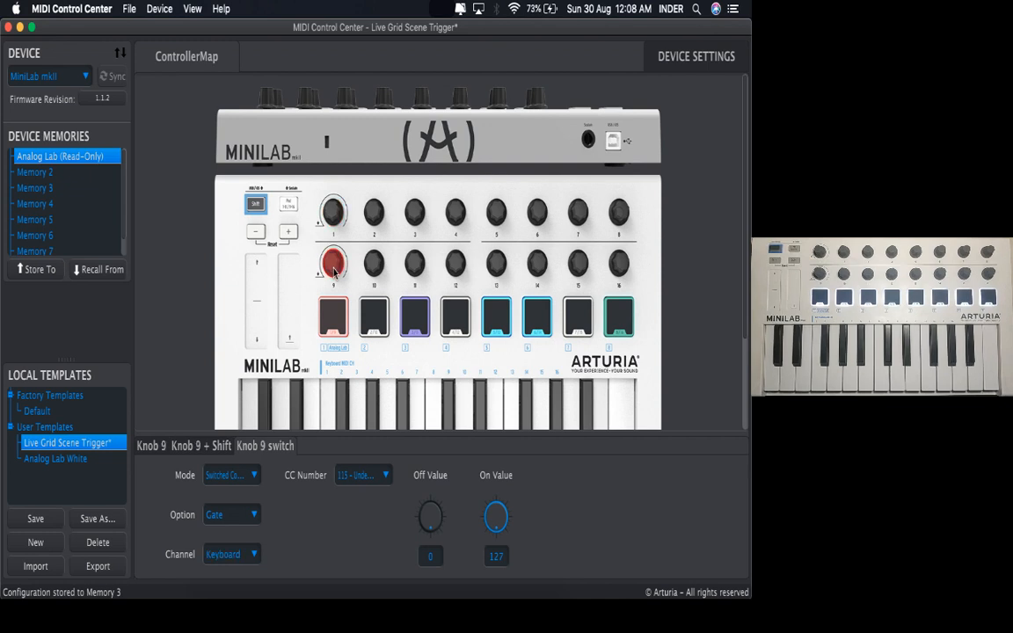
{"action": "left_click", "coordinate": [231, 554]}
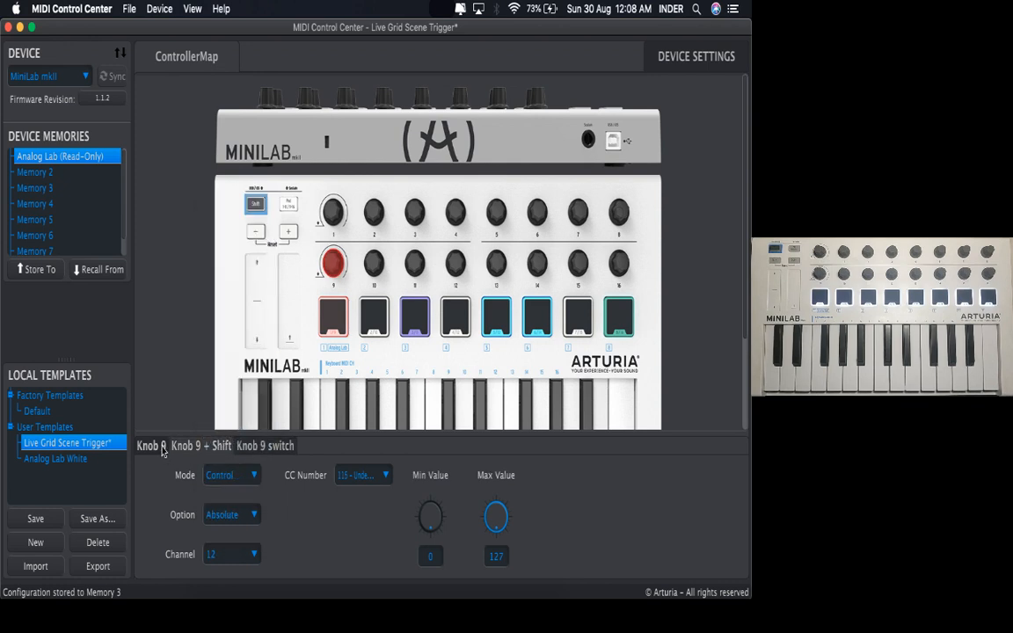
Step: Check the assignments of knobs 2, 4, 1 and 9
{"action": "left_click", "coordinate": [414, 213]}
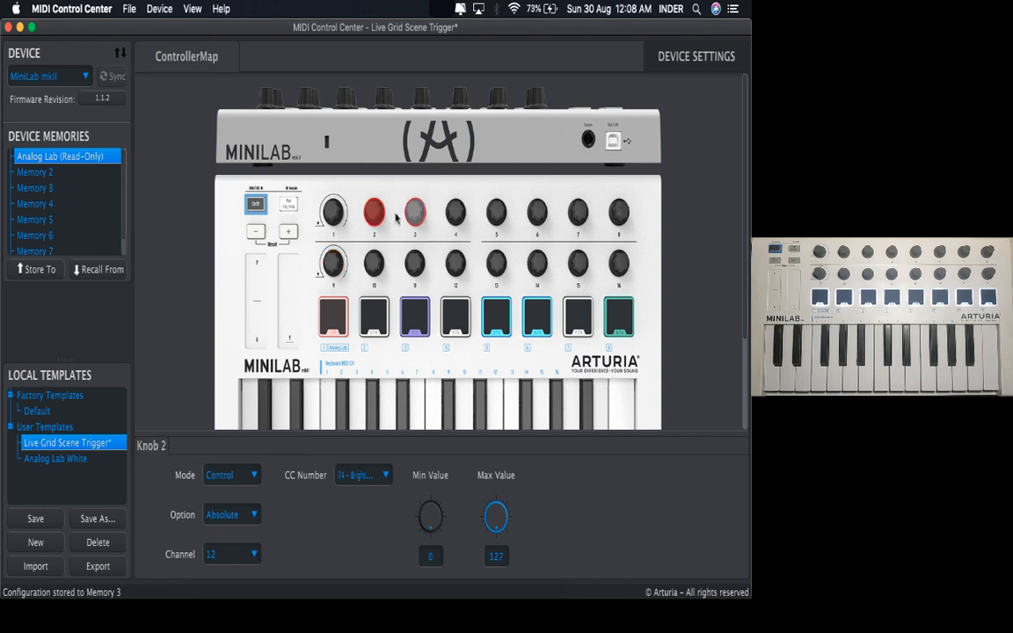
{"action": "left_click", "coordinate": [455, 213]}
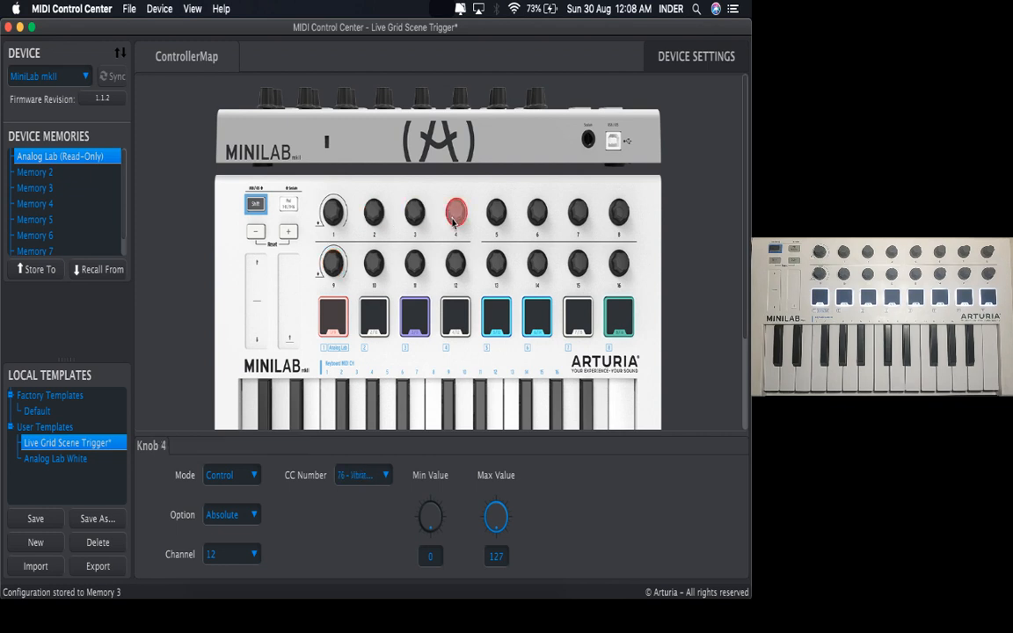
{"action": "left_click", "coordinate": [333, 213]}
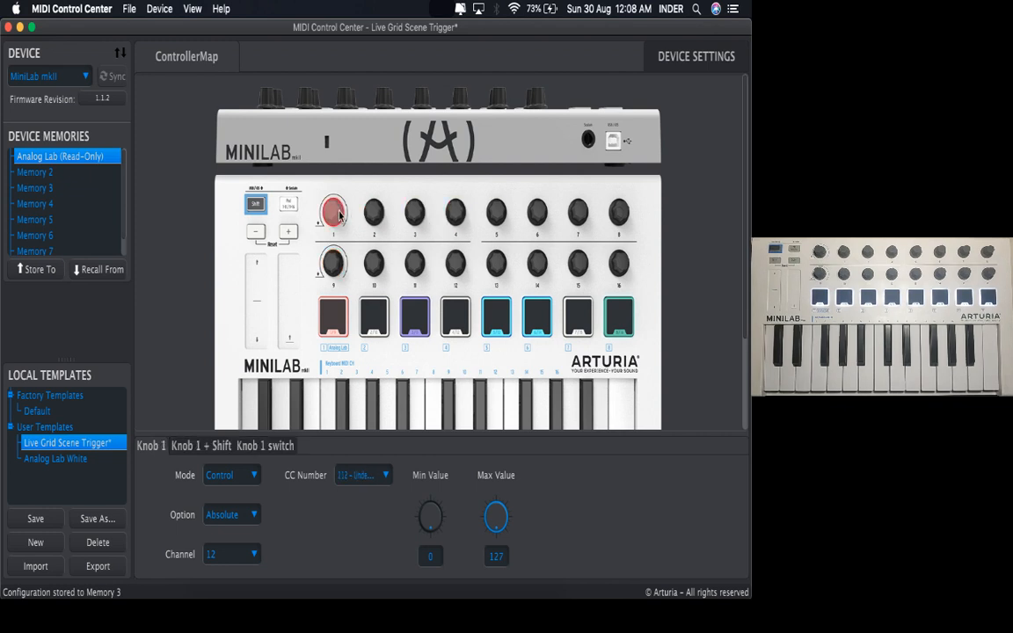
{"action": "left_click", "coordinate": [333, 264]}
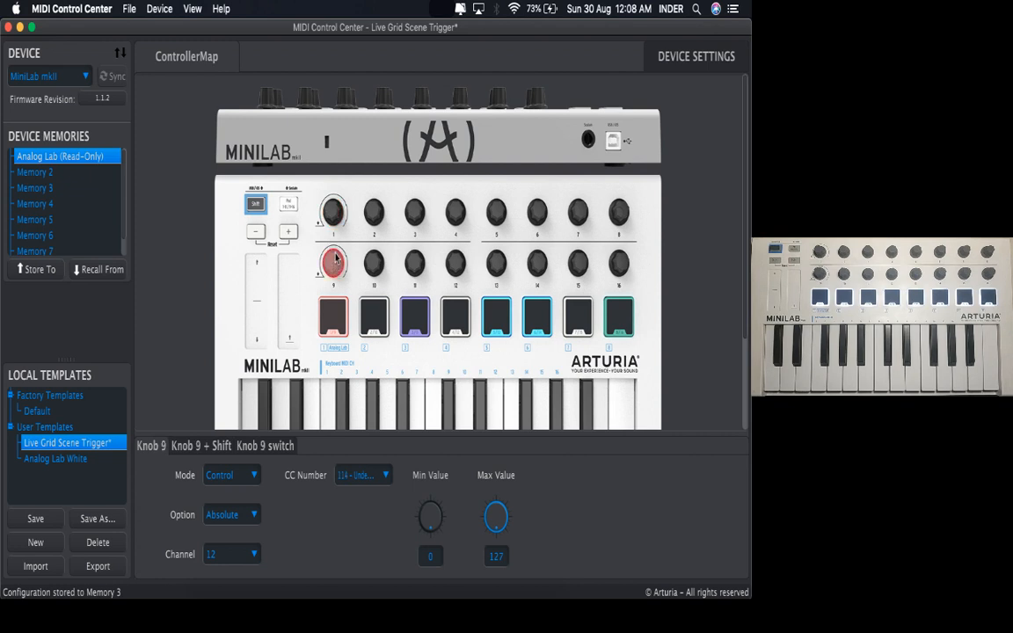
Step: Save the template and store it to the MiniLab's Memory 3
{"action": "left_click", "coordinate": [332, 213]}
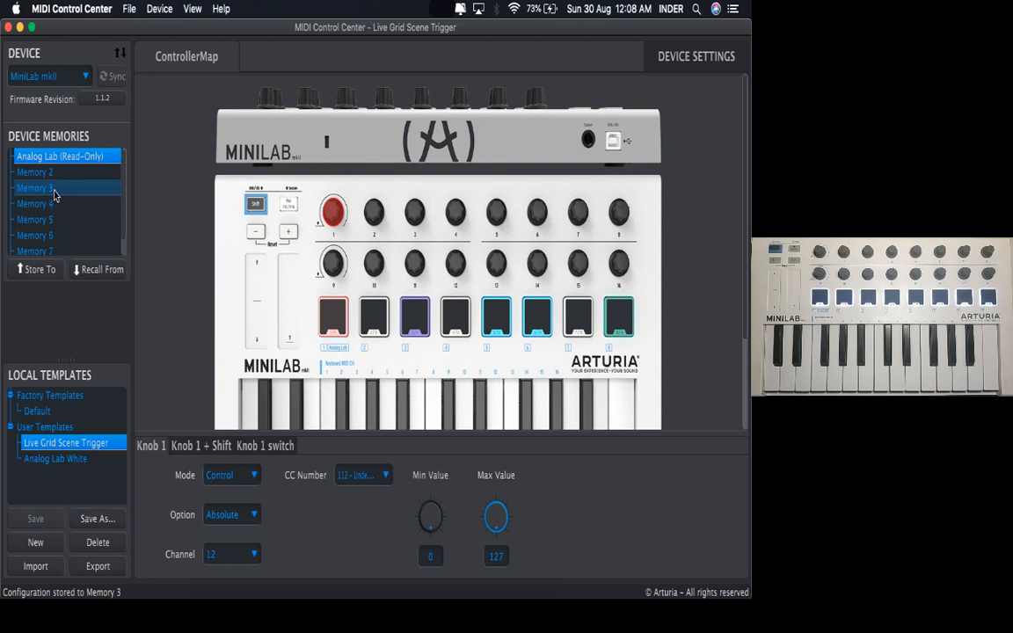
{"action": "left_click", "coordinate": [35, 188]}
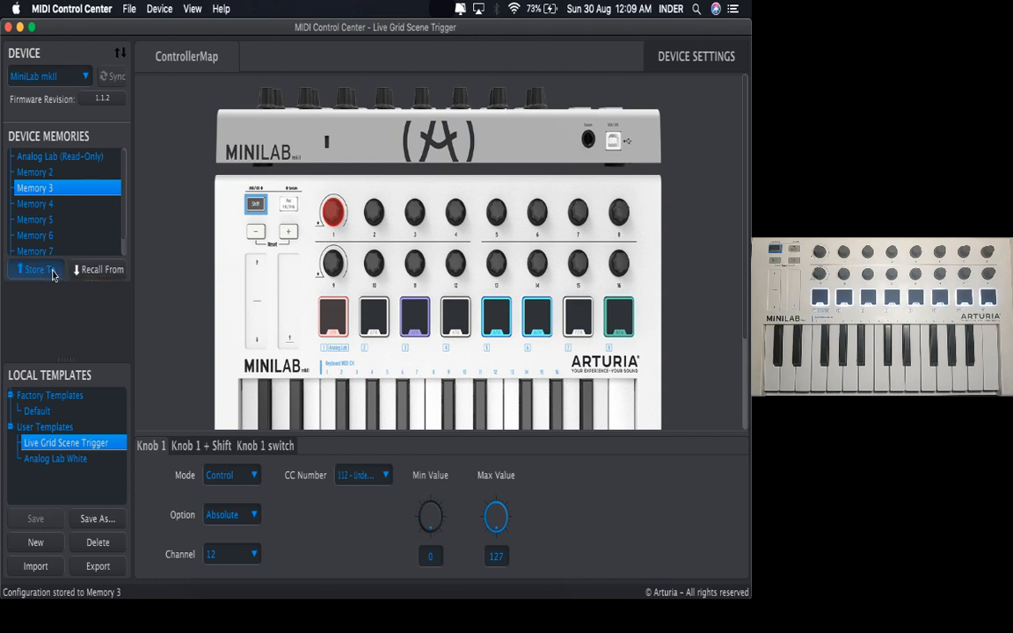
{"action": "left_click", "coordinate": [35, 269]}
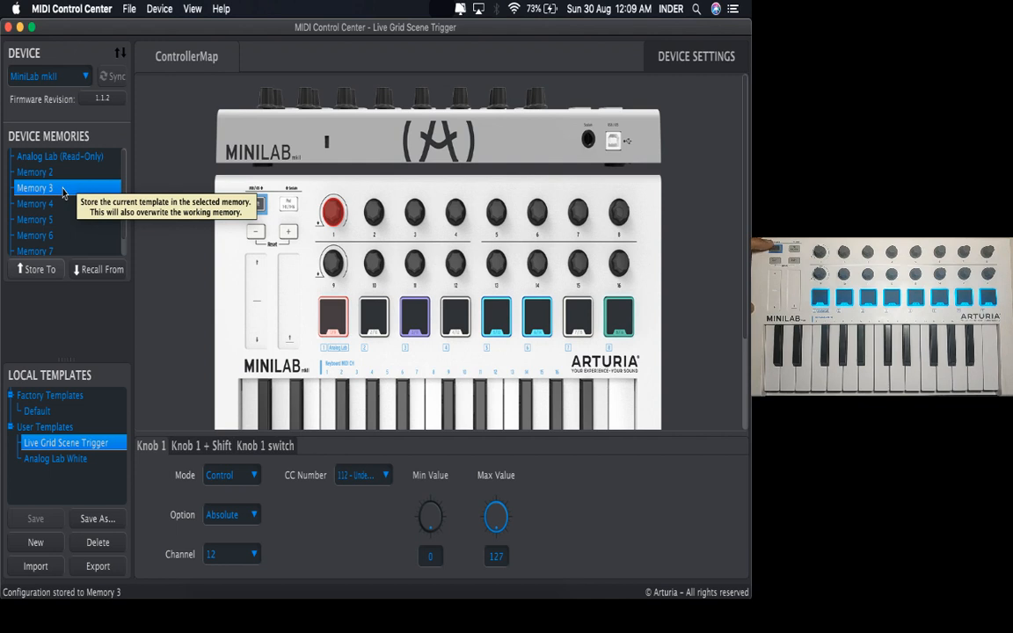
{"action": "mouse_move", "coordinate": [238, 528]}
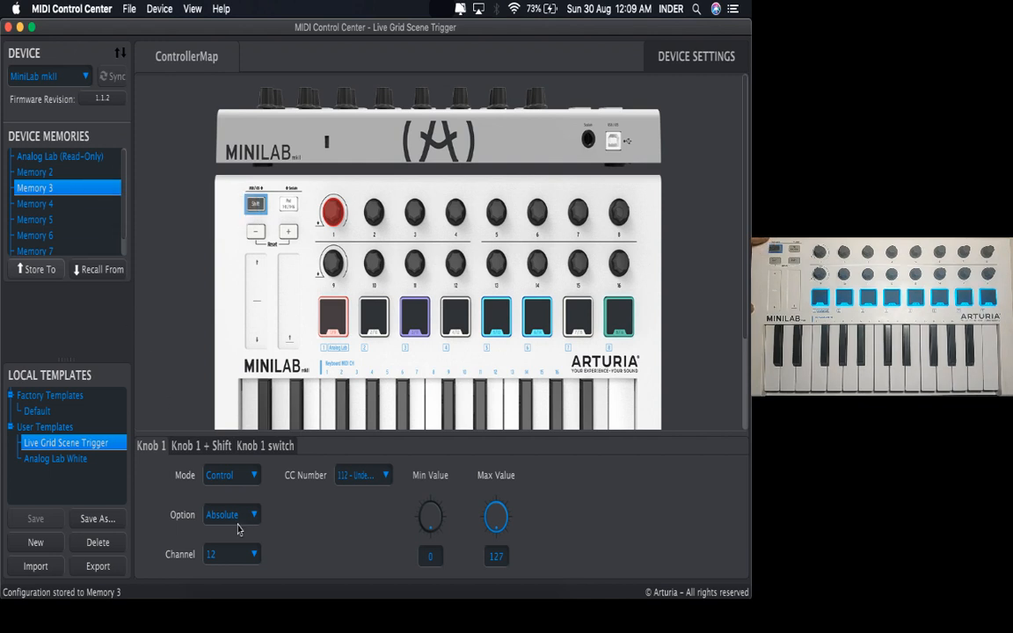
Step: Set Pad 1 purple, copy the colour to all pads, then revert to cyan
{"action": "left_click", "coordinate": [334, 318]}
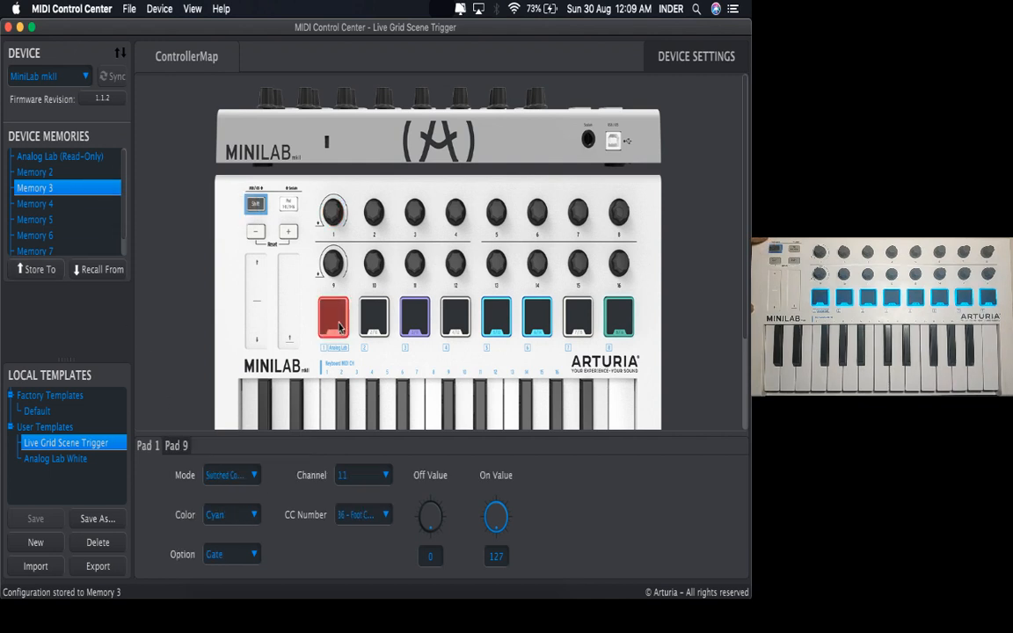
{"action": "left_click", "coordinate": [254, 515]}
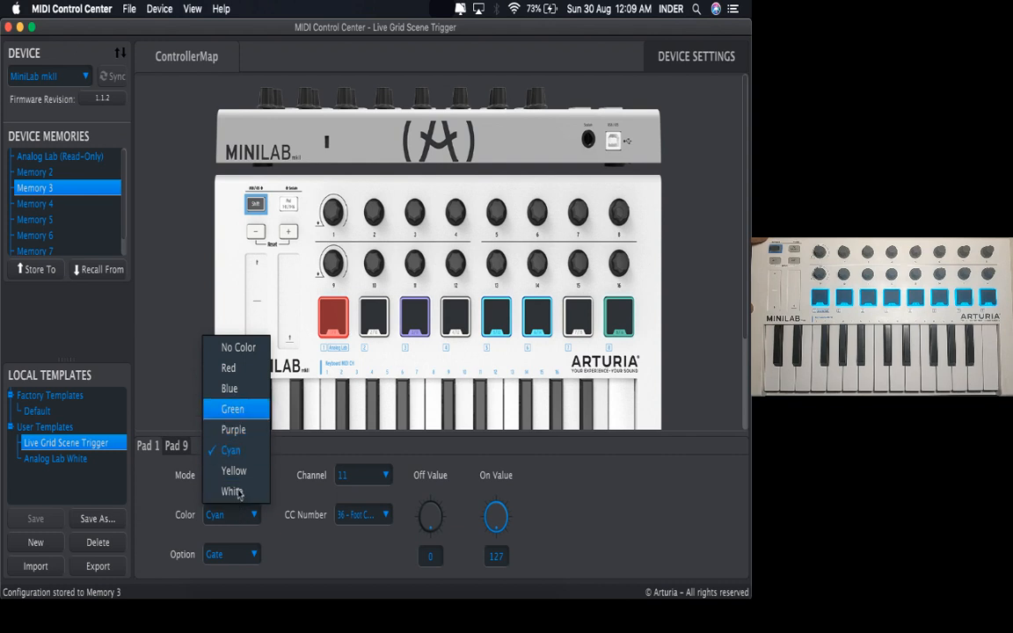
{"action": "mouse_move", "coordinate": [234, 430]}
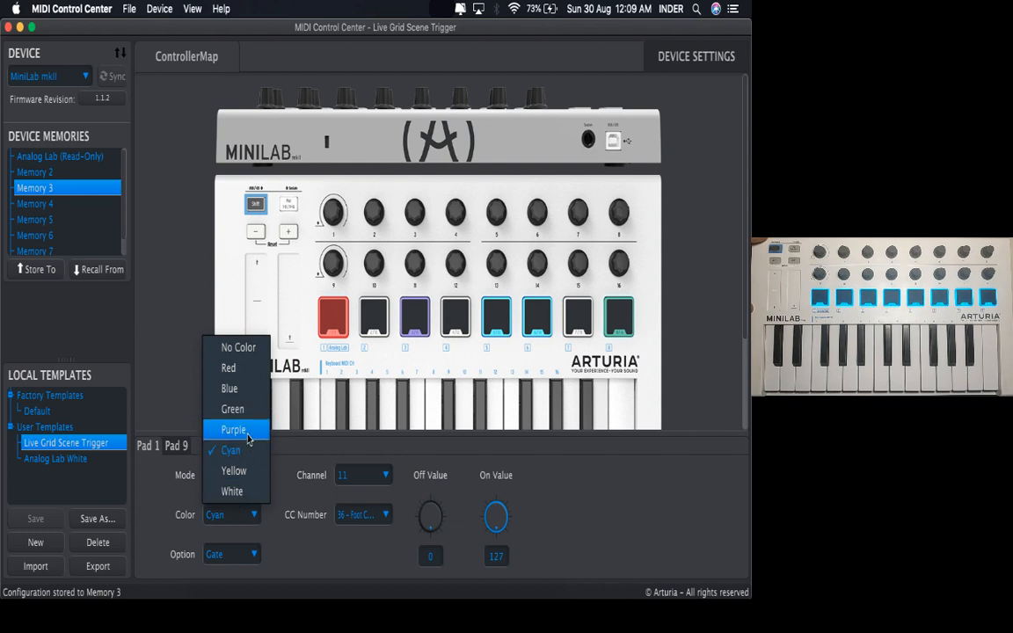
{"action": "left_click", "coordinate": [234, 430]}
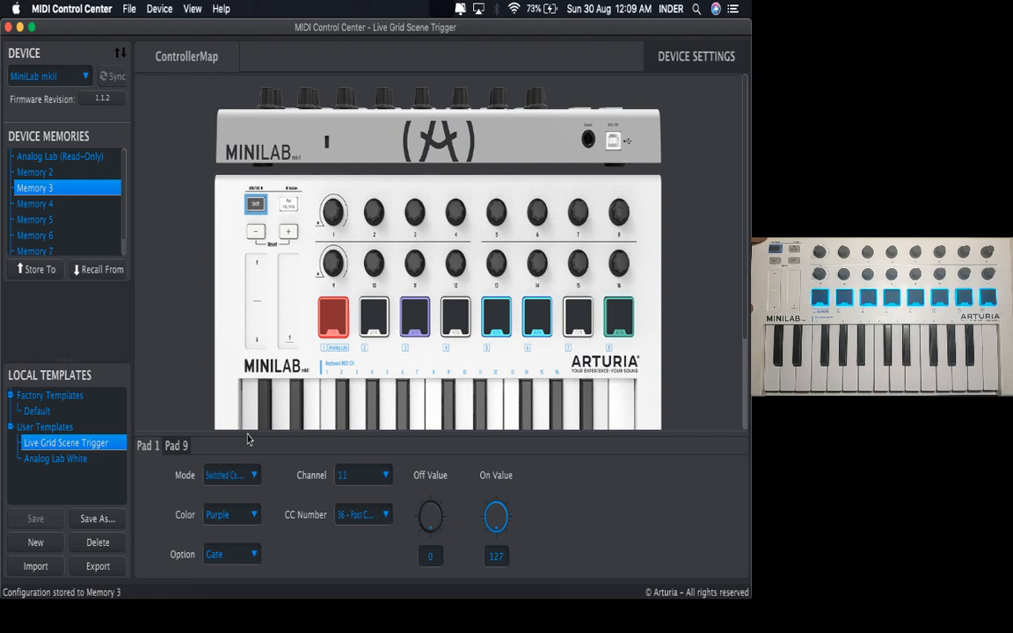
{"action": "right_click", "coordinate": [231, 514]}
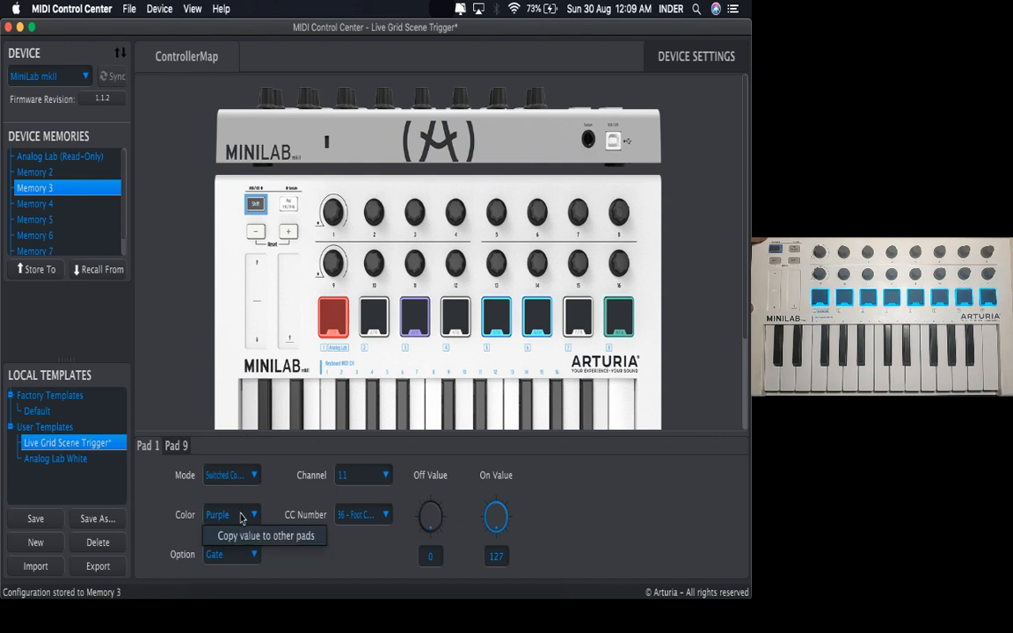
{"action": "mouse_move", "coordinate": [251, 512]}
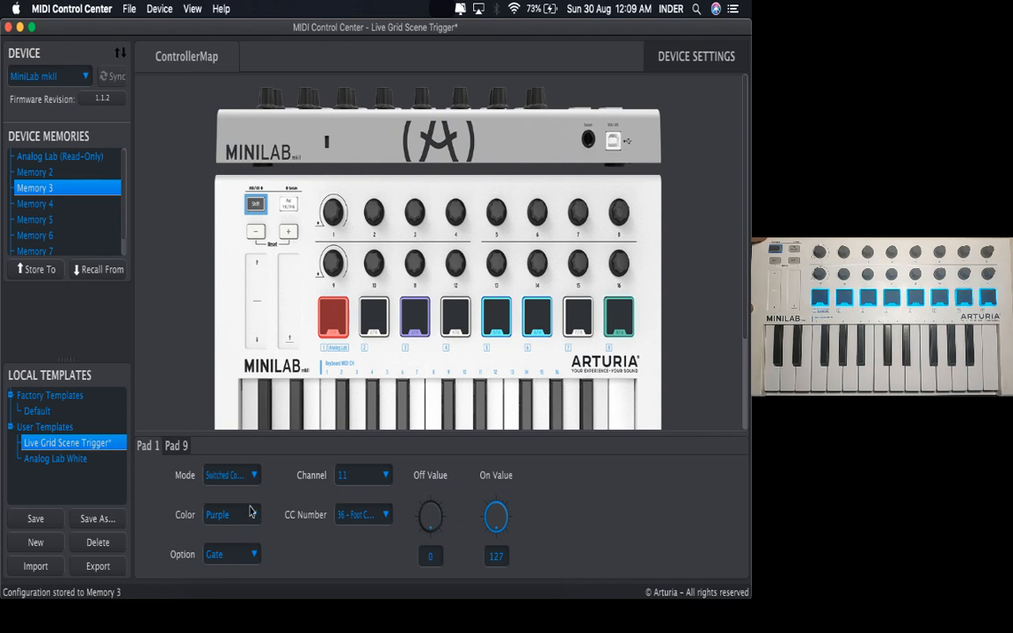
{"action": "mouse_move", "coordinate": [195, 477]}
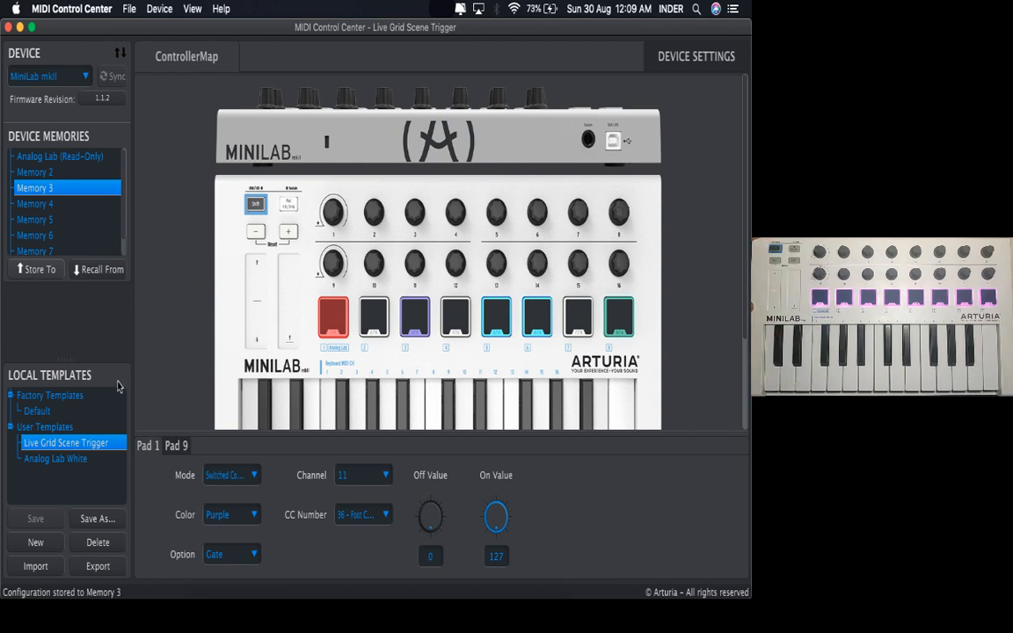
{"action": "left_click", "coordinate": [232, 514]}
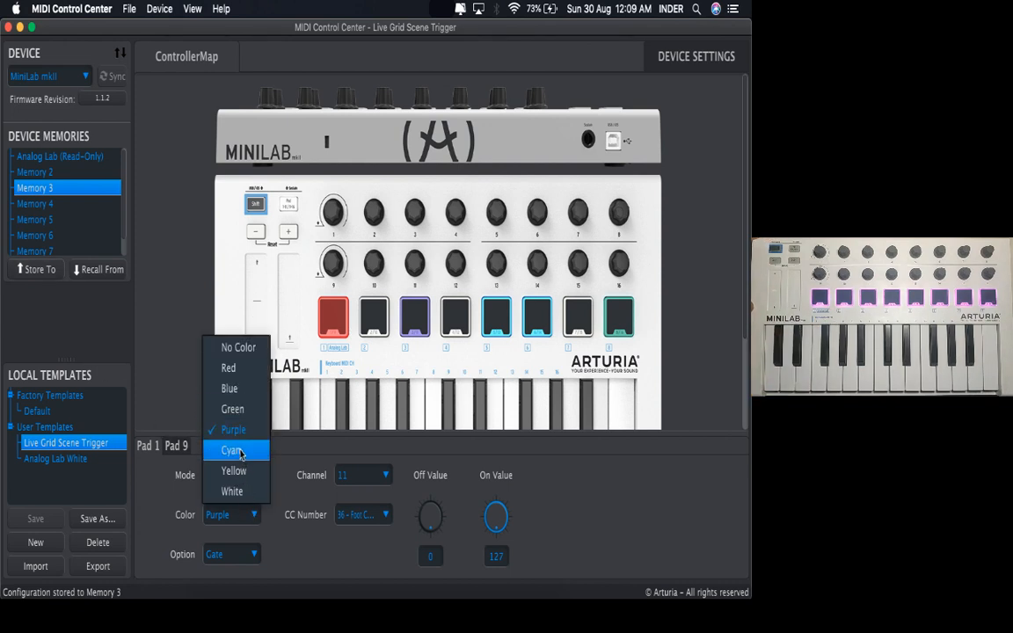
{"action": "left_click", "coordinate": [232, 450]}
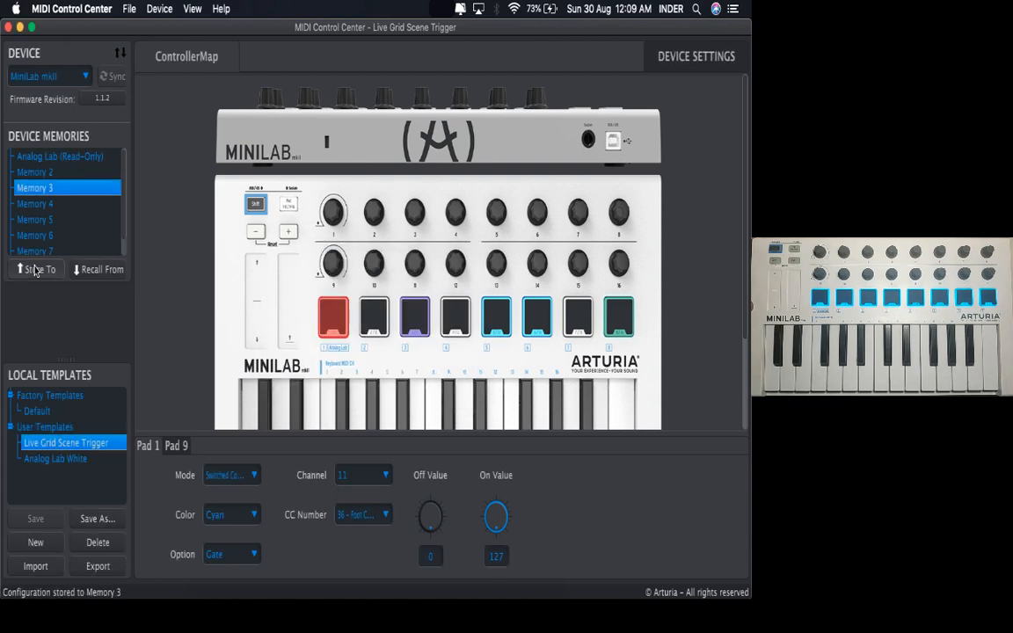
{"action": "mouse_move", "coordinate": [37, 269]}
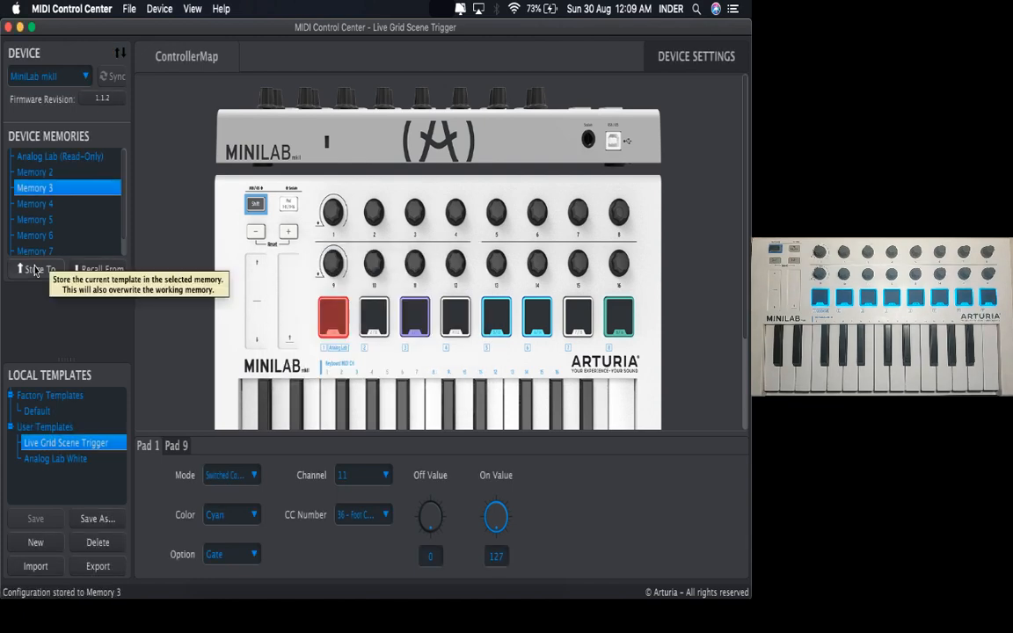
{"action": "mouse_move", "coordinate": [178, 328]}
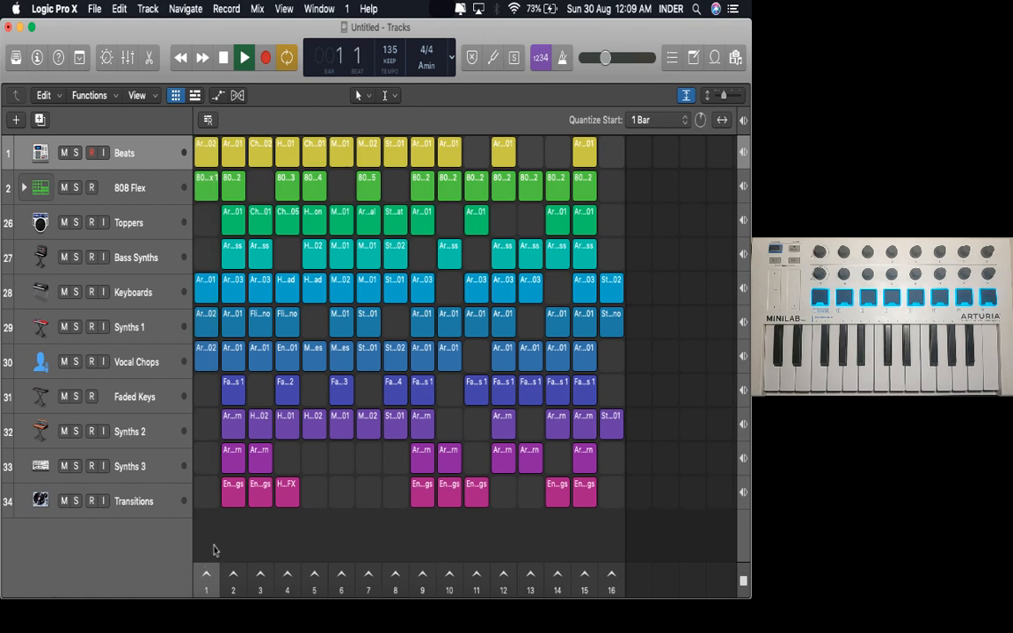
Step: Lower the control bar's master volume slider to roughly -15 dB
{"action": "left_click_drag", "start_coordinate": [607, 57], "coordinate": [602, 57]}
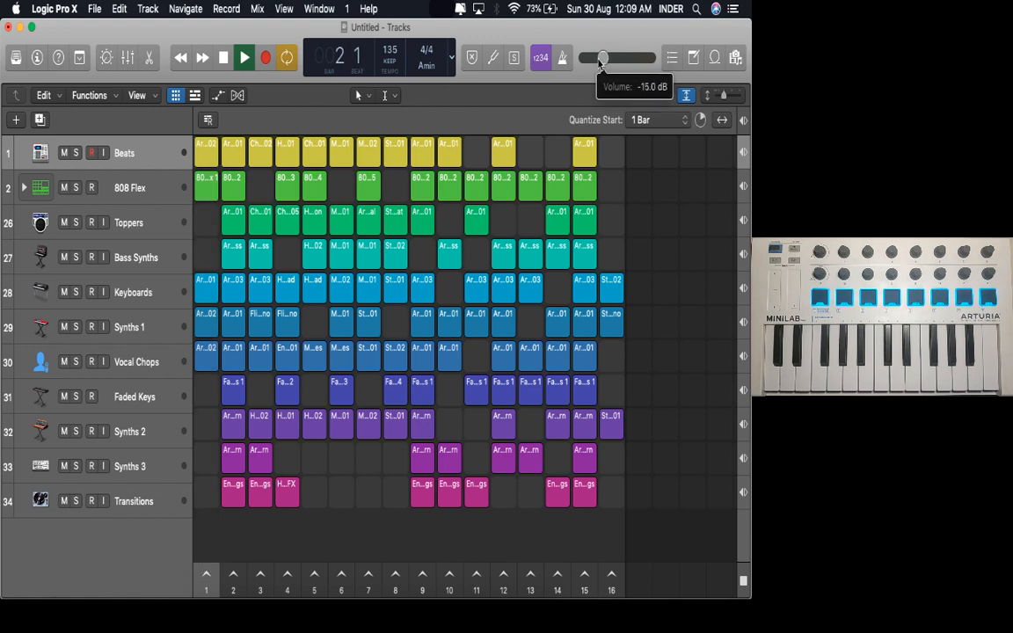
{"action": "left_click_drag", "start_coordinate": [602, 57], "coordinate": [596, 58]}
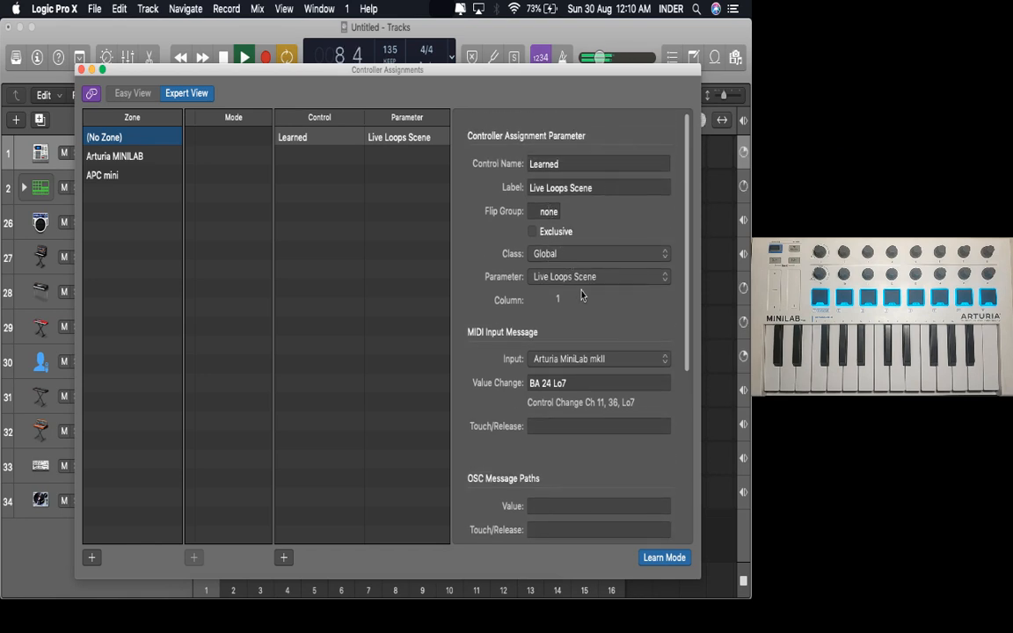
{"action": "scroll", "scroll_direction": "down", "scroll_amount": 3}
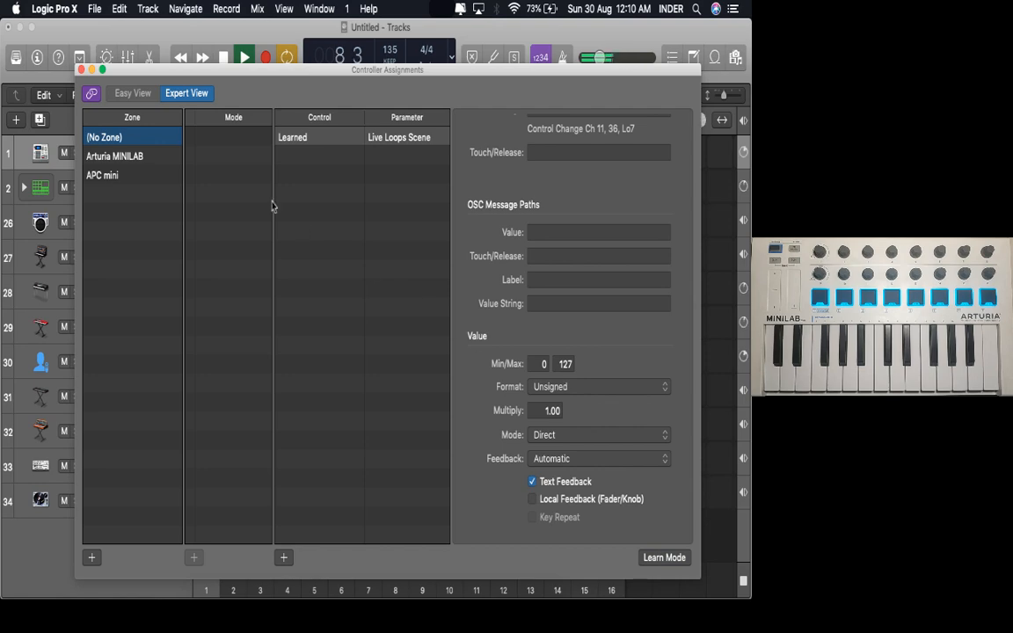
{"action": "left_click", "coordinate": [83, 70]}
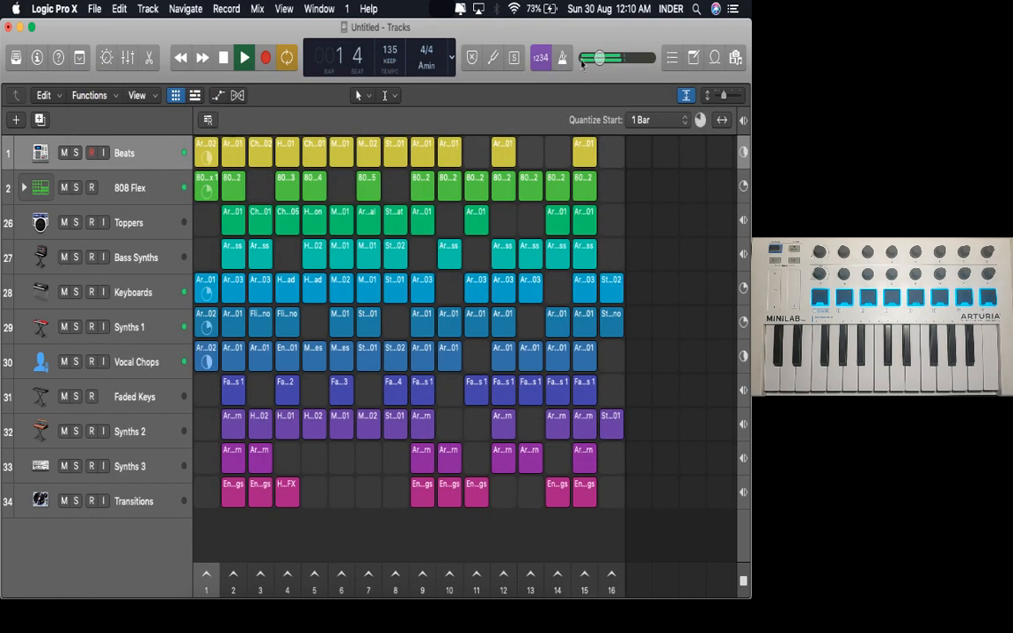
Step: Drag the master volume slider further left, past -24.5 dB
{"action": "left_click_drag", "start_coordinate": [600, 57], "coordinate": [593, 57]}
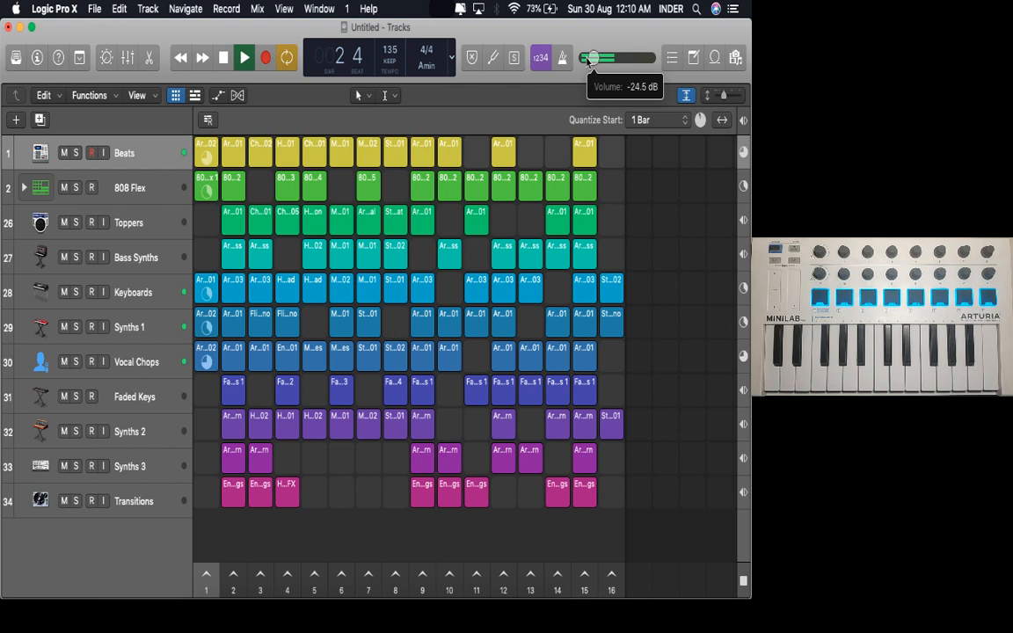
{"action": "left_click_drag", "start_coordinate": [596, 58], "coordinate": [589, 58]}
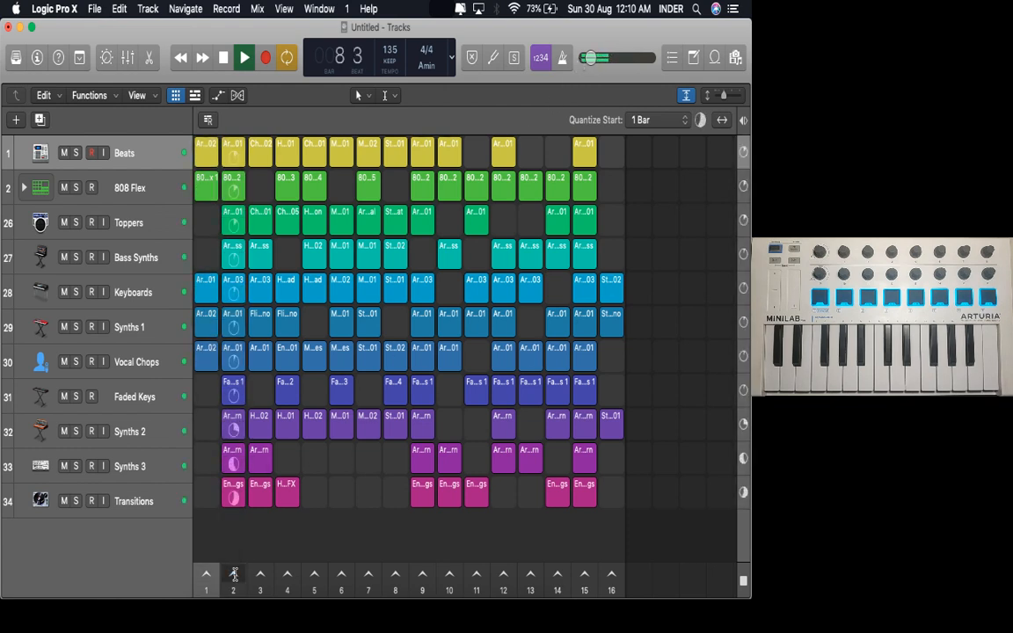
Step: Enable Learn Mode with Cmd-L and learn another Live Loops Scene pad assignment
{"action": "key", "text": "cmd+l"}
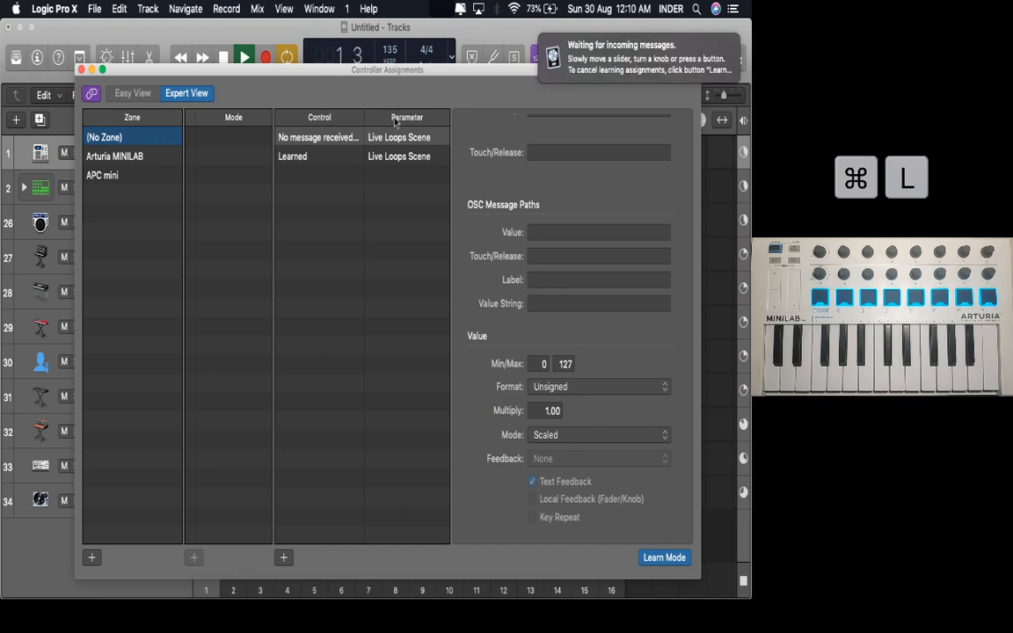
{"action": "left_click_drag", "start_coordinate": [387, 70], "coordinate": [389, 27]}
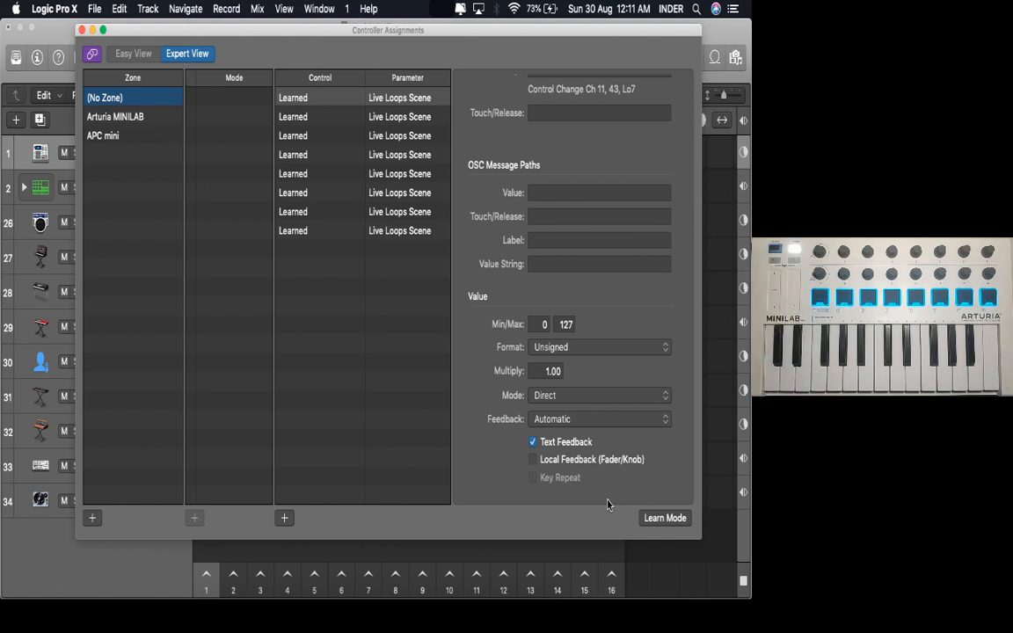
{"action": "mouse_move", "coordinate": [391, 444]}
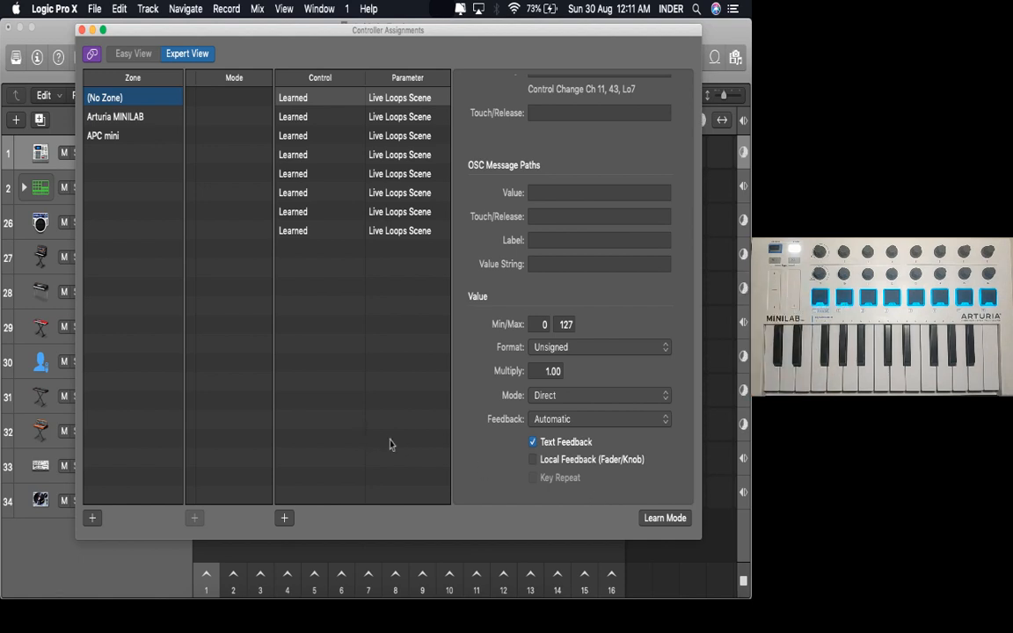
{"action": "left_click", "coordinate": [664, 518]}
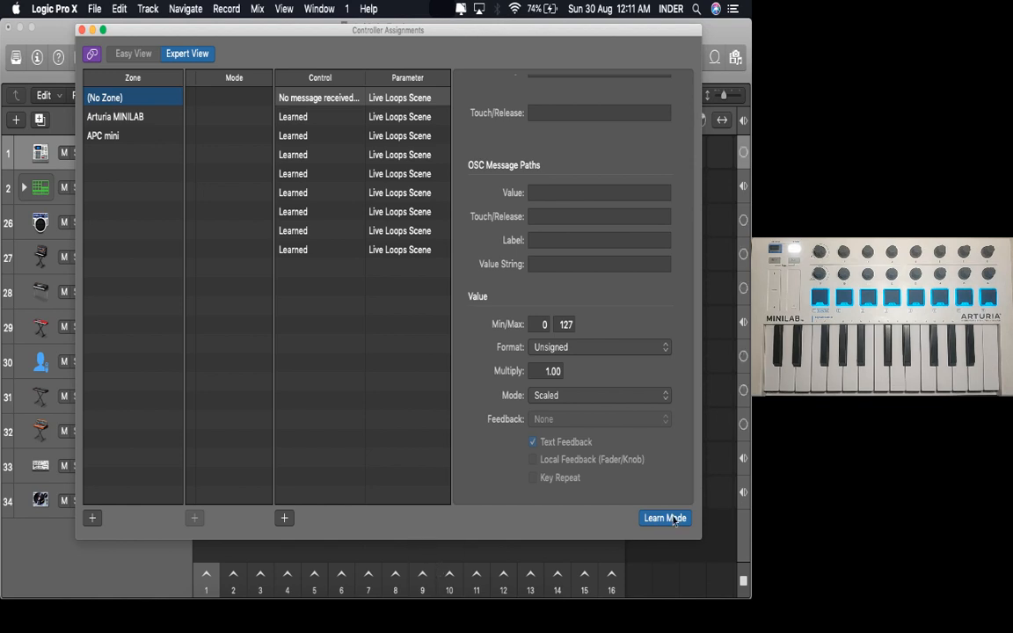
Step: Learn MiniLab pads for Live Loops scenes 9–16, ending with column 16 on CC 51, channel 11
{"action": "left_click", "coordinate": [664, 518]}
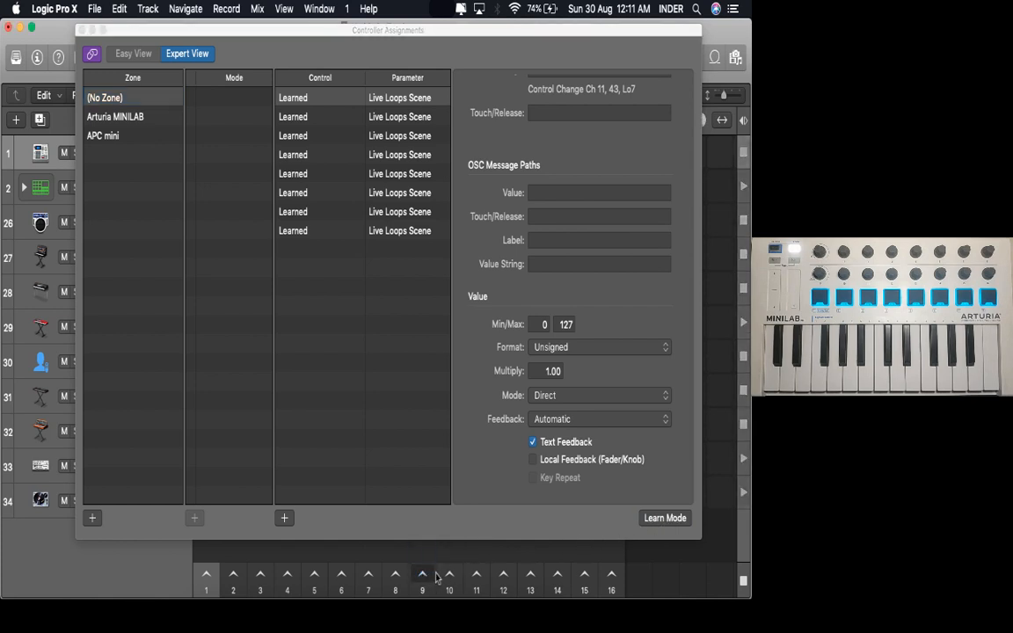
{"action": "left_click", "coordinate": [665, 518]}
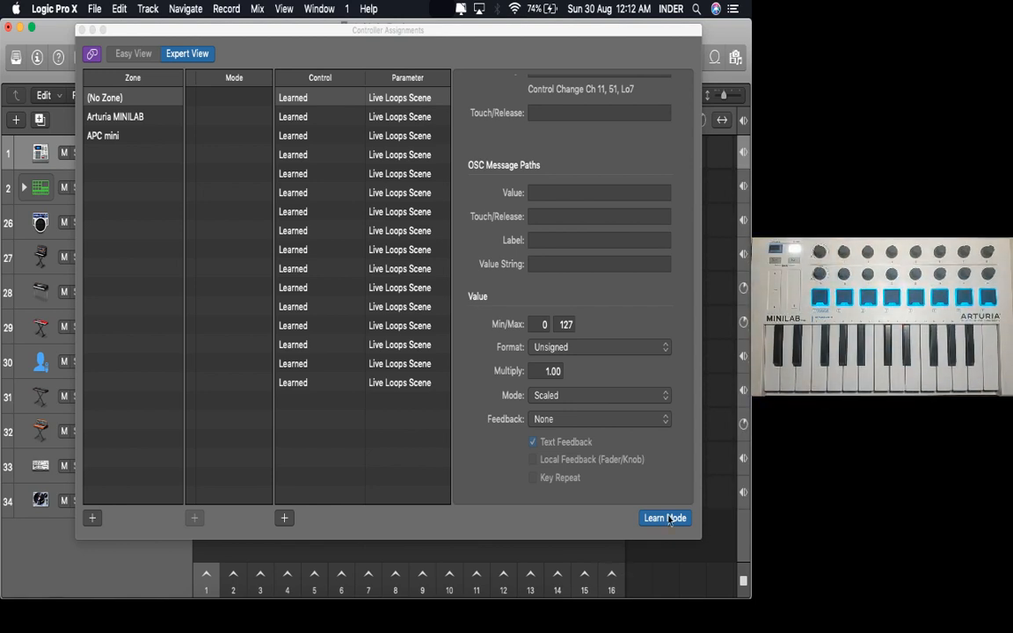
{"action": "left_click", "coordinate": [665, 518]}
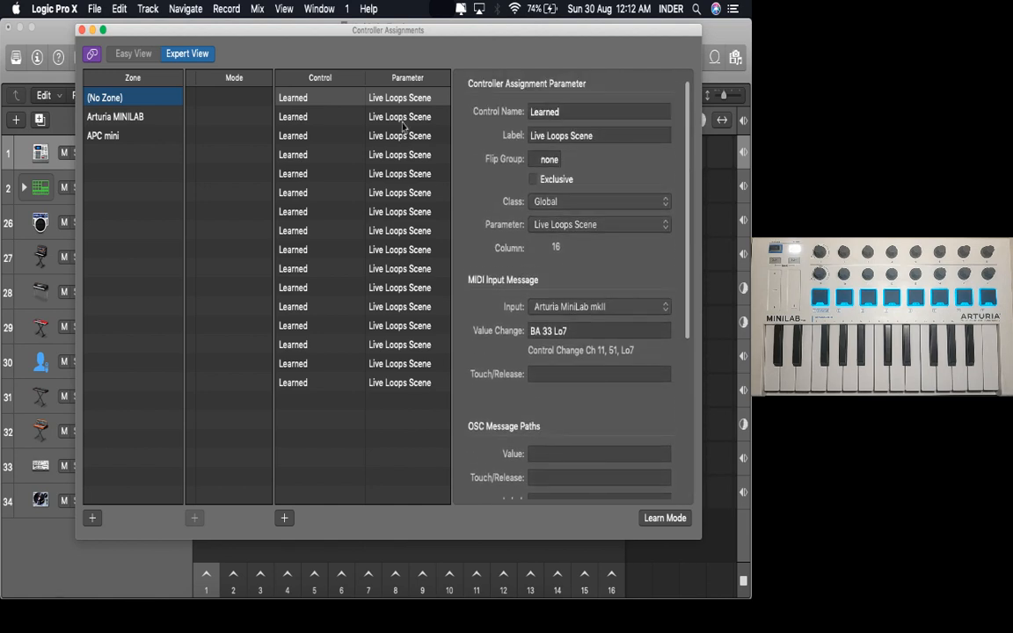
{"action": "left_click", "coordinate": [115, 116]}
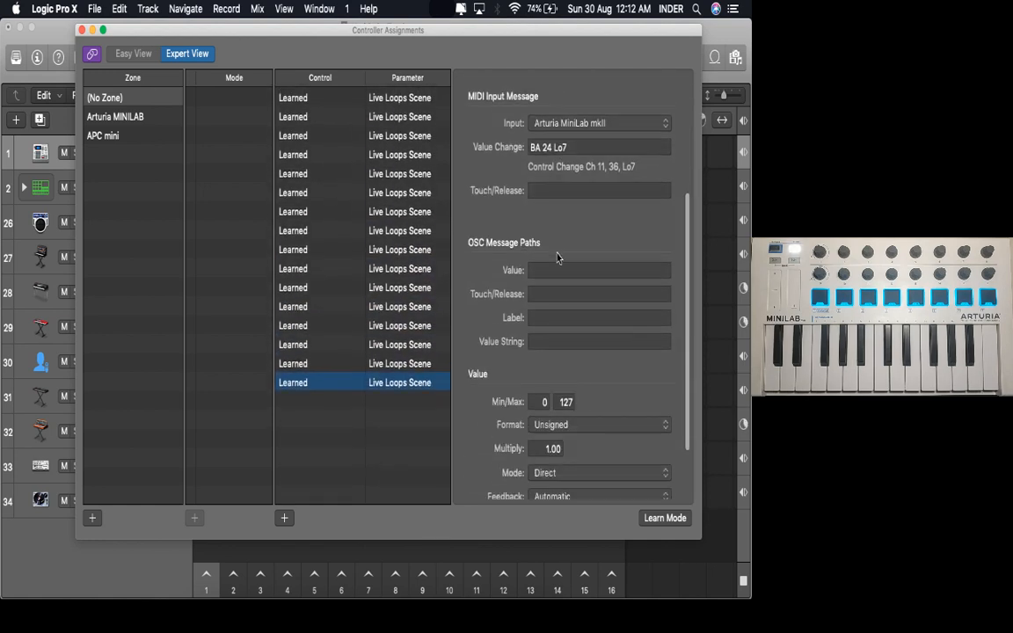
{"action": "scroll", "scroll_direction": "down", "scroll_amount": 3}
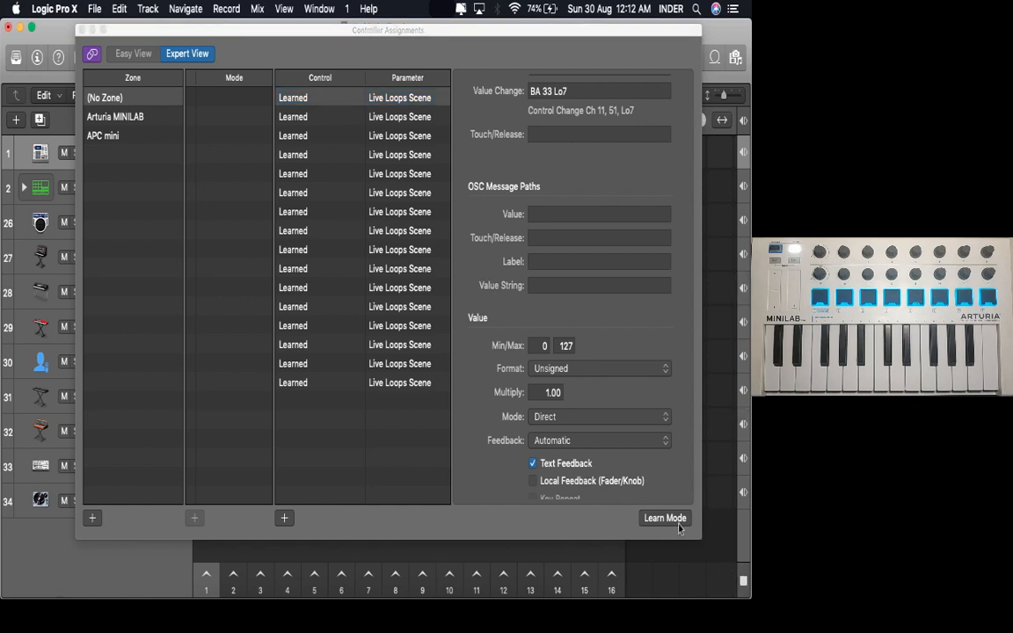
Step: Learn a Stop All Cells assignment on CC 113, channel 12, then close Controller Assignments
{"action": "left_click", "coordinate": [665, 518]}
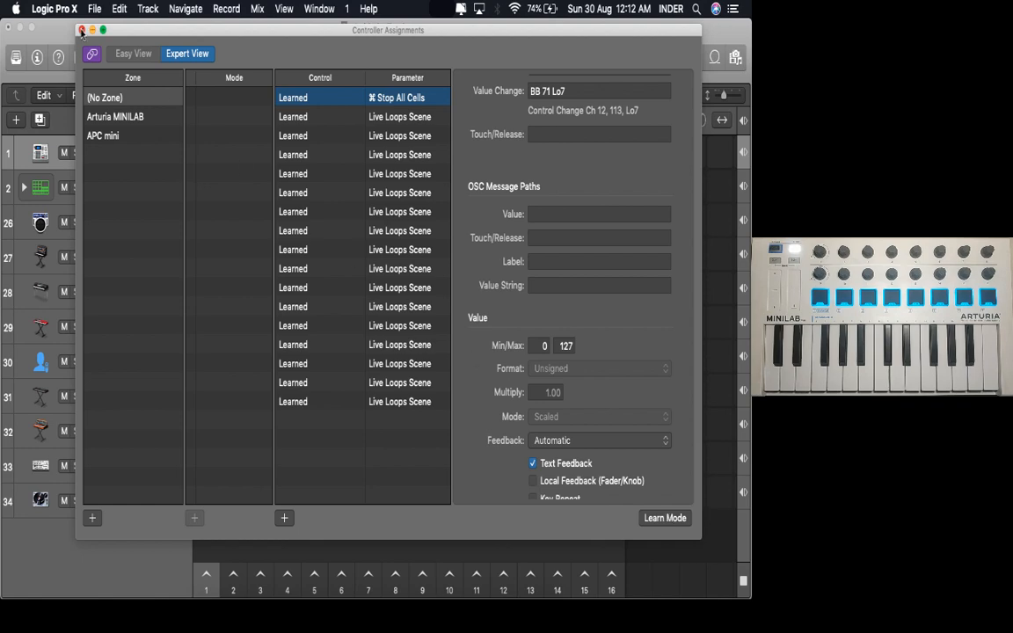
{"action": "left_click", "coordinate": [82, 30]}
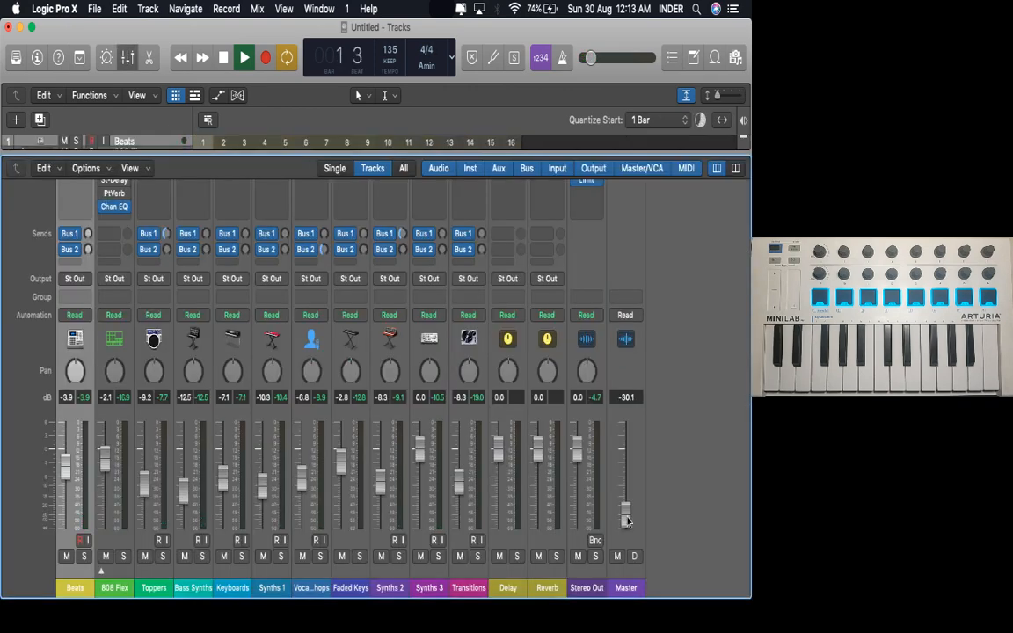
Step: Drag the Master fader from -30.1 dB up to about -10.4 dB
{"action": "left_click_drag", "start_coordinate": [626, 514], "coordinate": [625, 510]}
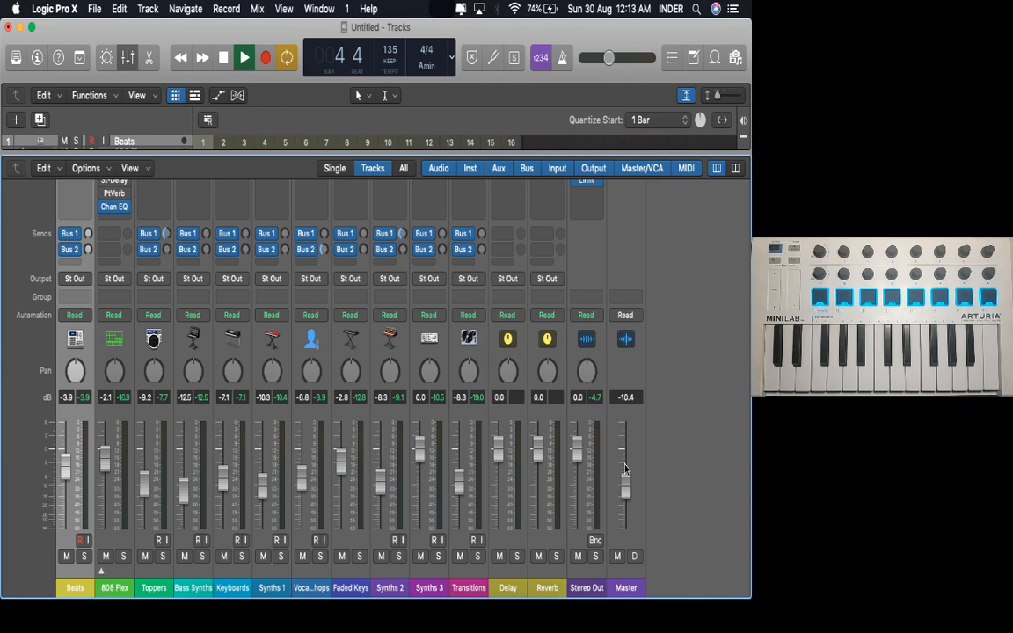
{"action": "key", "text": "cmd+l"}
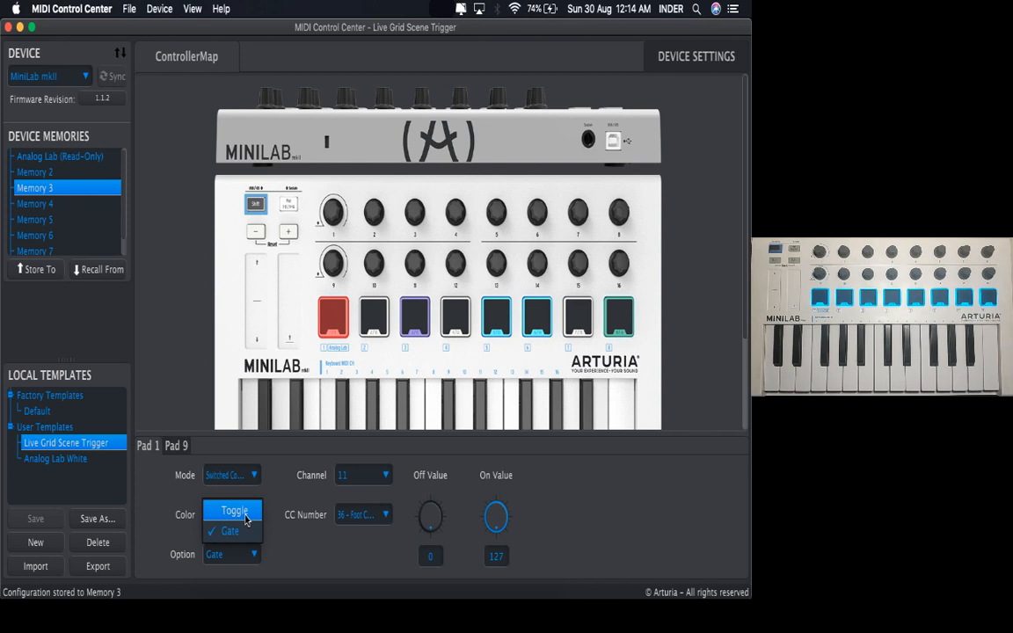
{"action": "mouse_move", "coordinate": [101, 455]}
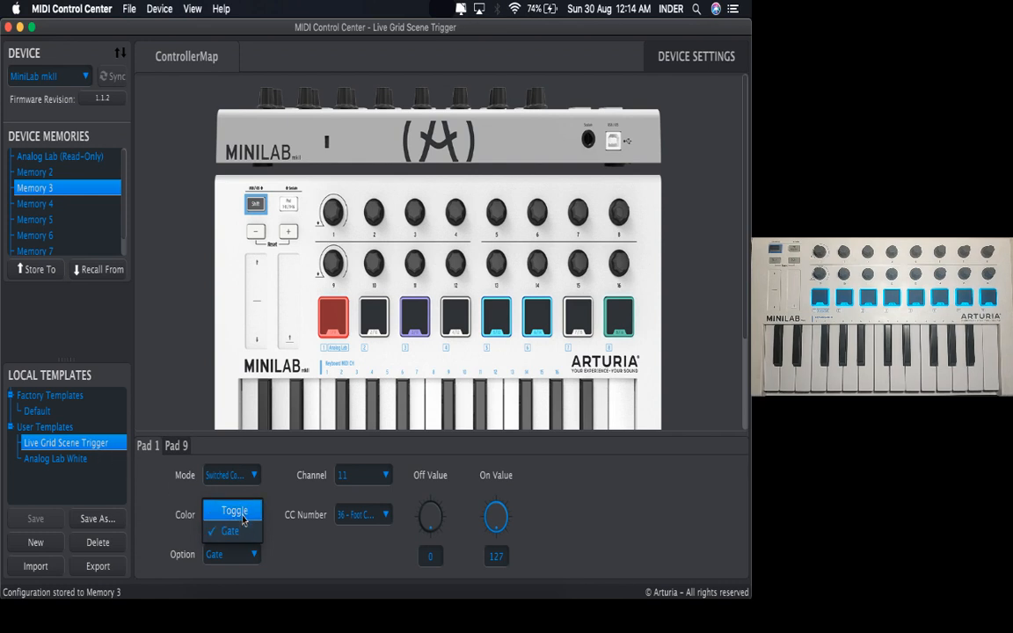
Step: Set Pad 9 to Toggle, save the template, and store it to Memory 3
{"action": "left_click", "coordinate": [234, 511]}
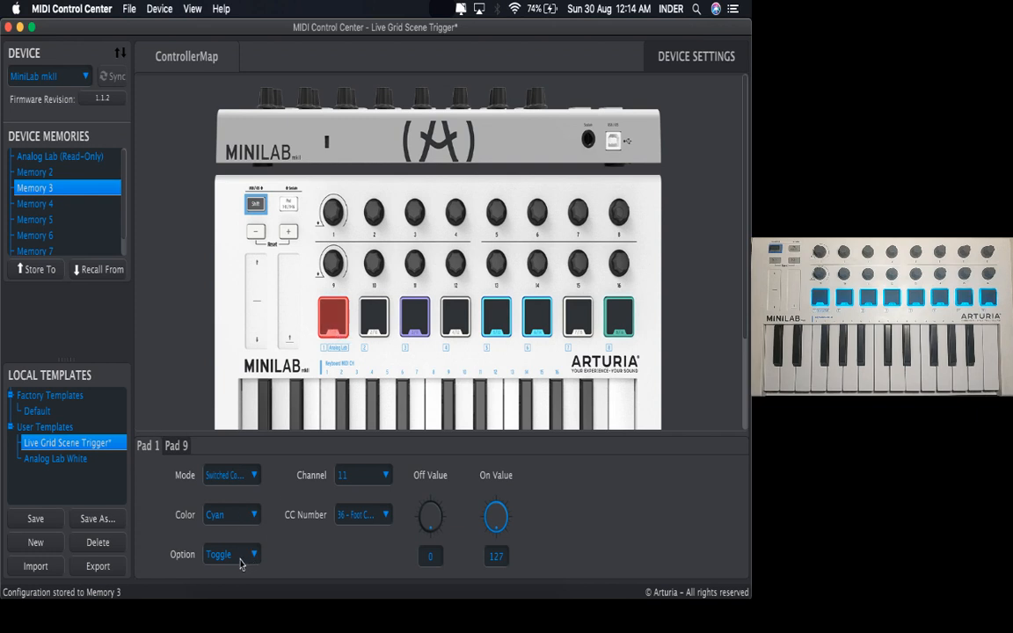
{"action": "mouse_move", "coordinate": [252, 537]}
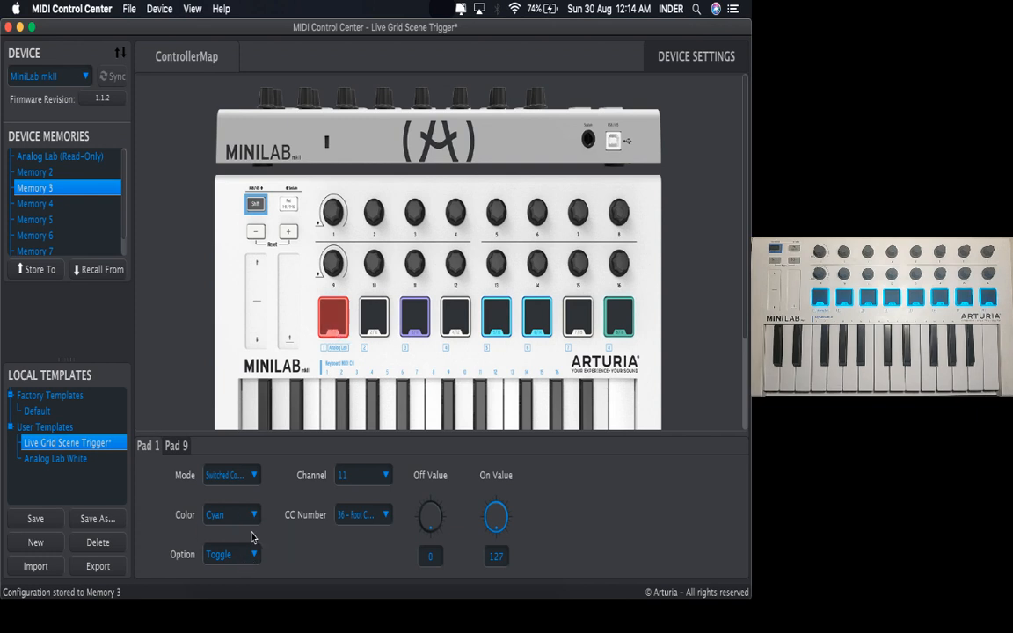
{"action": "left_click", "coordinate": [373, 318]}
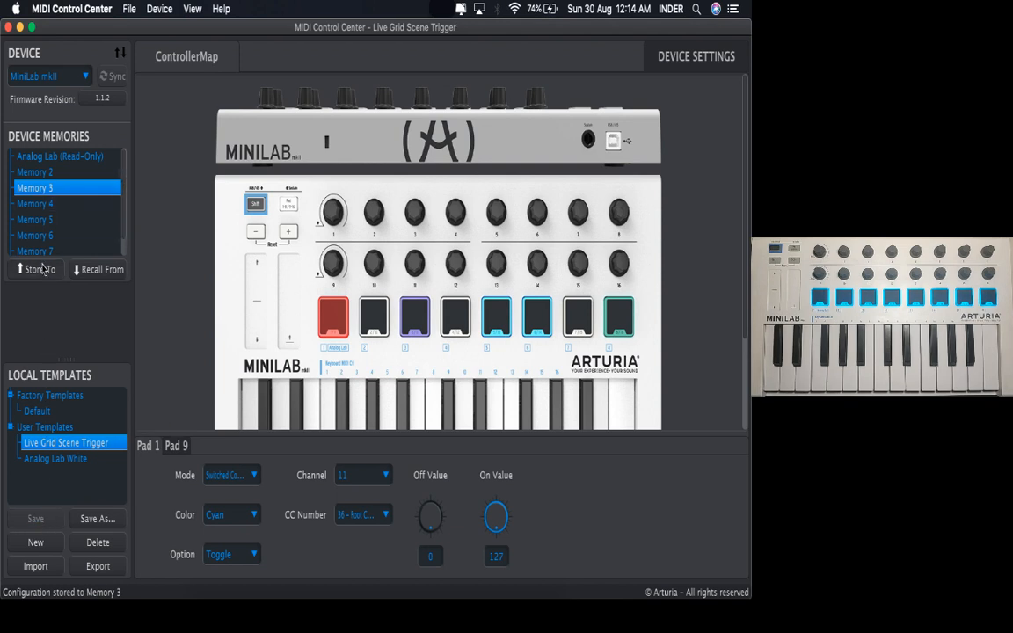
{"action": "left_click", "coordinate": [40, 269]}
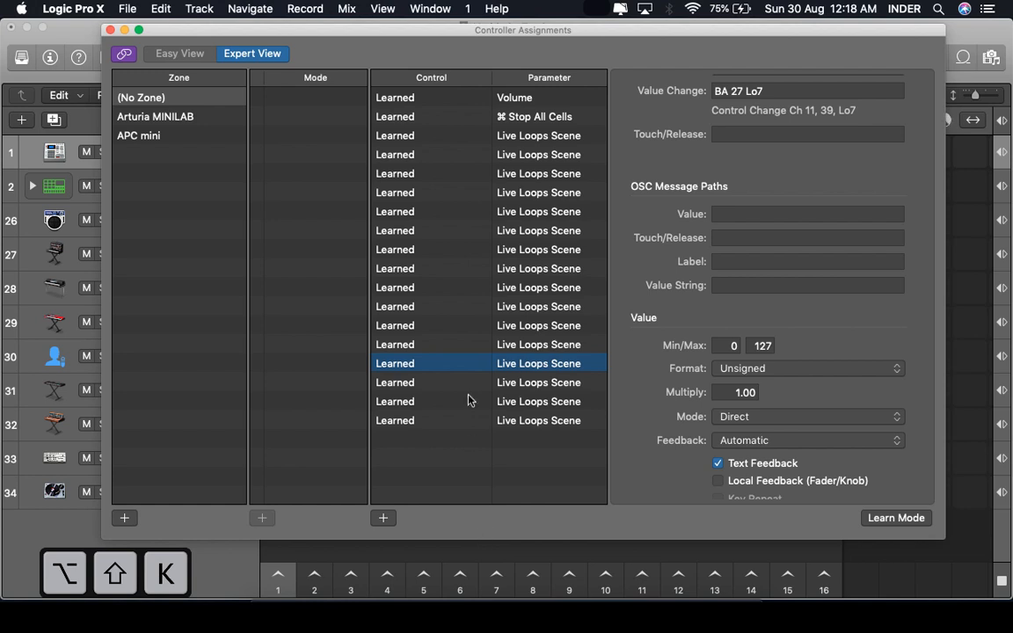
{"action": "mouse_move", "coordinate": [444, 103]}
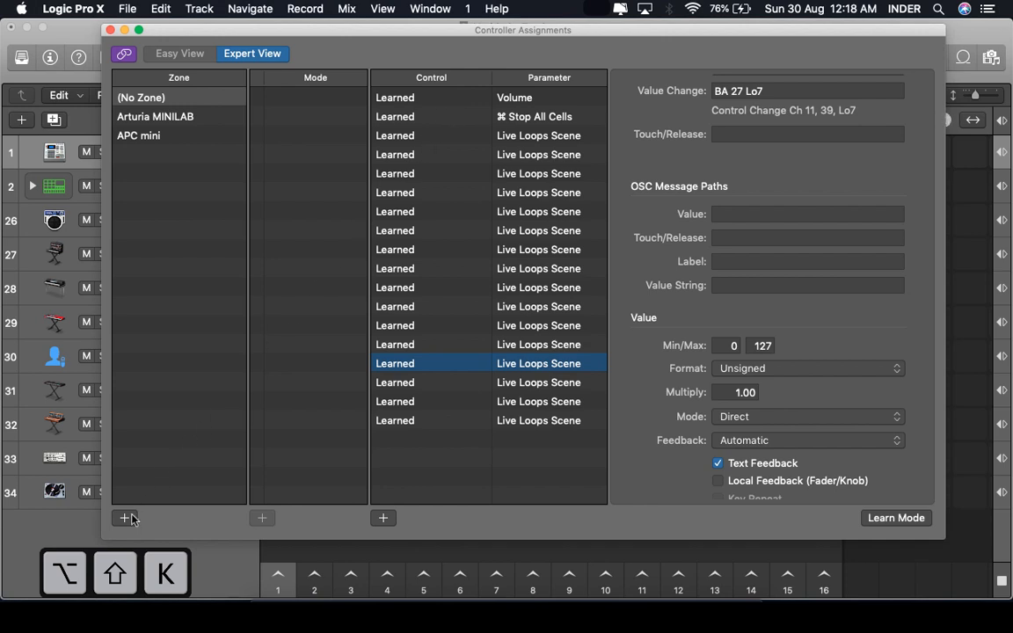
Step: Add a new controller zone named 'Live Grid Scene Trigger'
{"action": "left_click", "coordinate": [125, 517]}
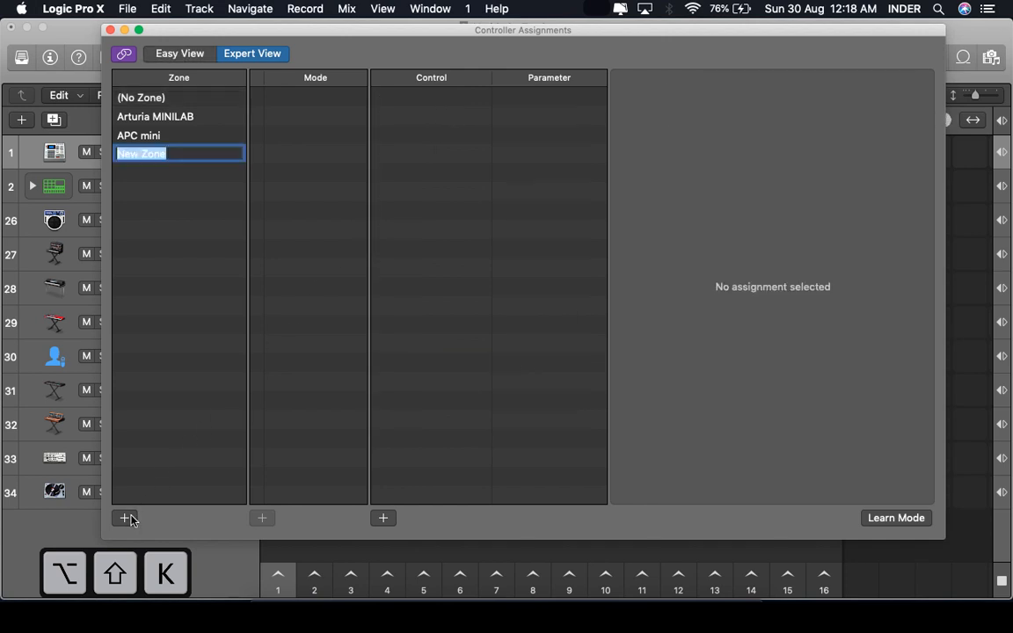
{"action": "type", "text": "Liv"}
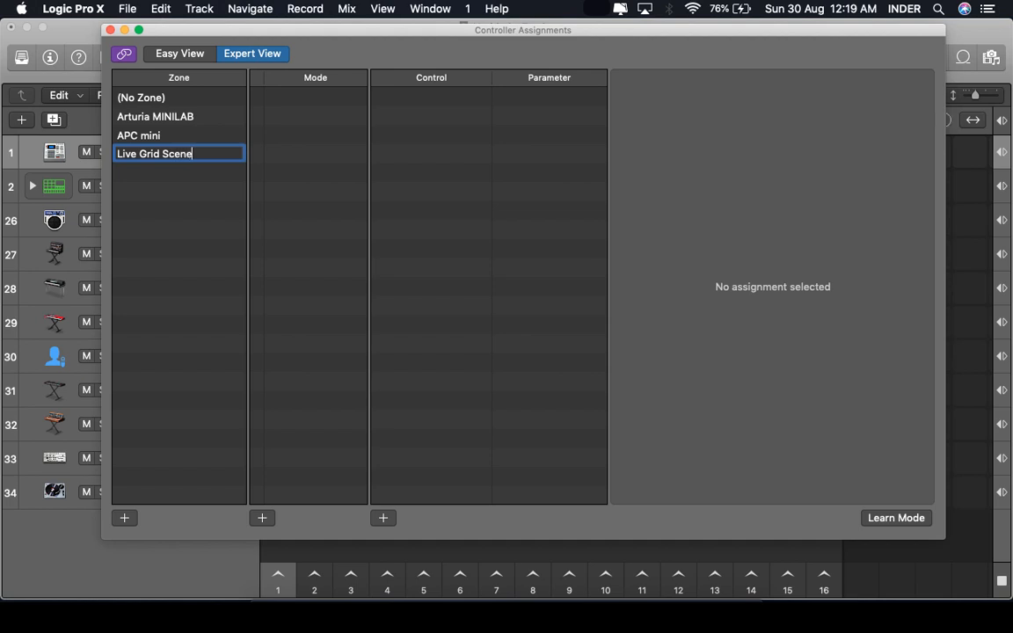
{"action": "type", "text": "Trigger"}
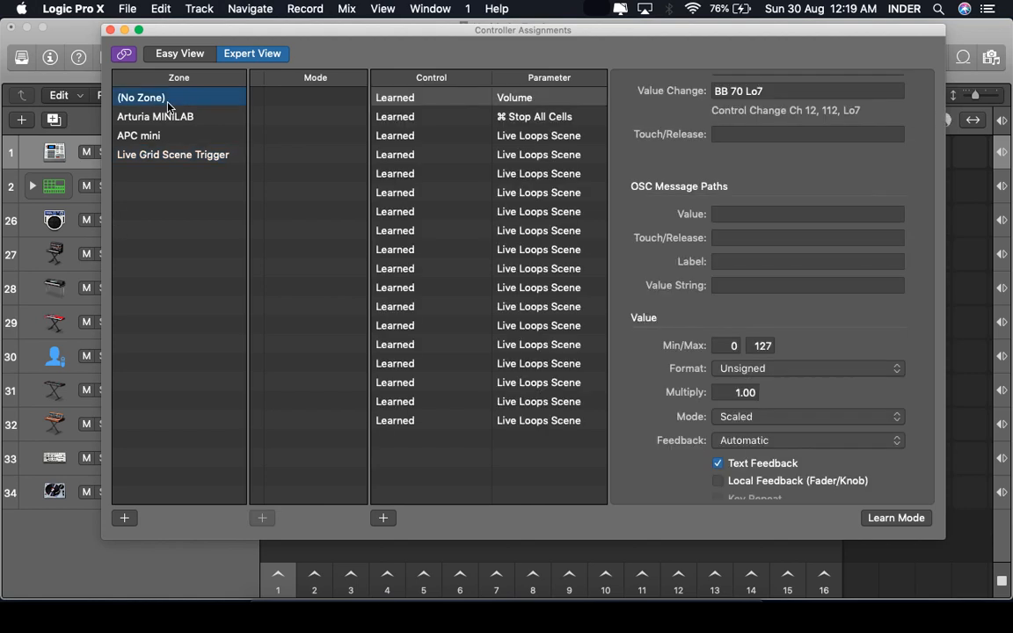
Step: Select and copy all eighteen No Zone assignments, including Volume and Stop All Cells
{"action": "left_click", "coordinate": [431, 97]}
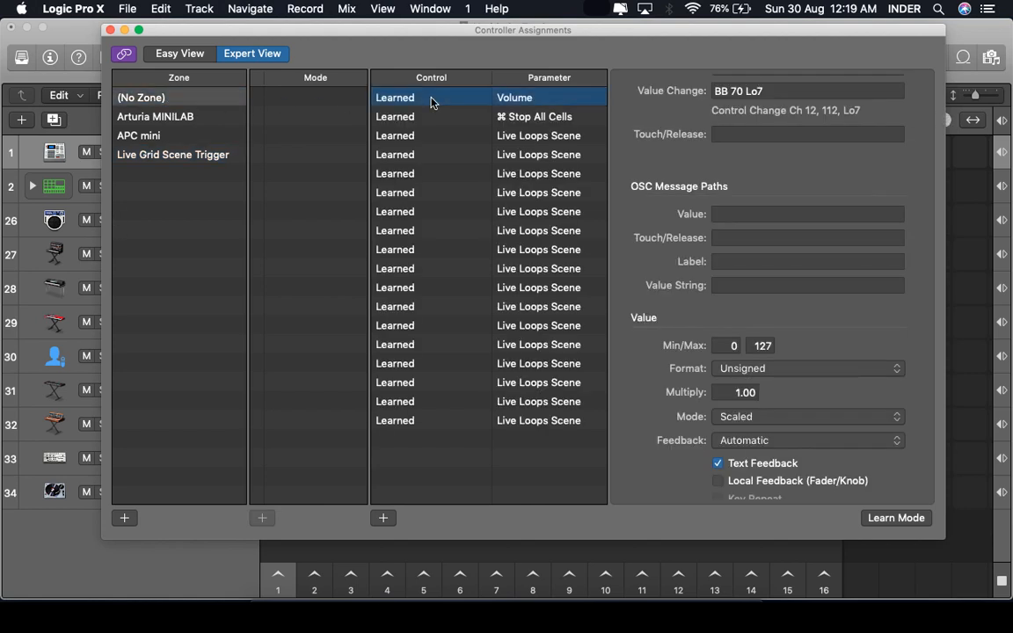
{"action": "key", "text": "cmd+a"}
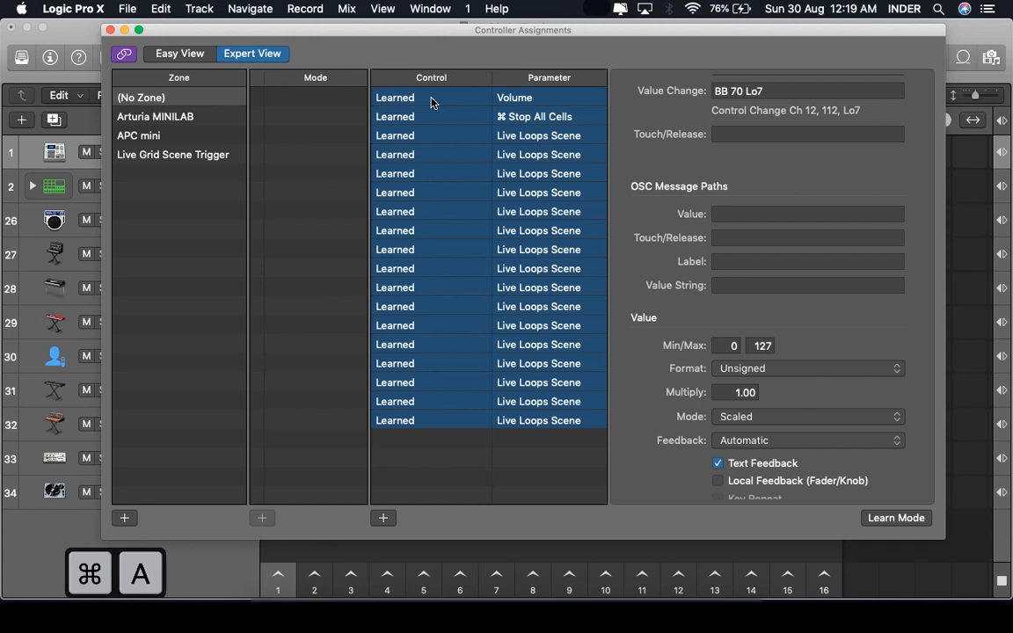
{"action": "key", "text": "c"}
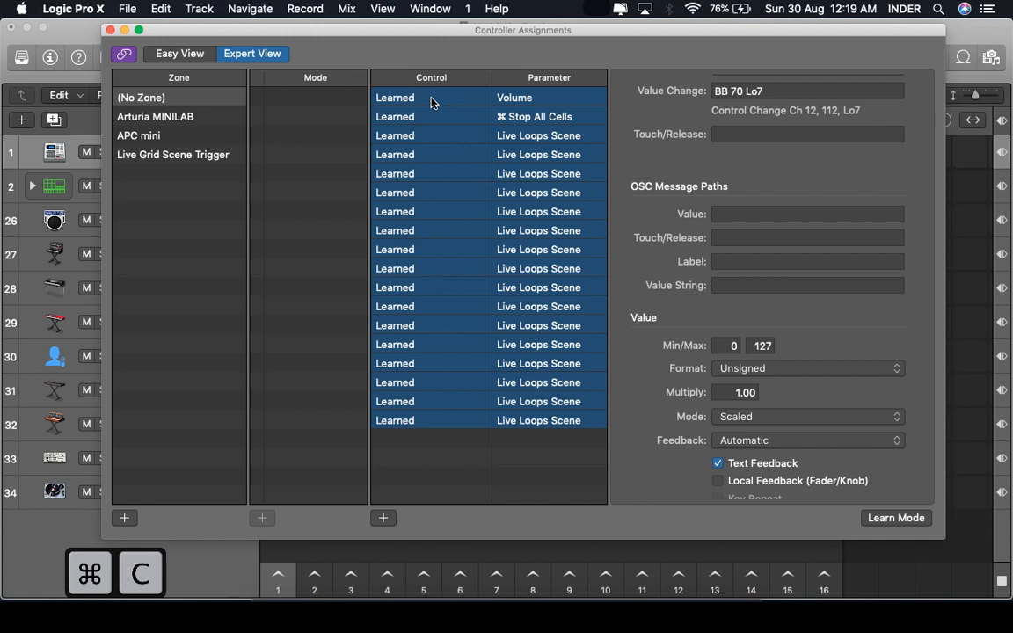
Step: Paste the eighteen assignments into Live Grid Scene Trigger, then check No Zone and return
{"action": "left_click", "coordinate": [173, 154]}
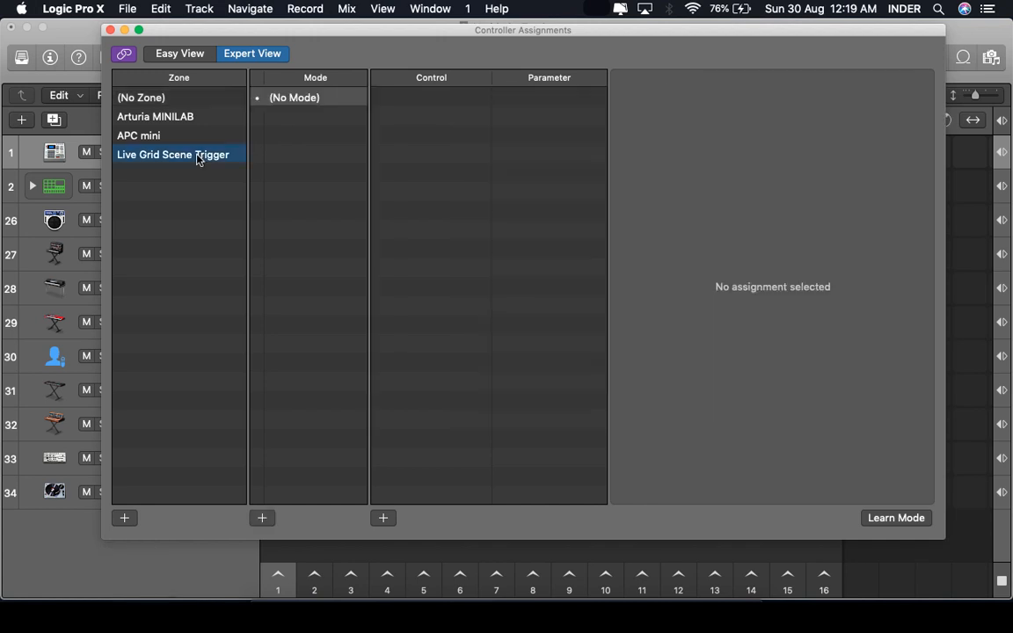
{"action": "mouse_move", "coordinate": [422, 174]}
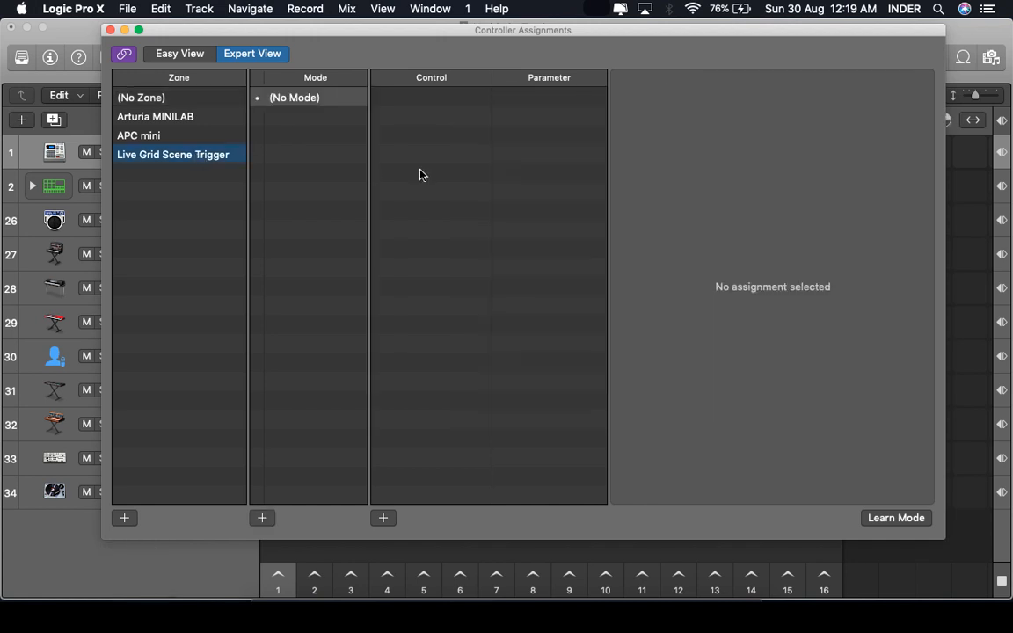
{"action": "key", "text": "cmd+v"}
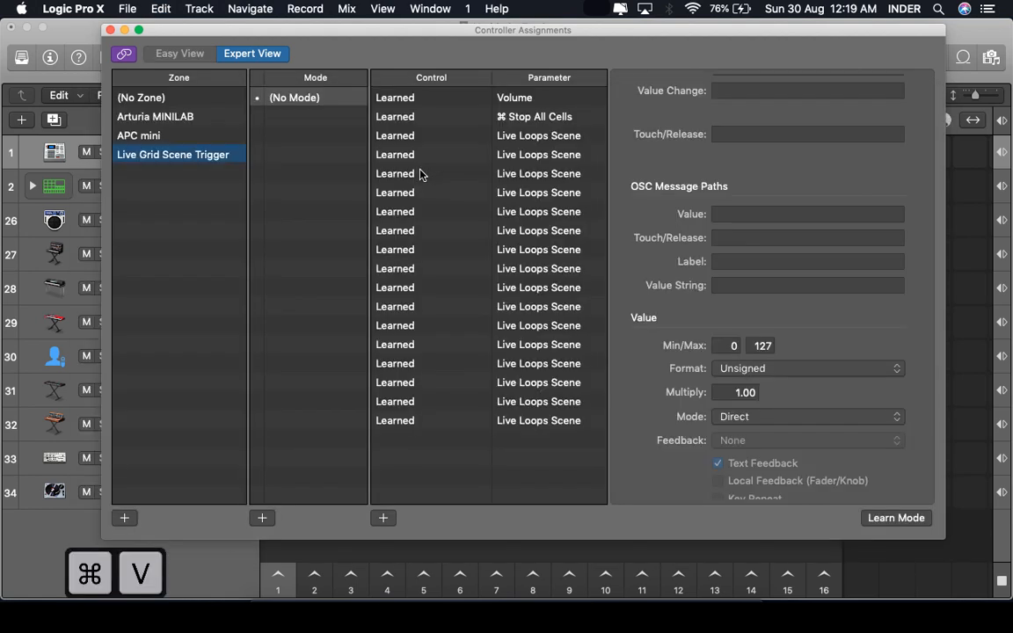
{"action": "left_click", "coordinate": [141, 96]}
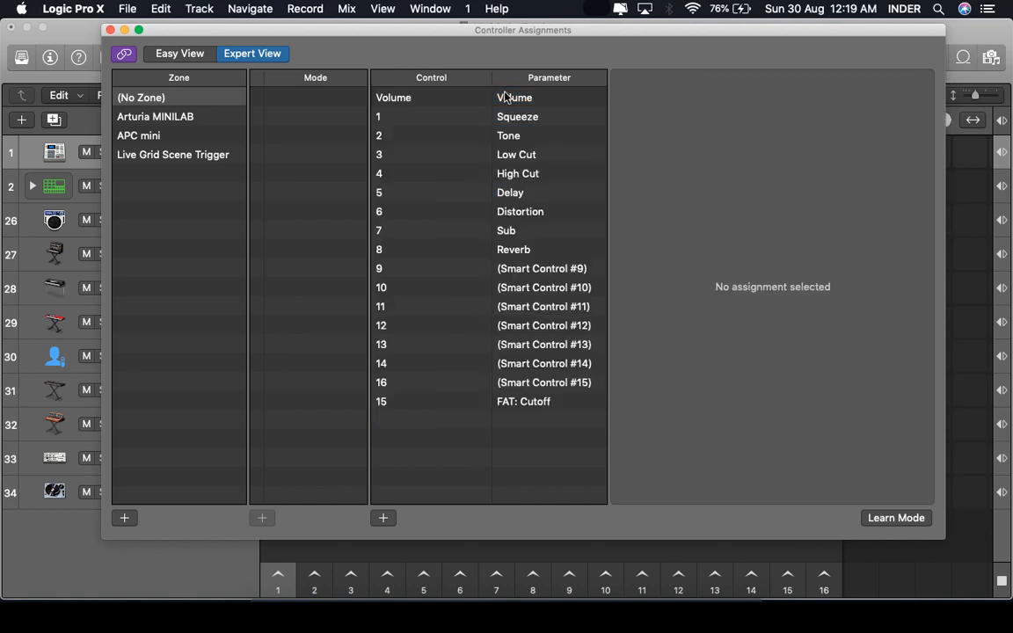
{"action": "left_click", "coordinate": [173, 154]}
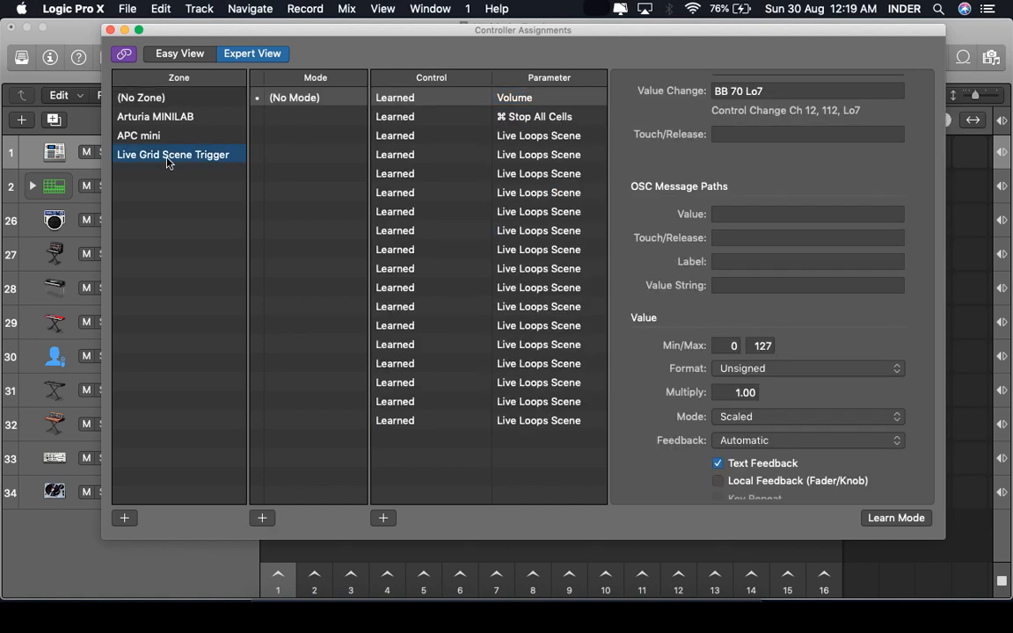